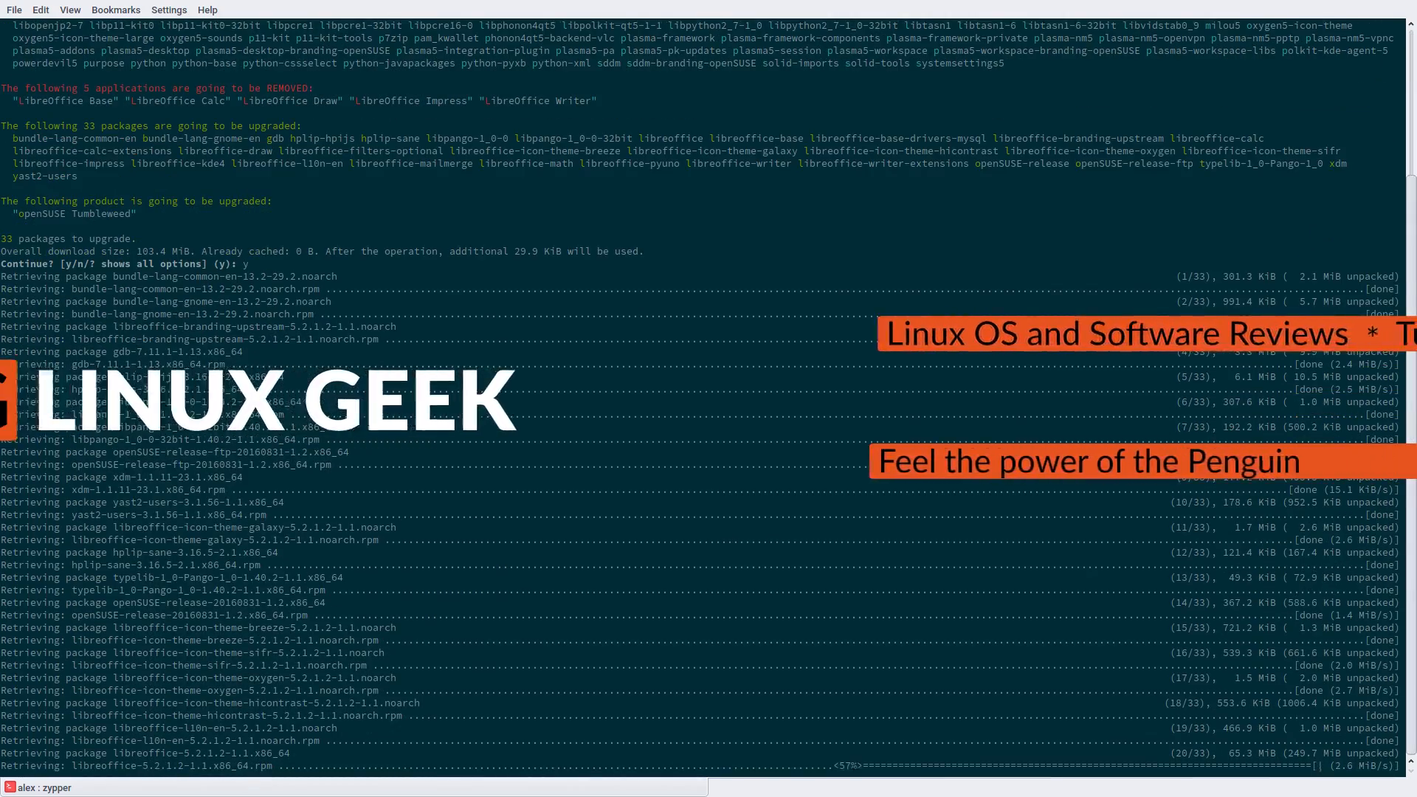
# Step: Restore Firefox and scroll through the MATE Desktop Environment page
pyautogui.scroll(-3)
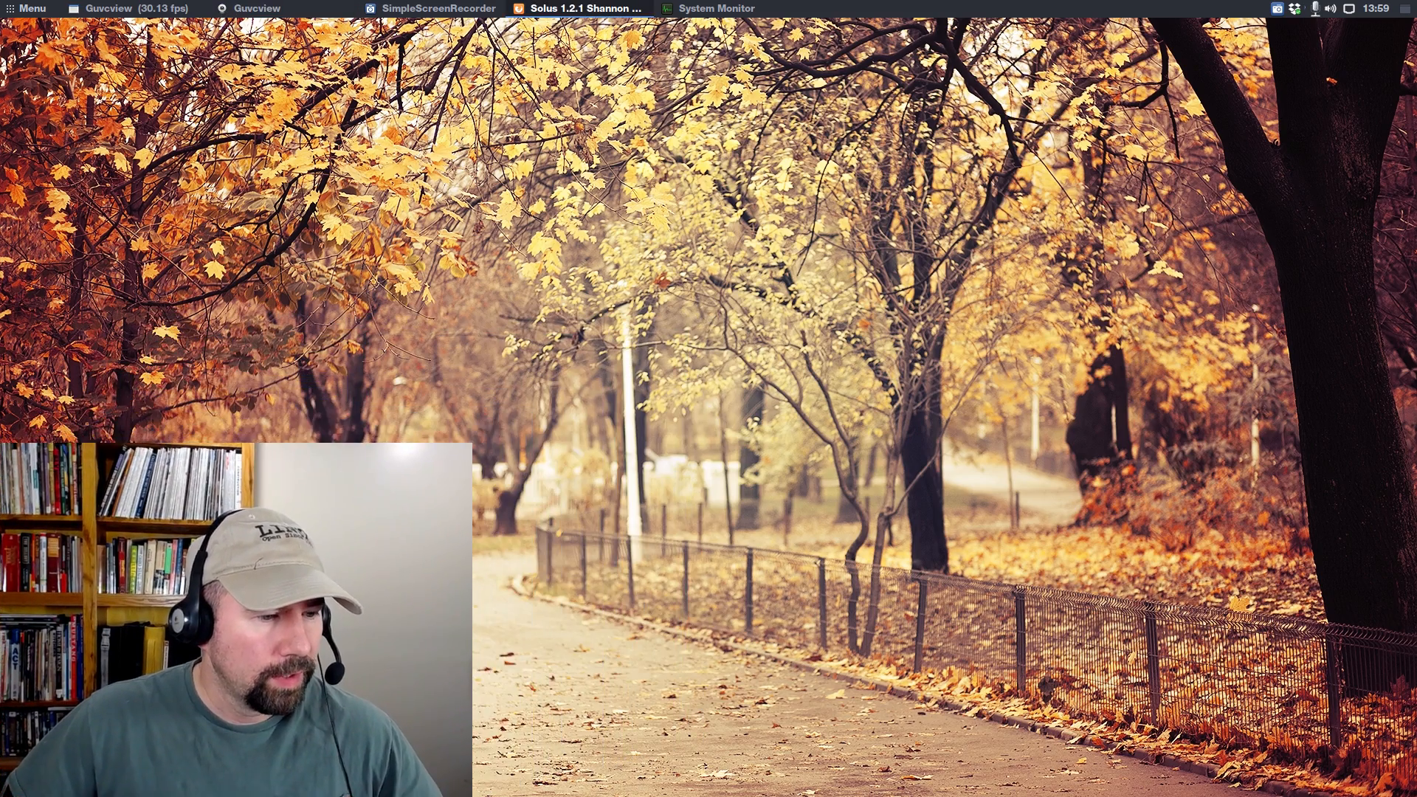
pyautogui.click(579, 8)
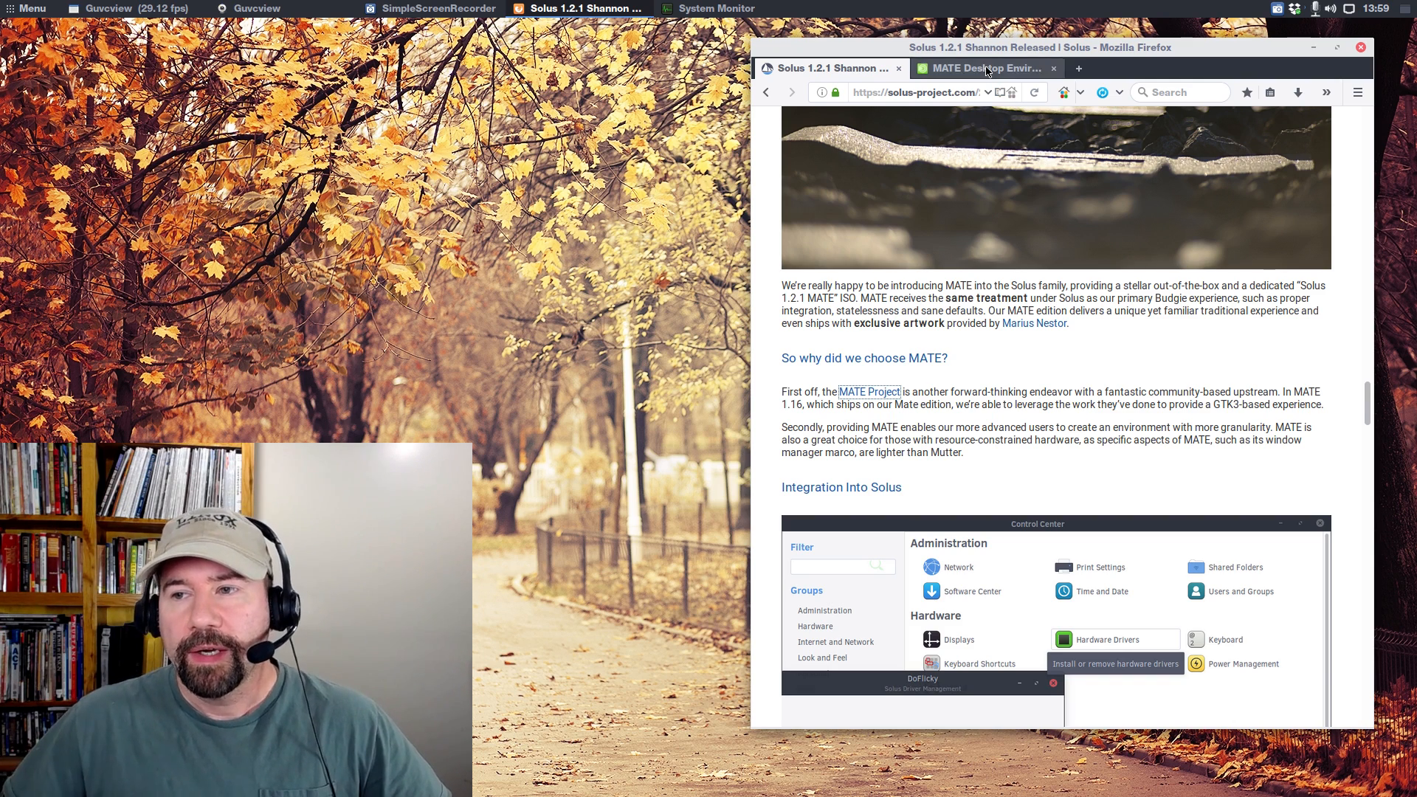
pyautogui.click(981, 67)
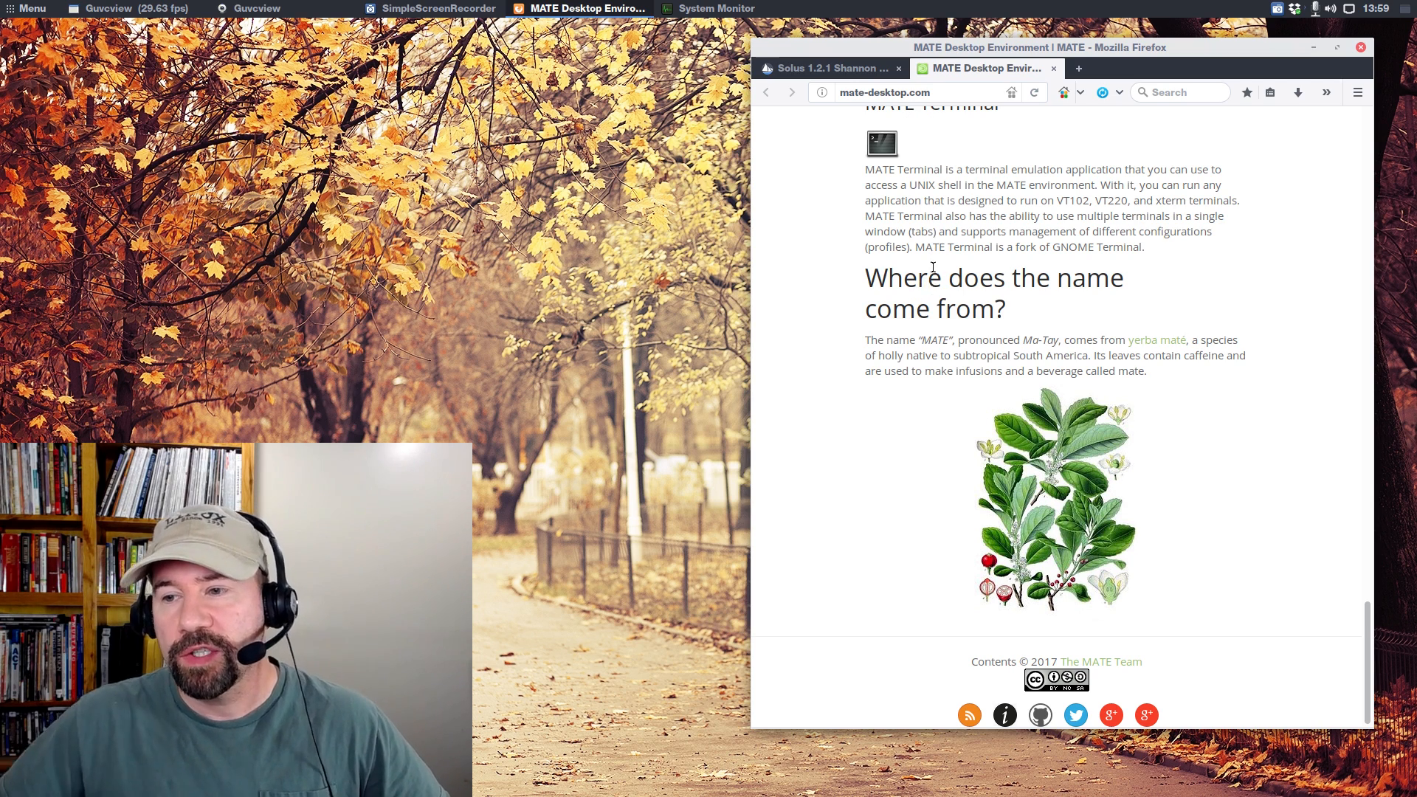
pyautogui.scroll(3)
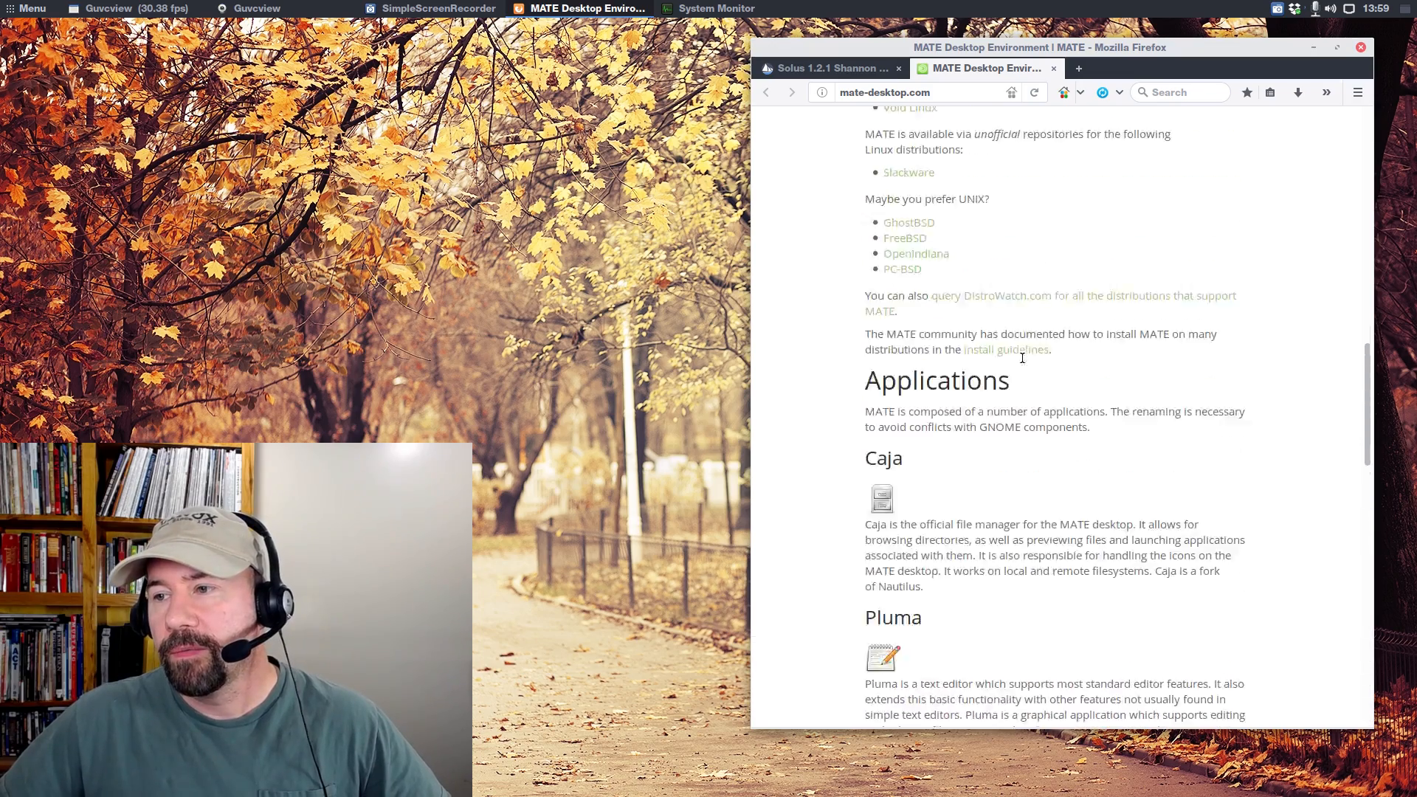
pyautogui.scroll(3)
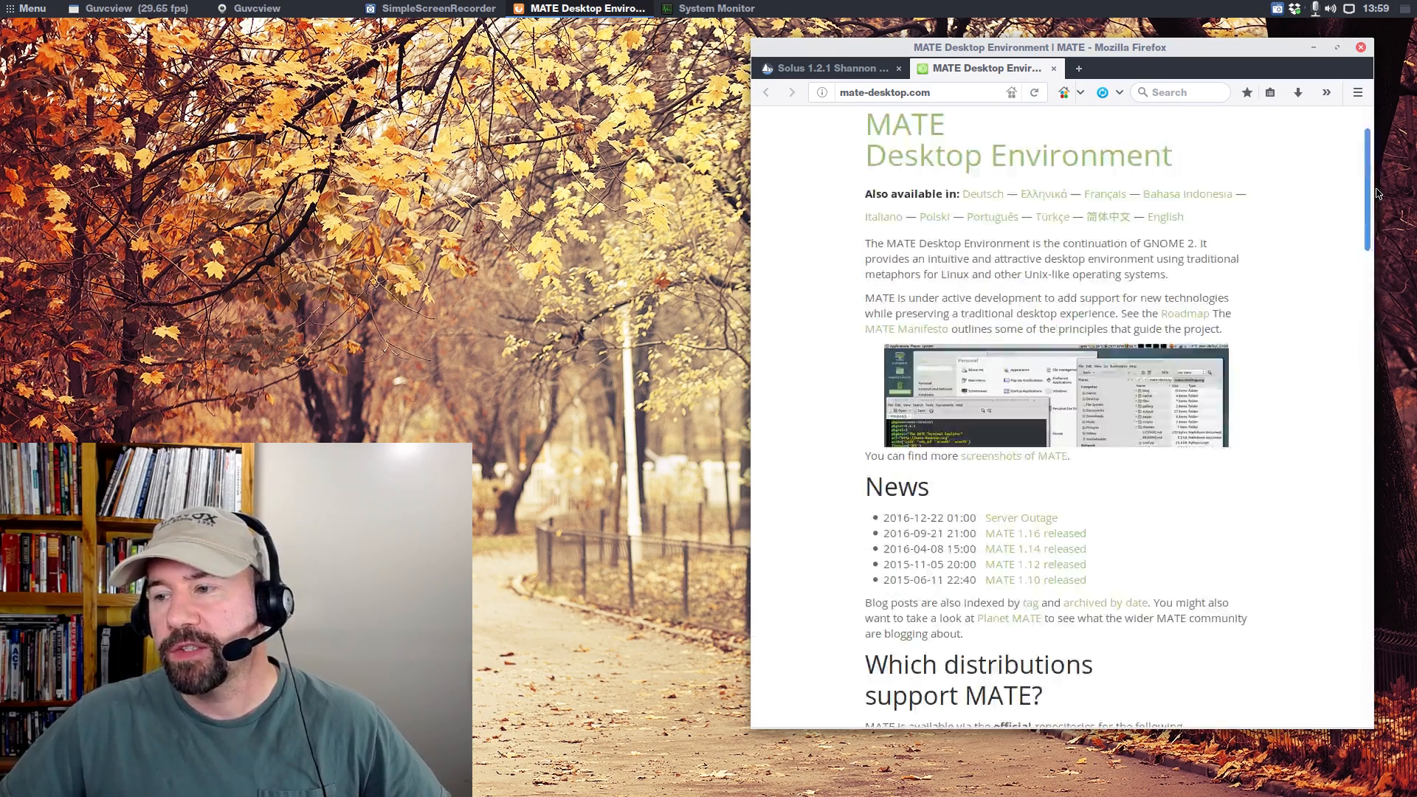
pyautogui.scroll(-3)
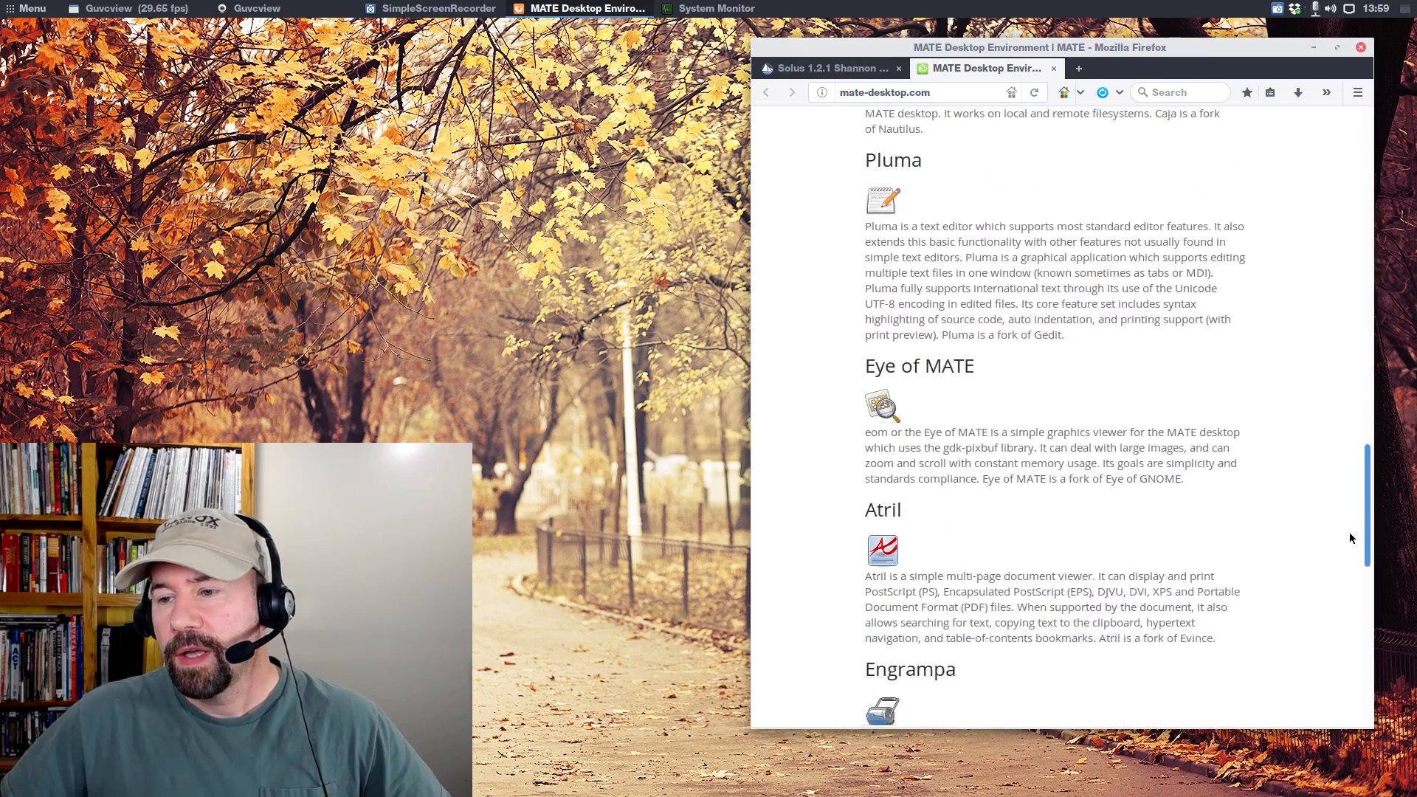
pyautogui.scroll(-3)
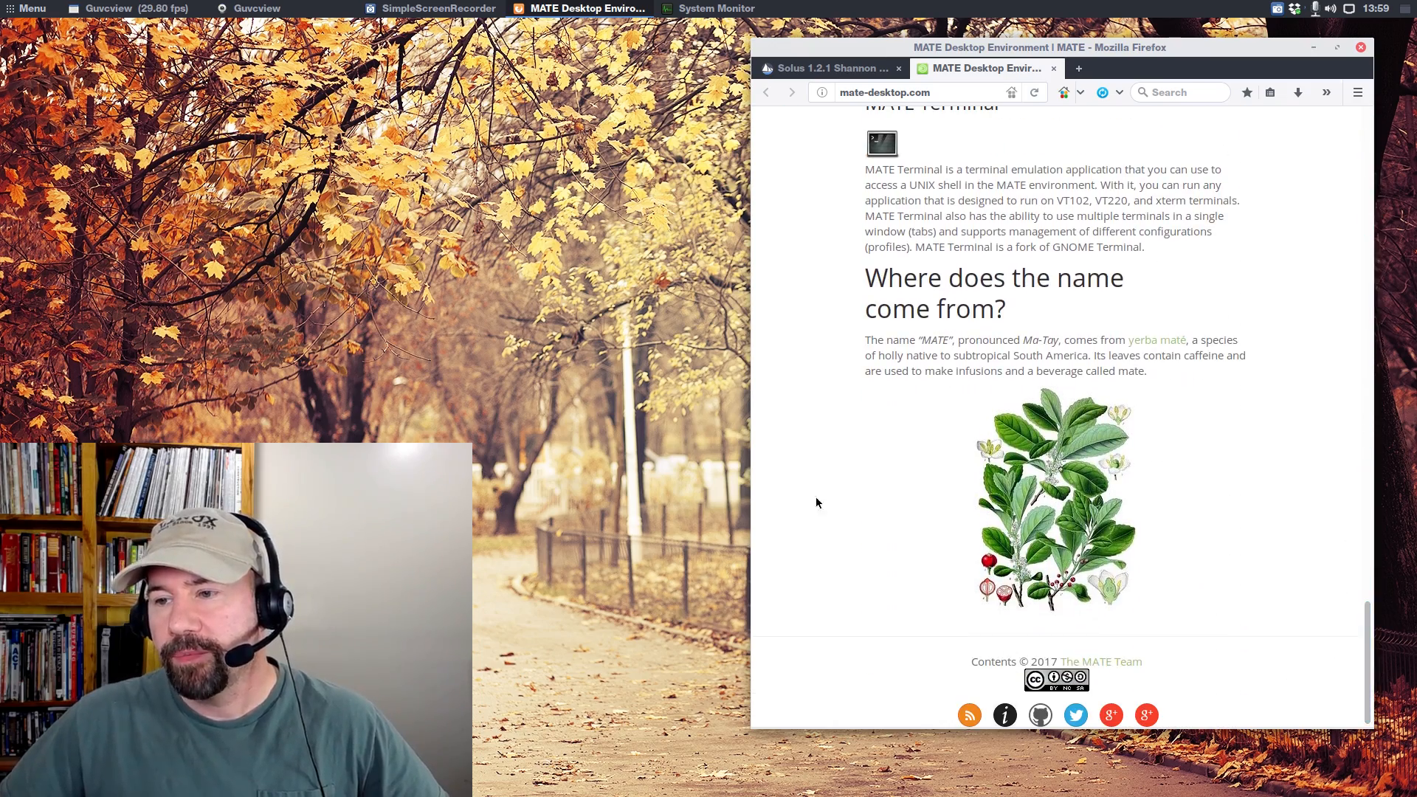
pyautogui.moveTo(1006, 353)
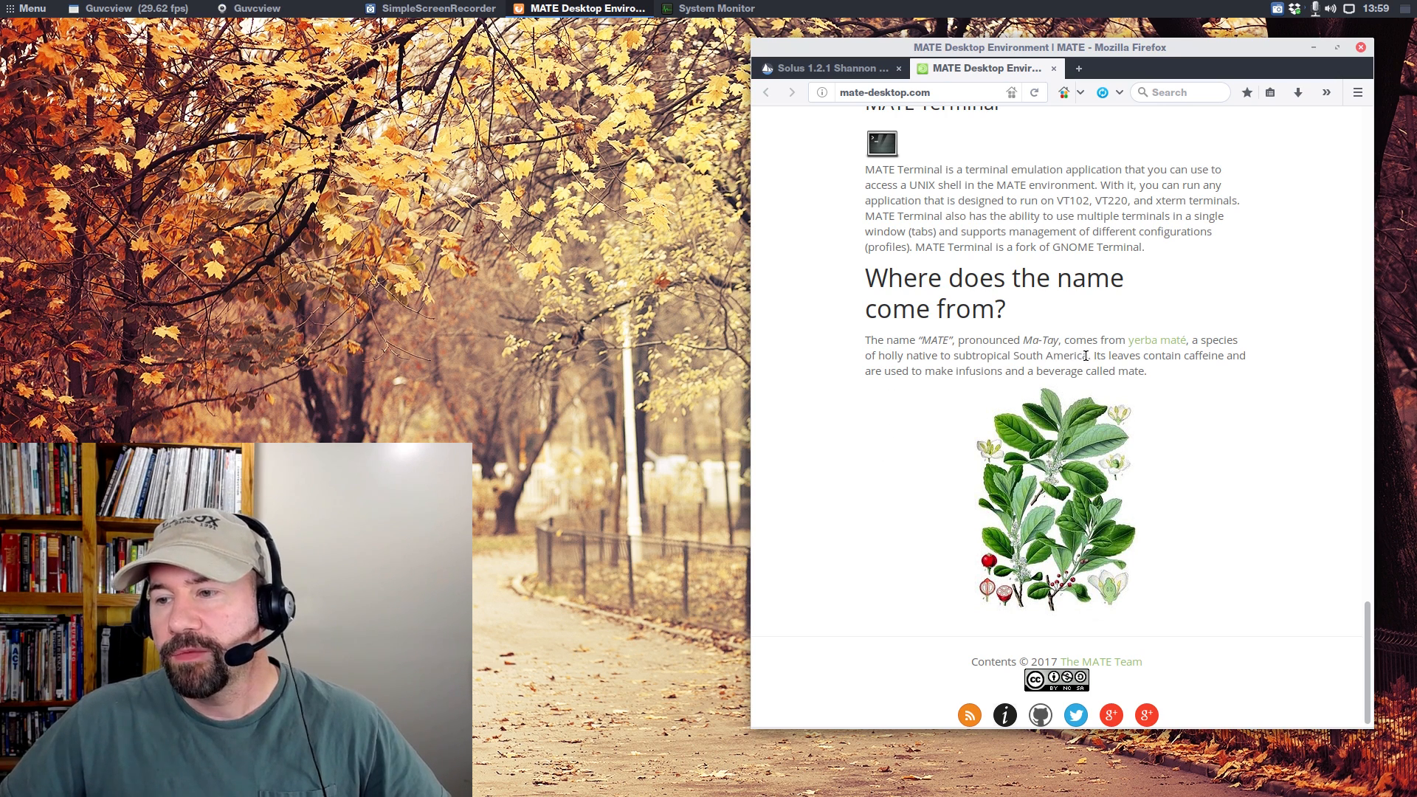
pyautogui.moveTo(935, 355)
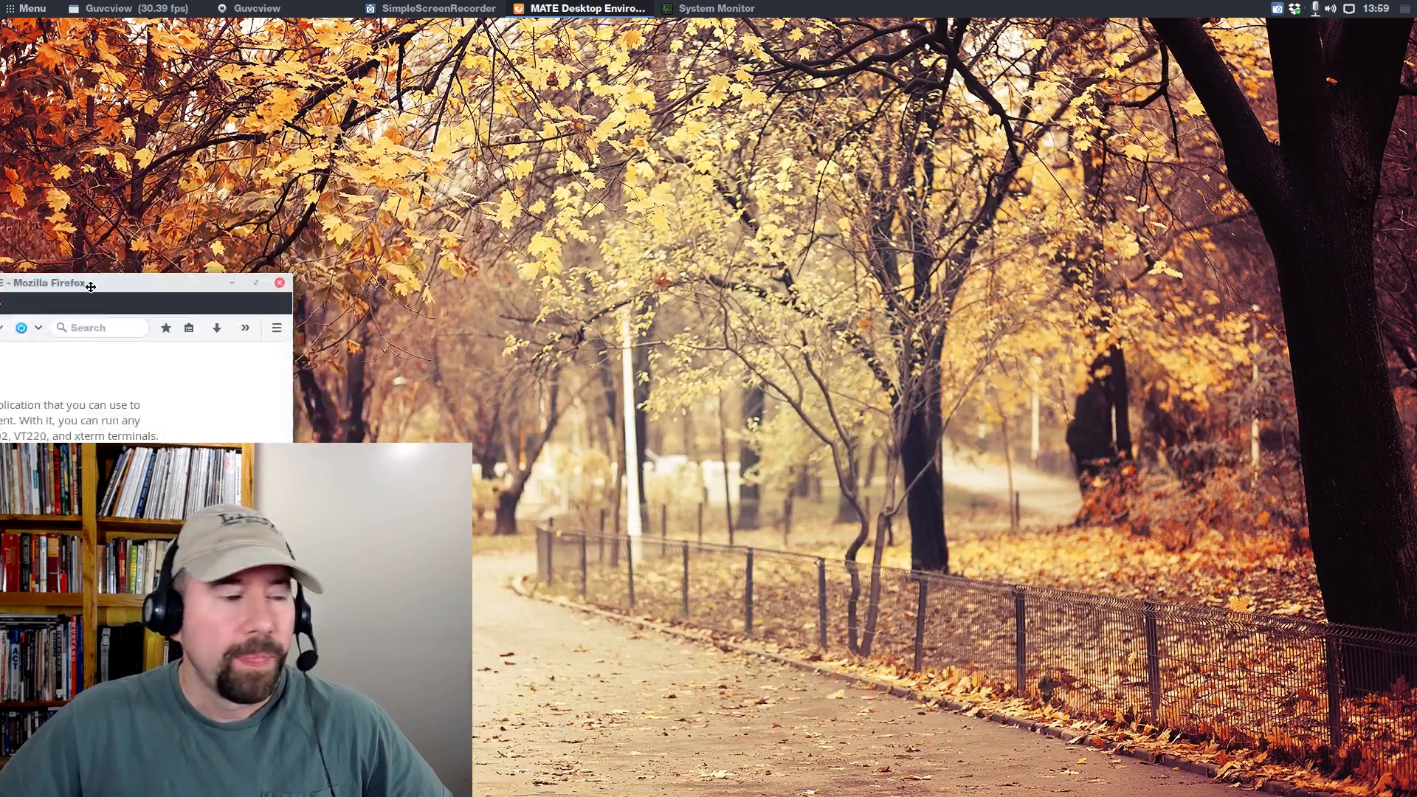
pyautogui.click(279, 283)
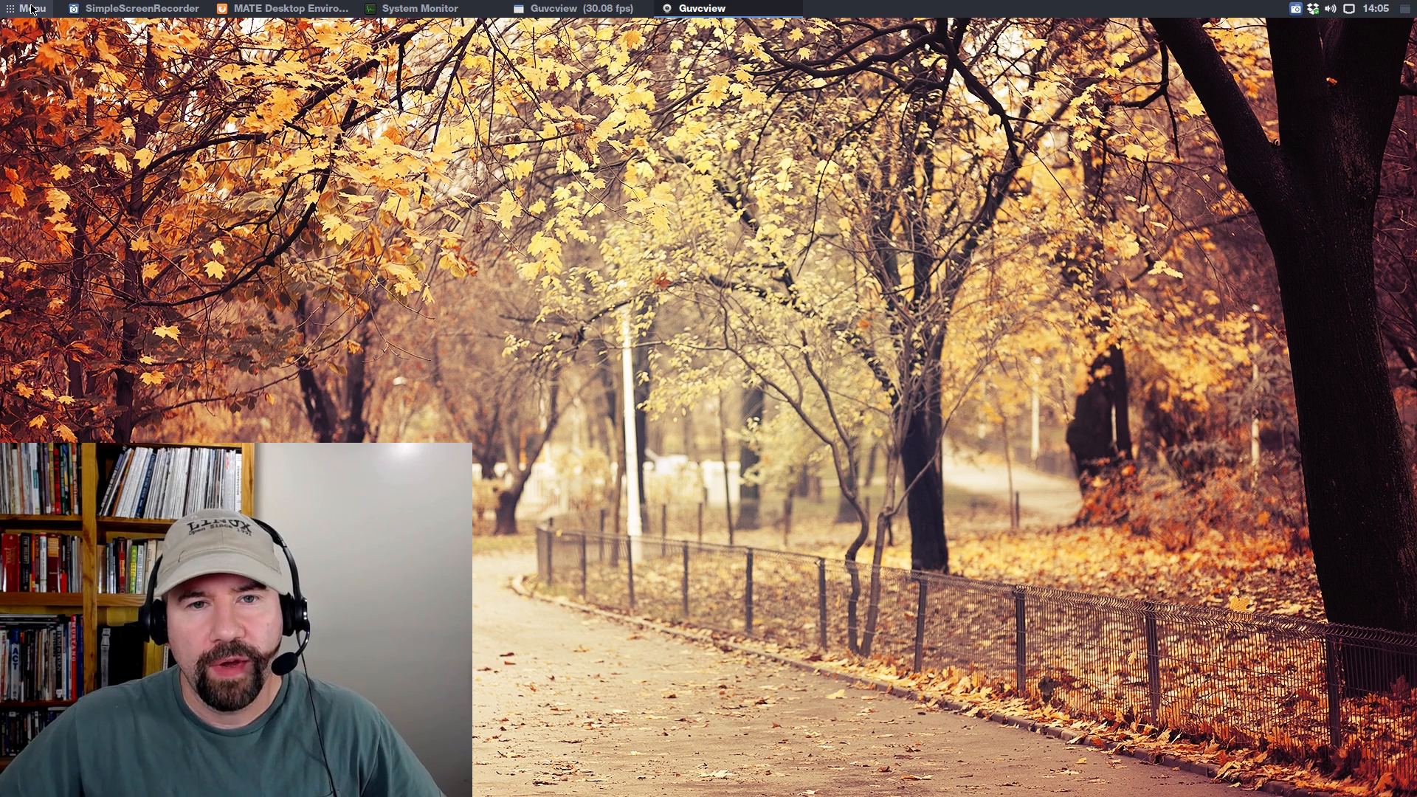
pyautogui.click(27, 8)
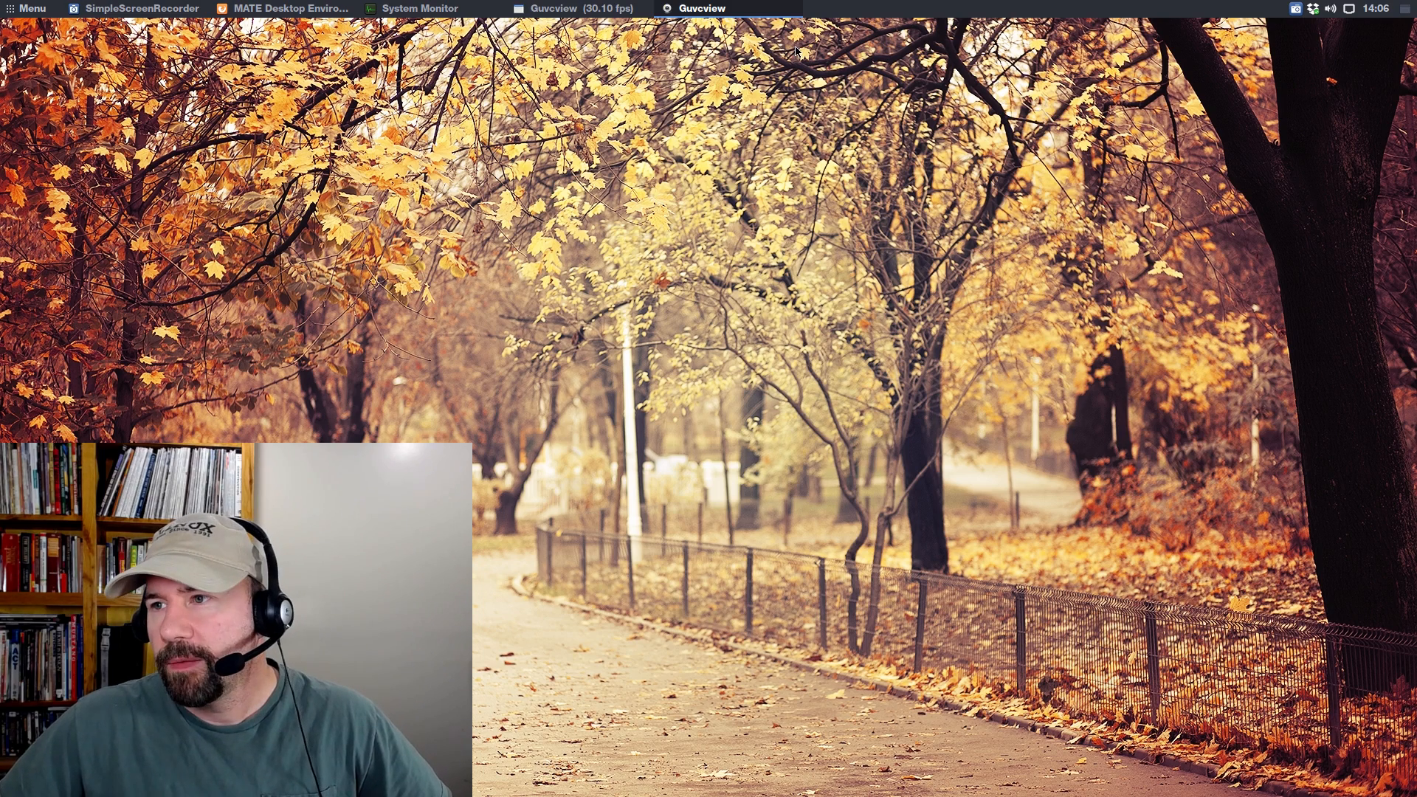
pyautogui.moveTo(1283, 57)
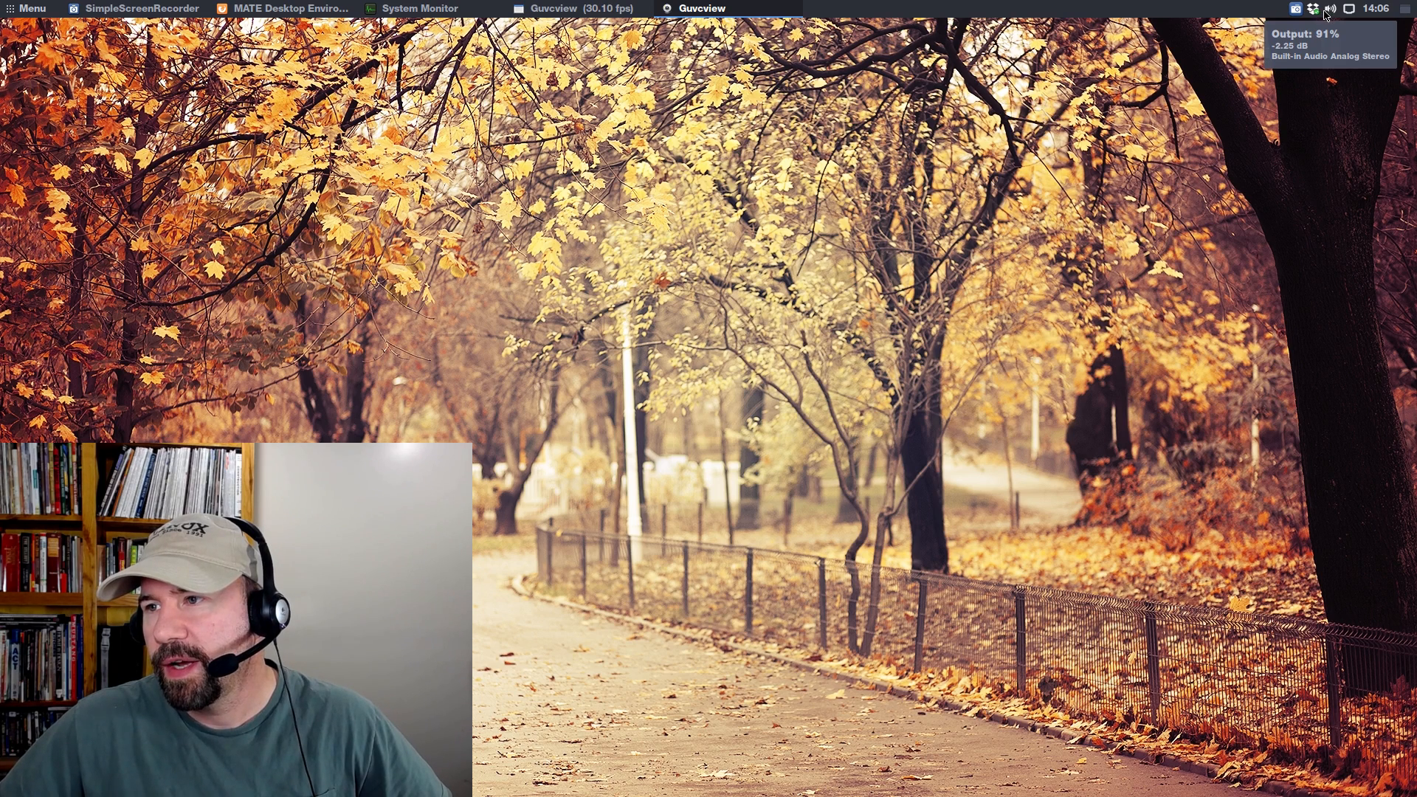
pyautogui.click(1332, 9)
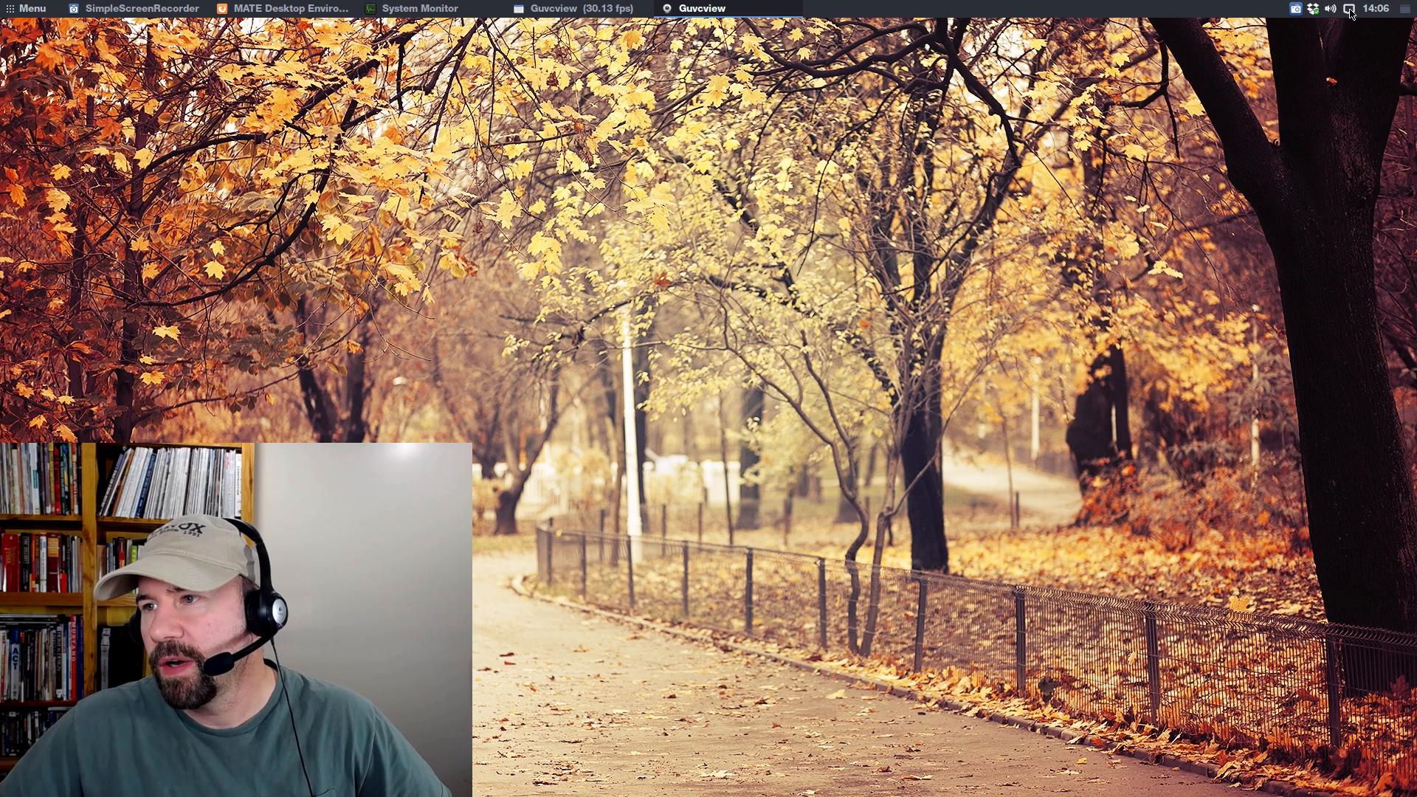
pyautogui.click(1312, 8)
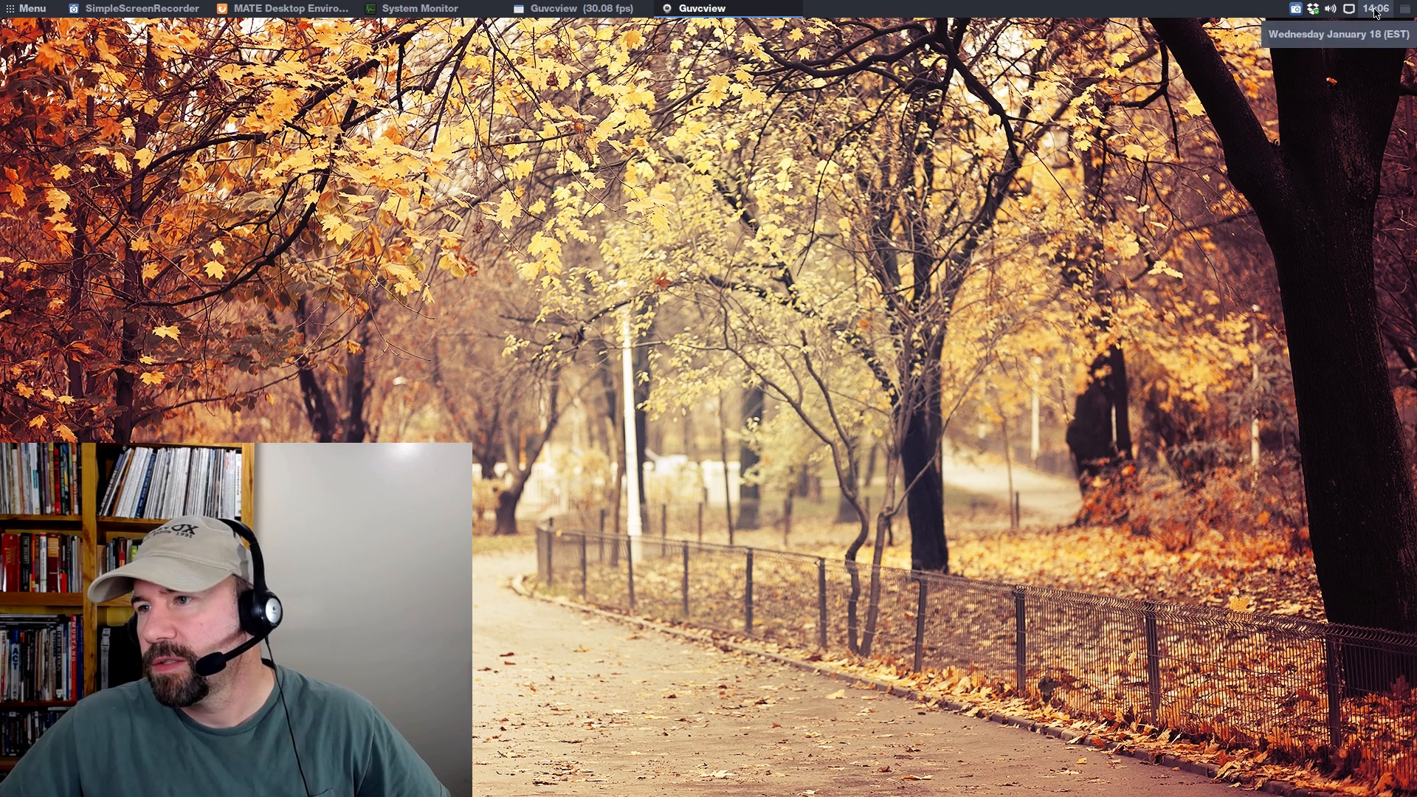
pyautogui.click(1358, 8)
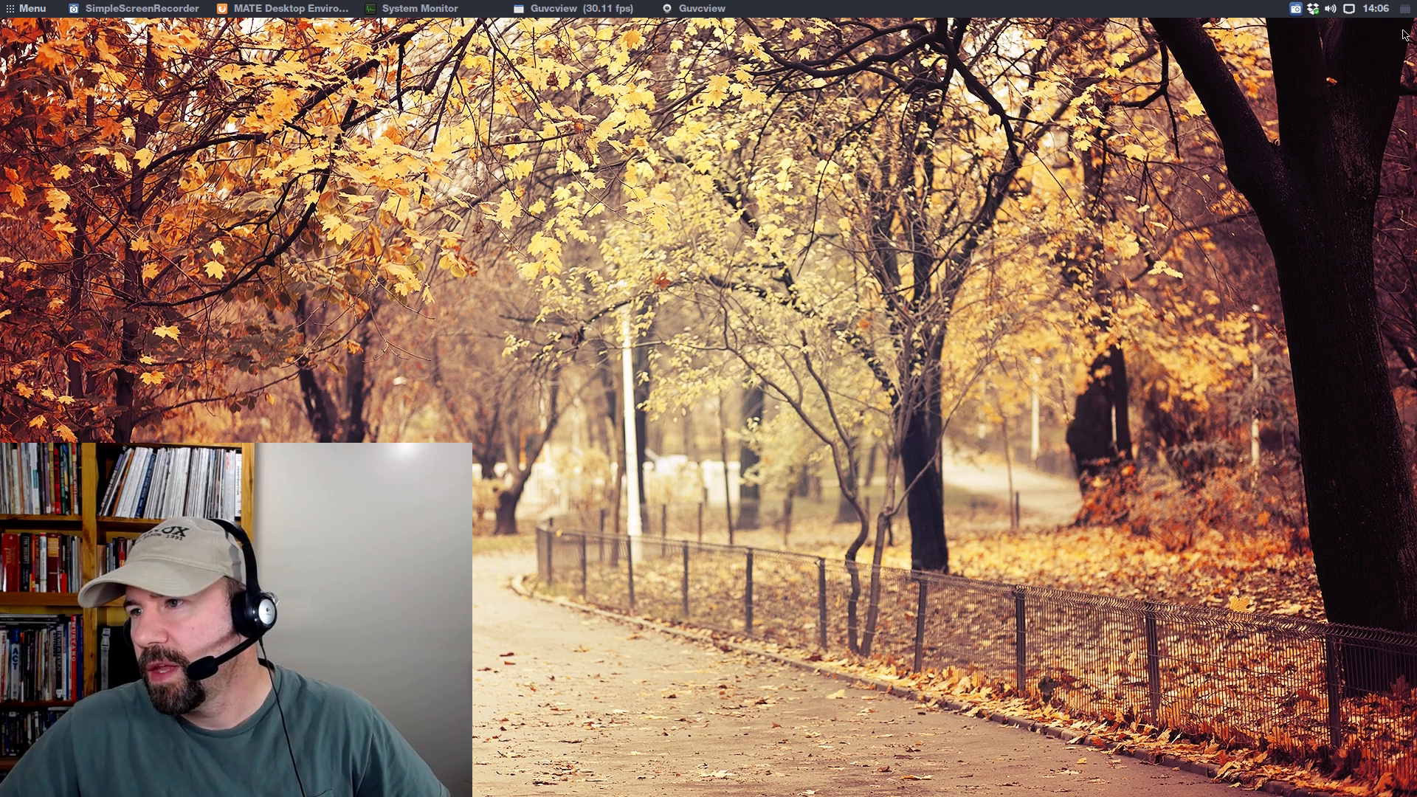
pyautogui.moveTo(1408, 17)
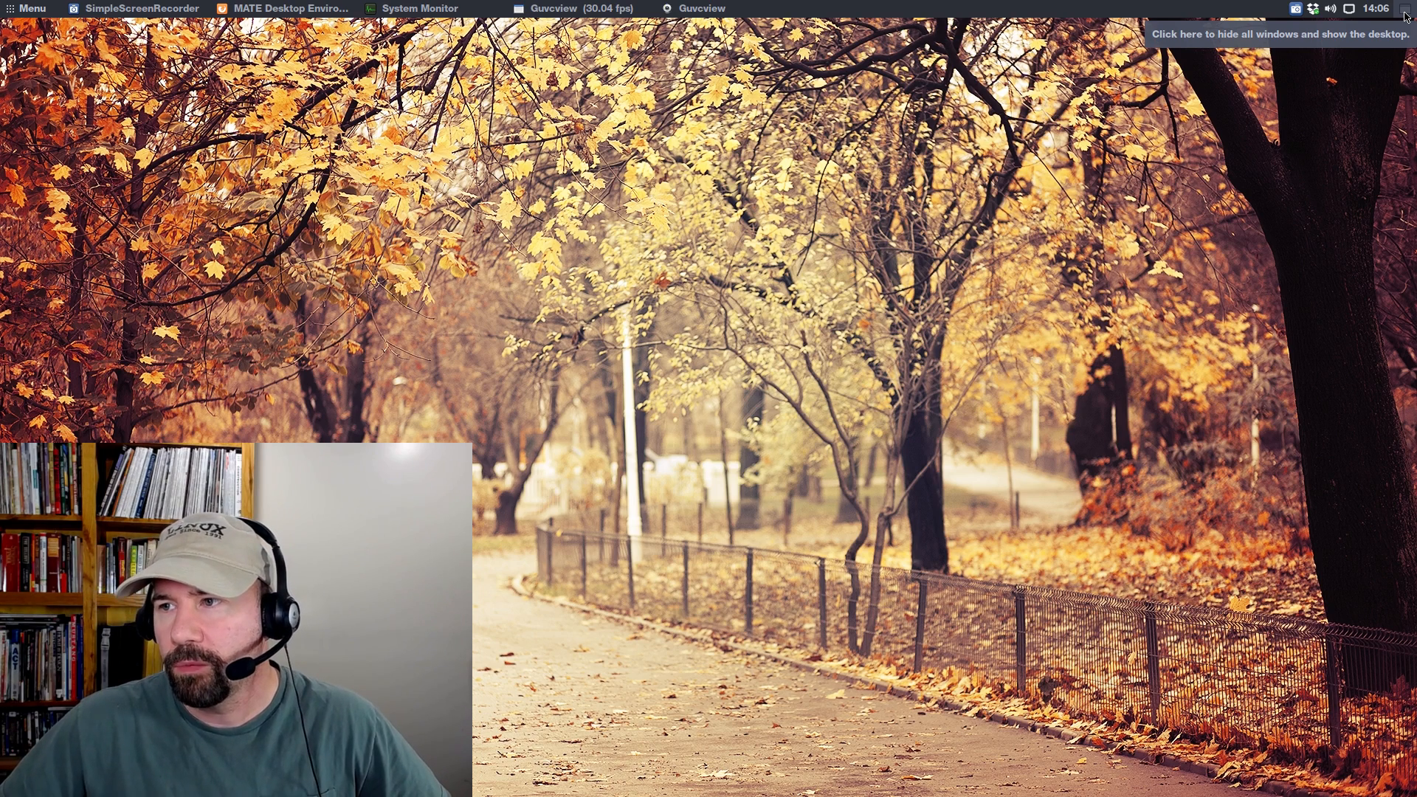
pyautogui.moveTo(1401, 37)
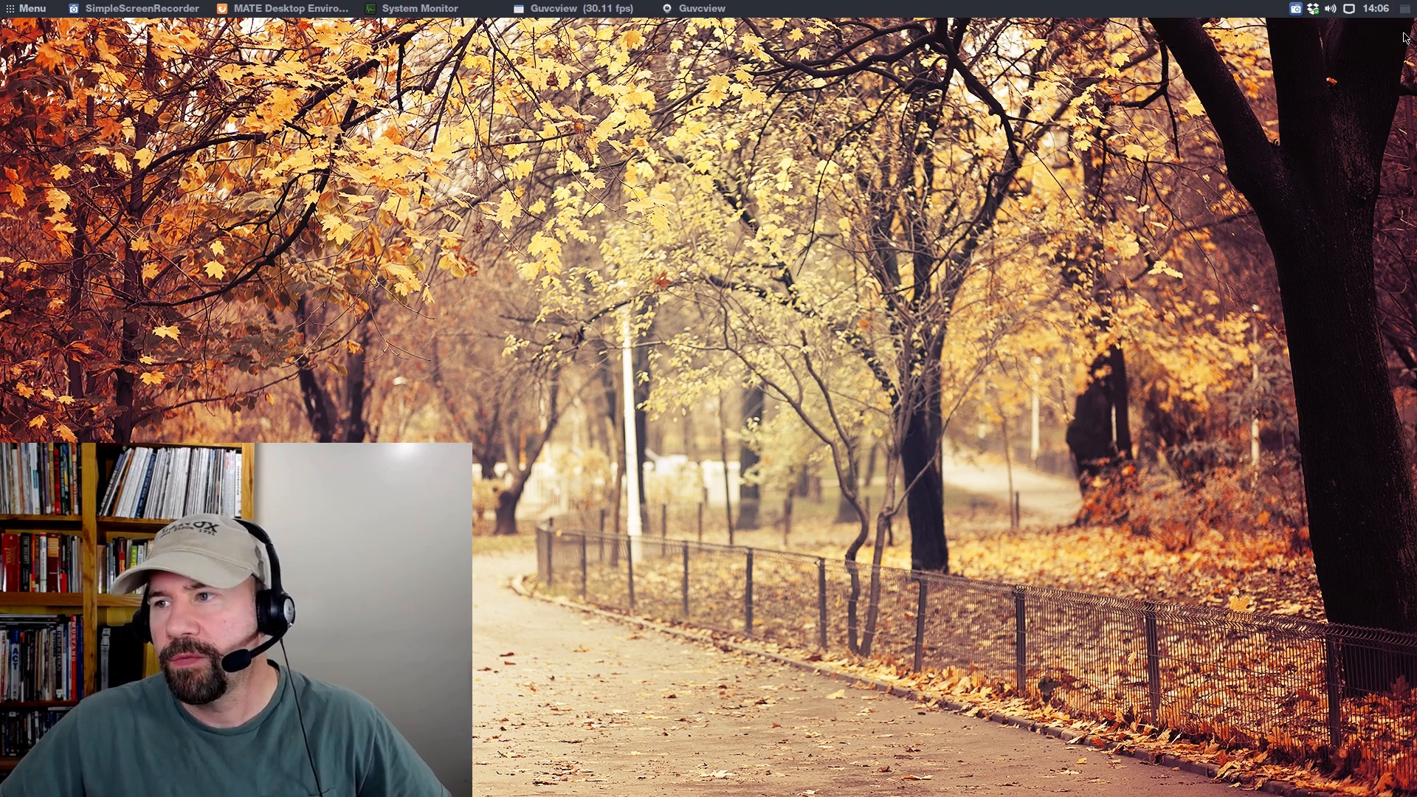
pyautogui.moveTo(443, 337)
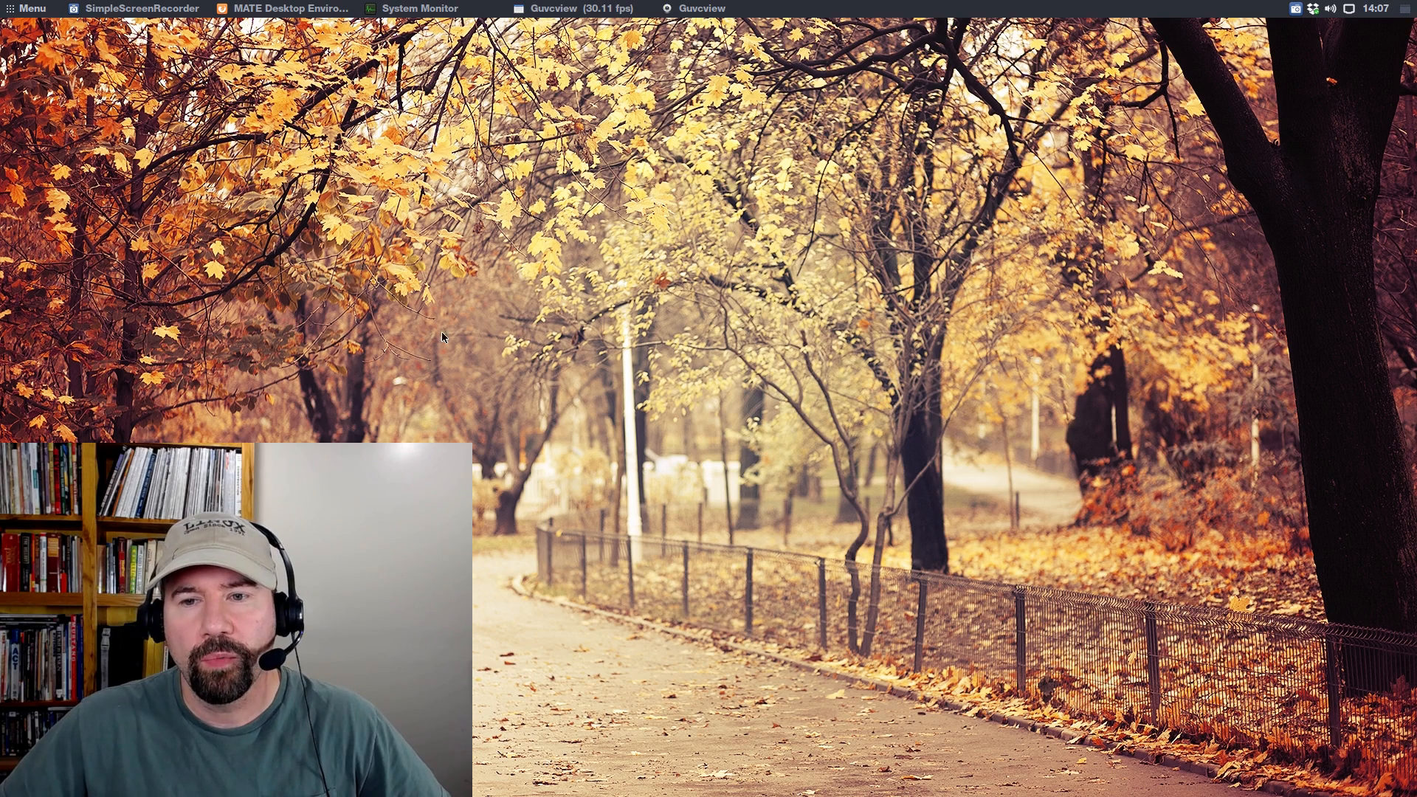
pyautogui.moveTo(512, 267)
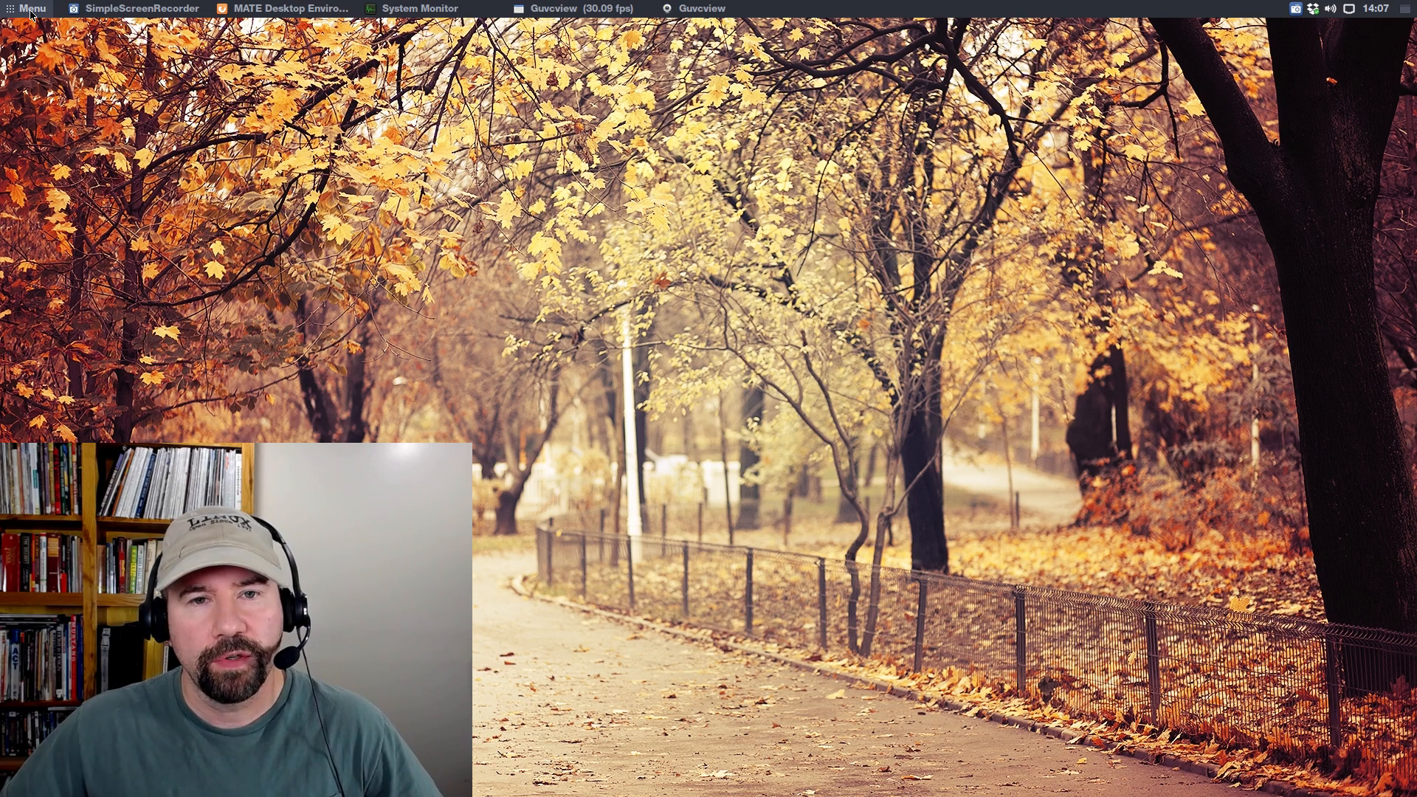
# Step: In Brisk Menu, search 'libre', browse Games and Internet, then return to All
pyautogui.click(30, 8)
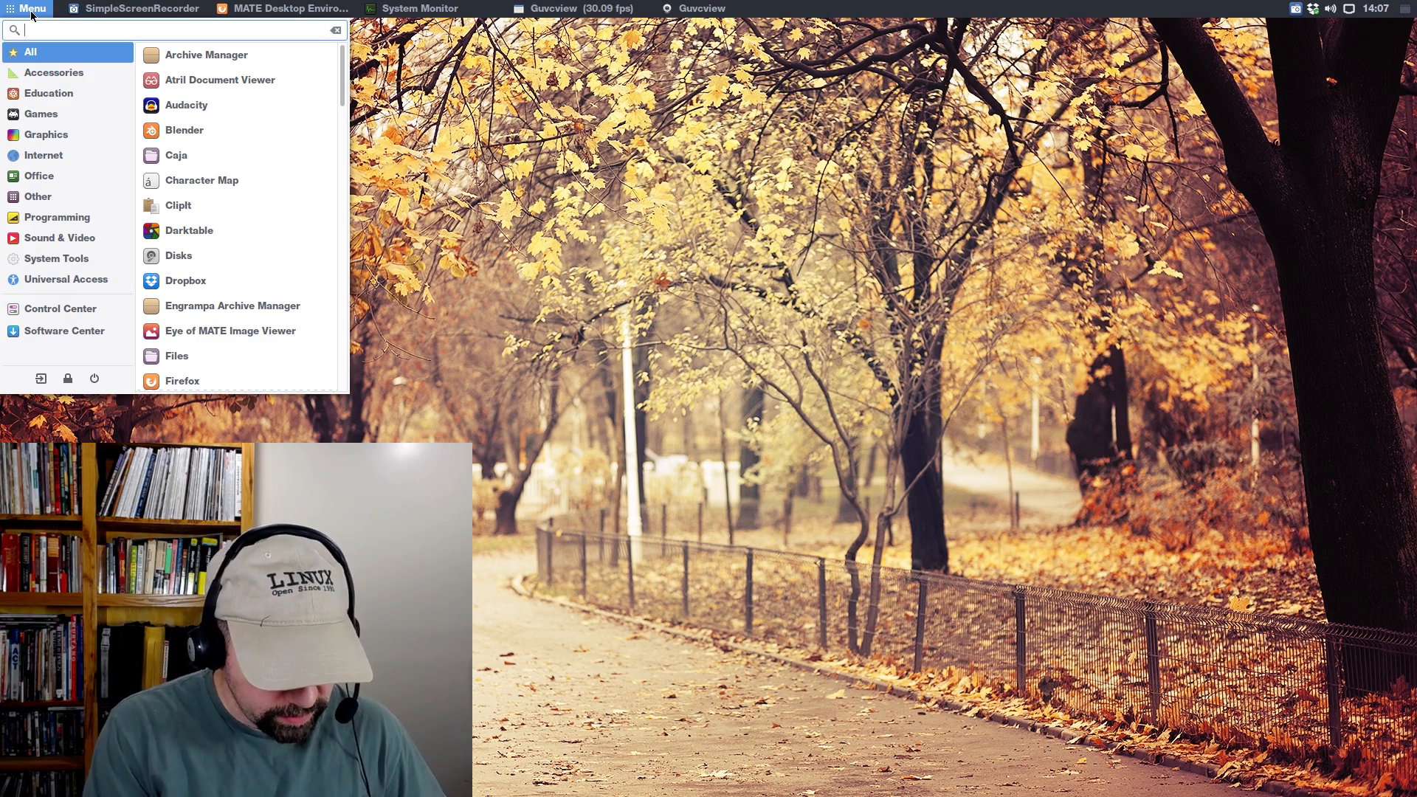
pyautogui.write('libre')
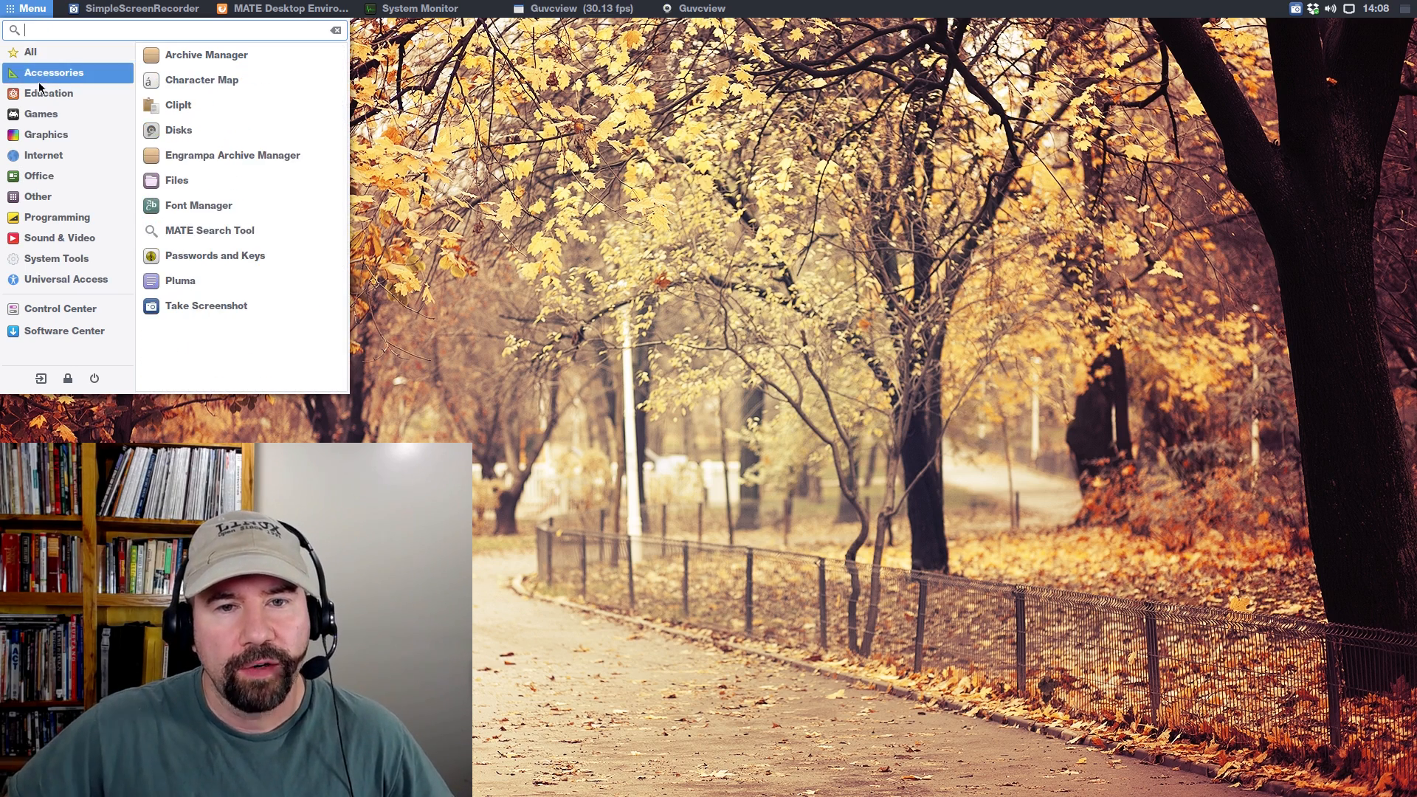
pyautogui.click(40, 114)
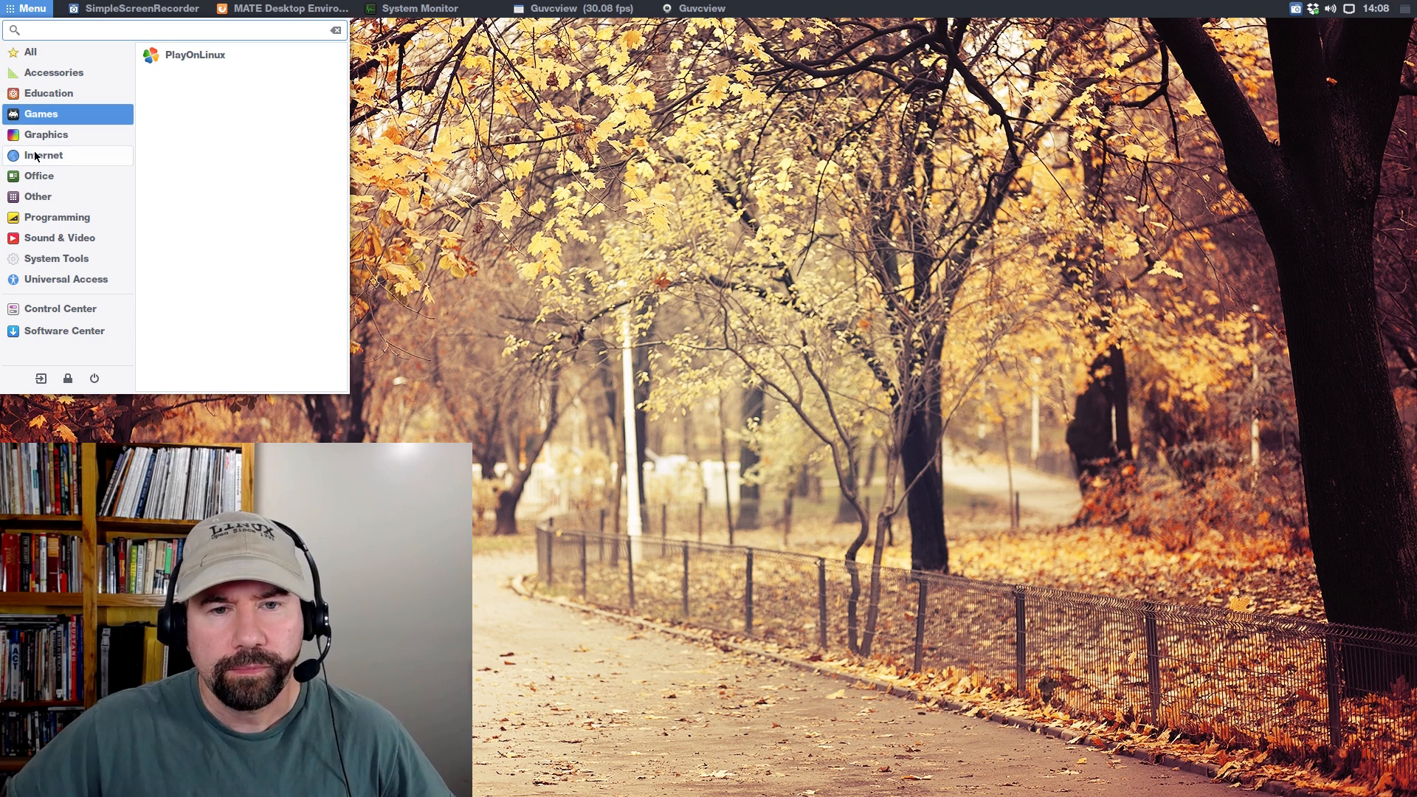
pyautogui.click(45, 154)
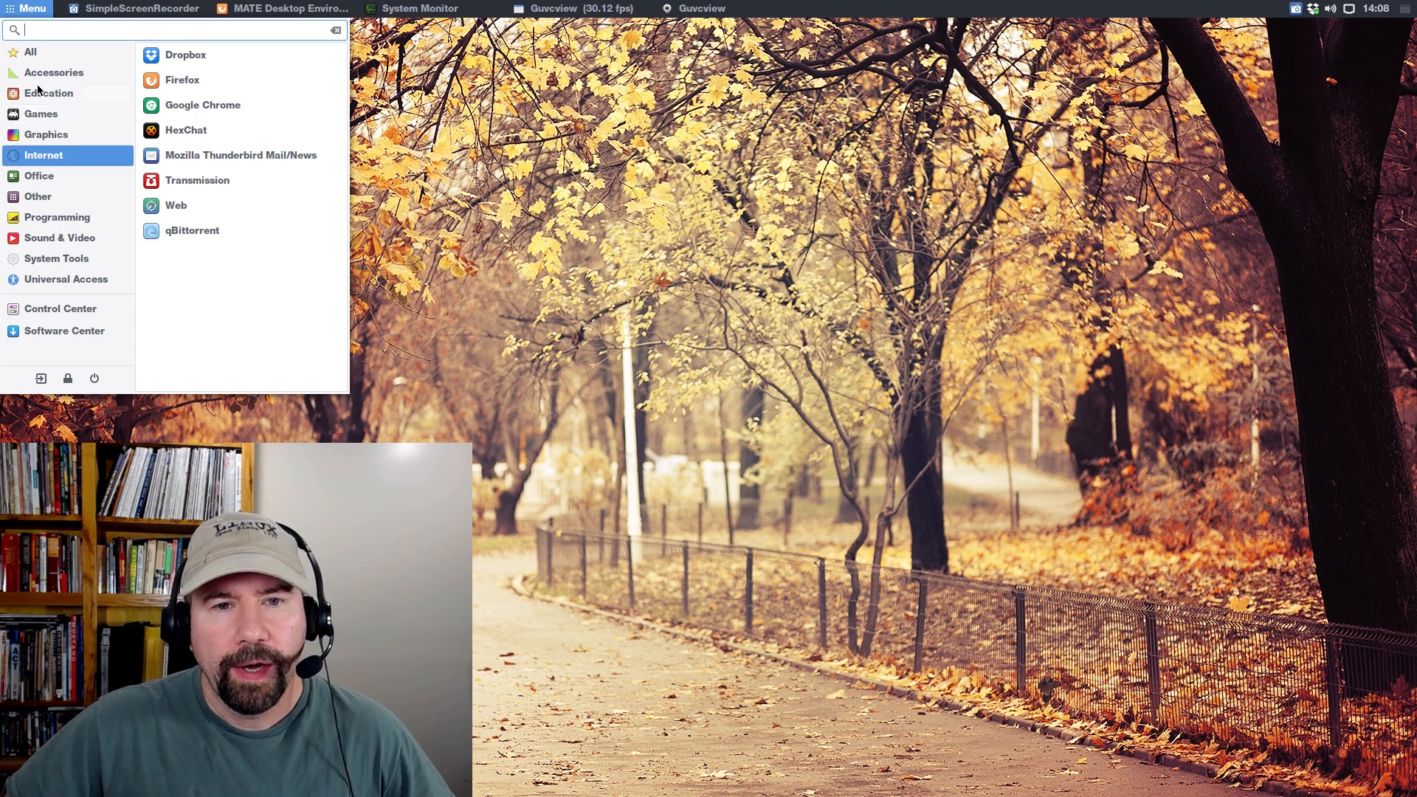
pyautogui.click(30, 51)
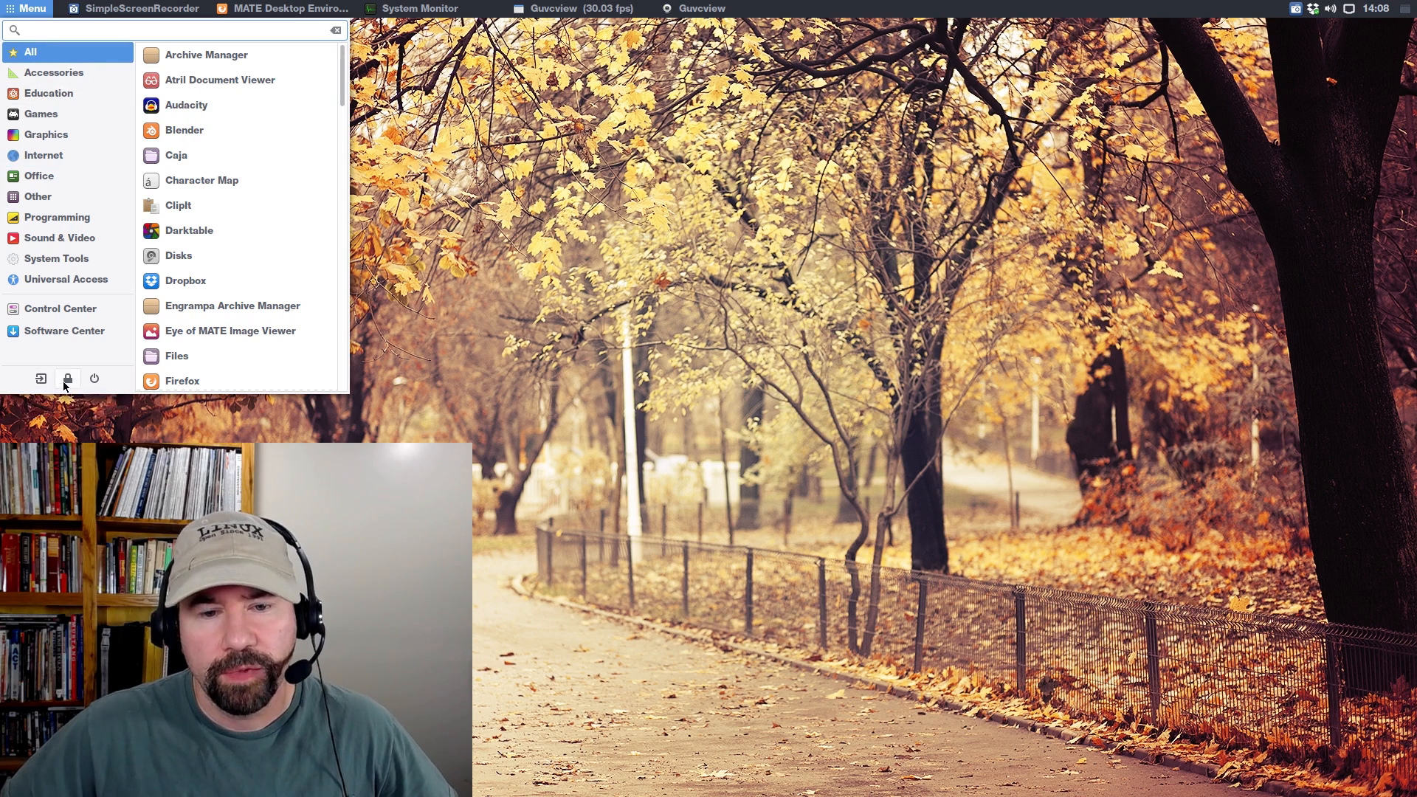
pyautogui.moveTo(40, 378)
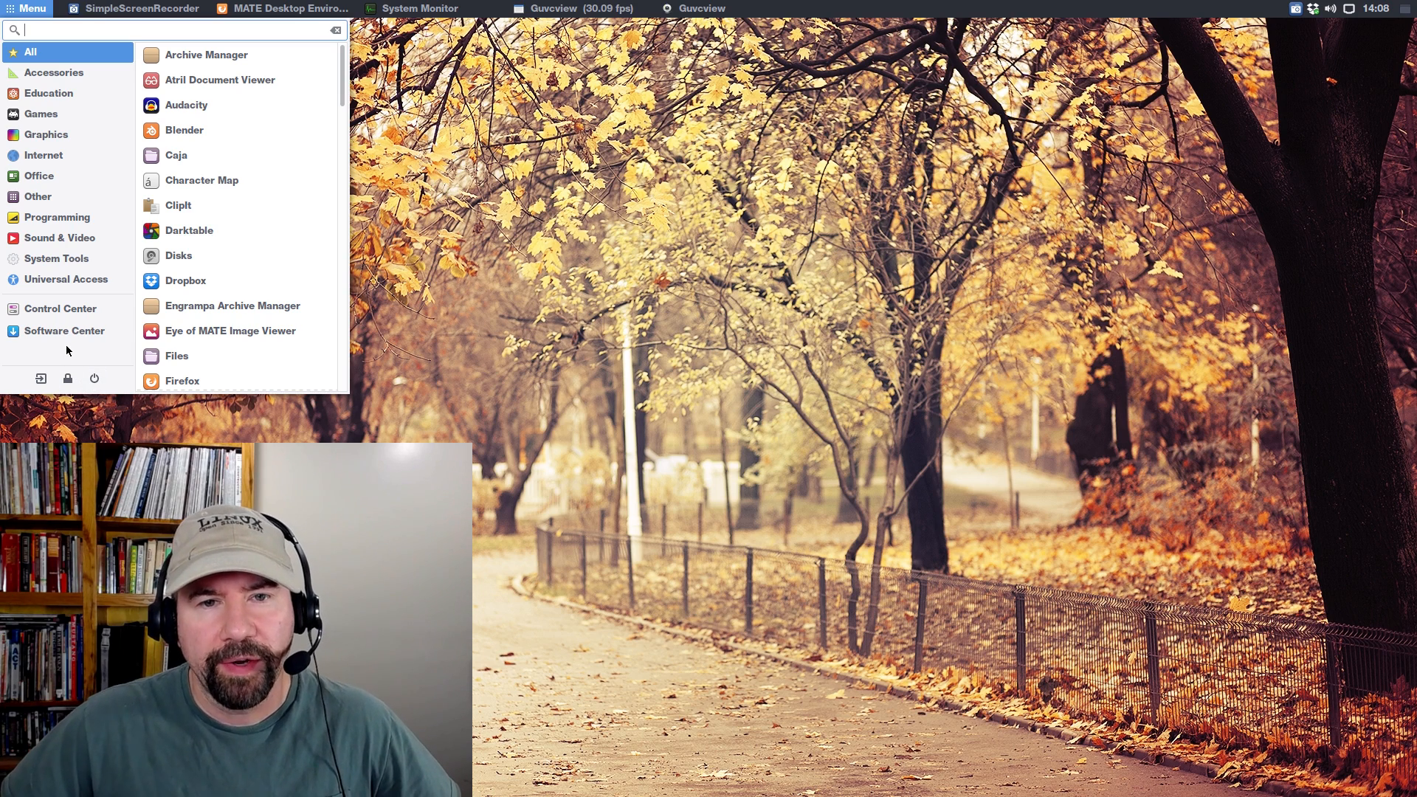
pyautogui.moveTo(63, 278)
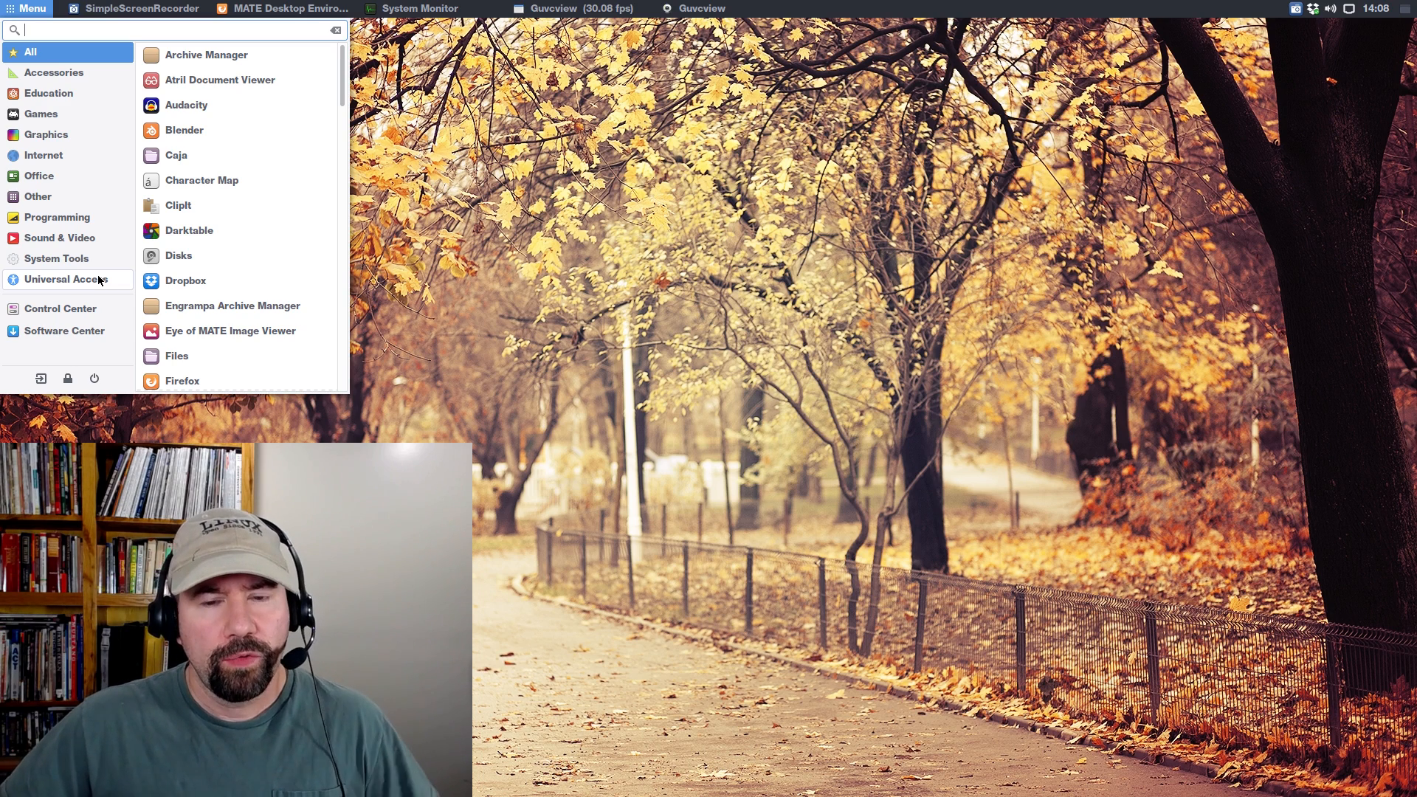
pyautogui.moveTo(443, 306)
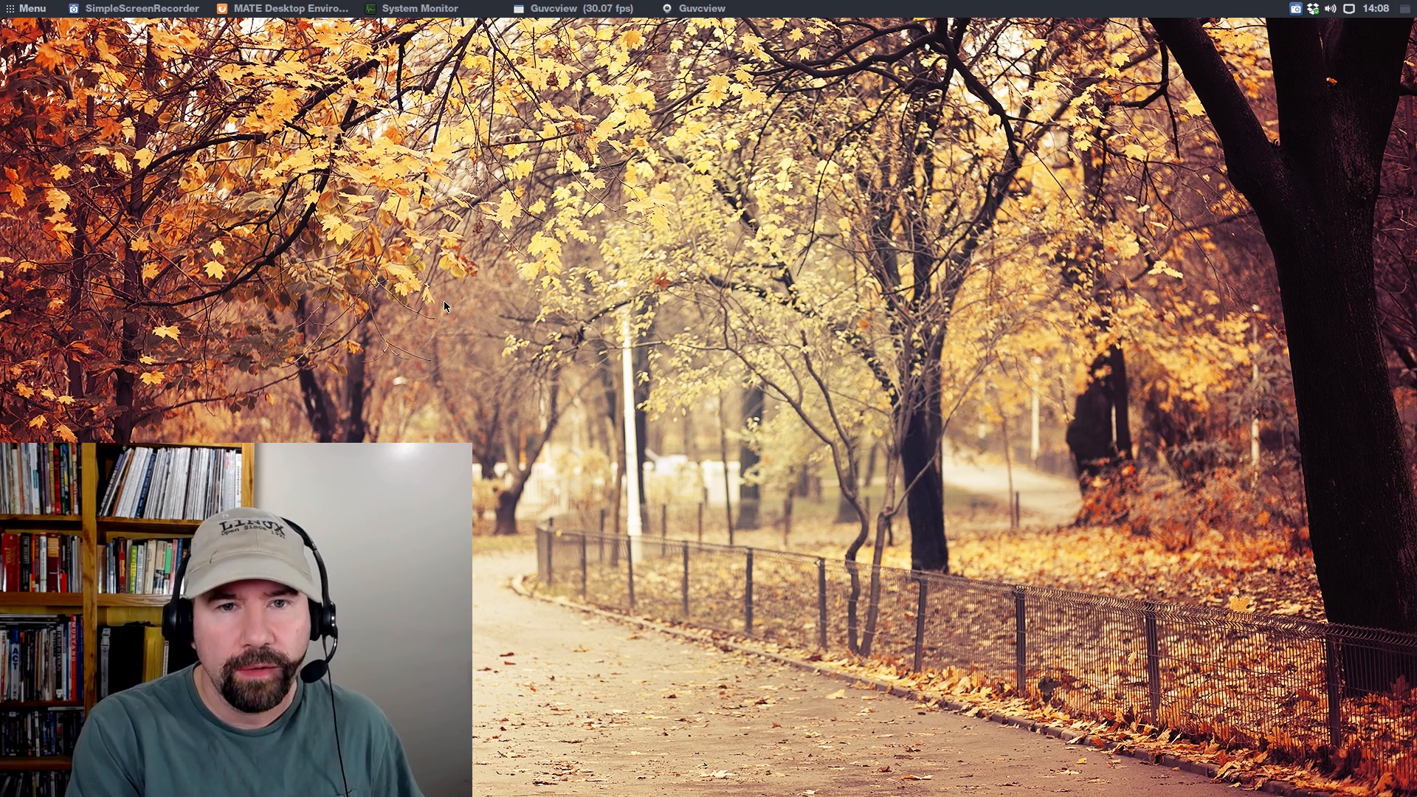
# Step: Open the Brisk menu from the top panel, then close it again
pyautogui.click(27, 8)
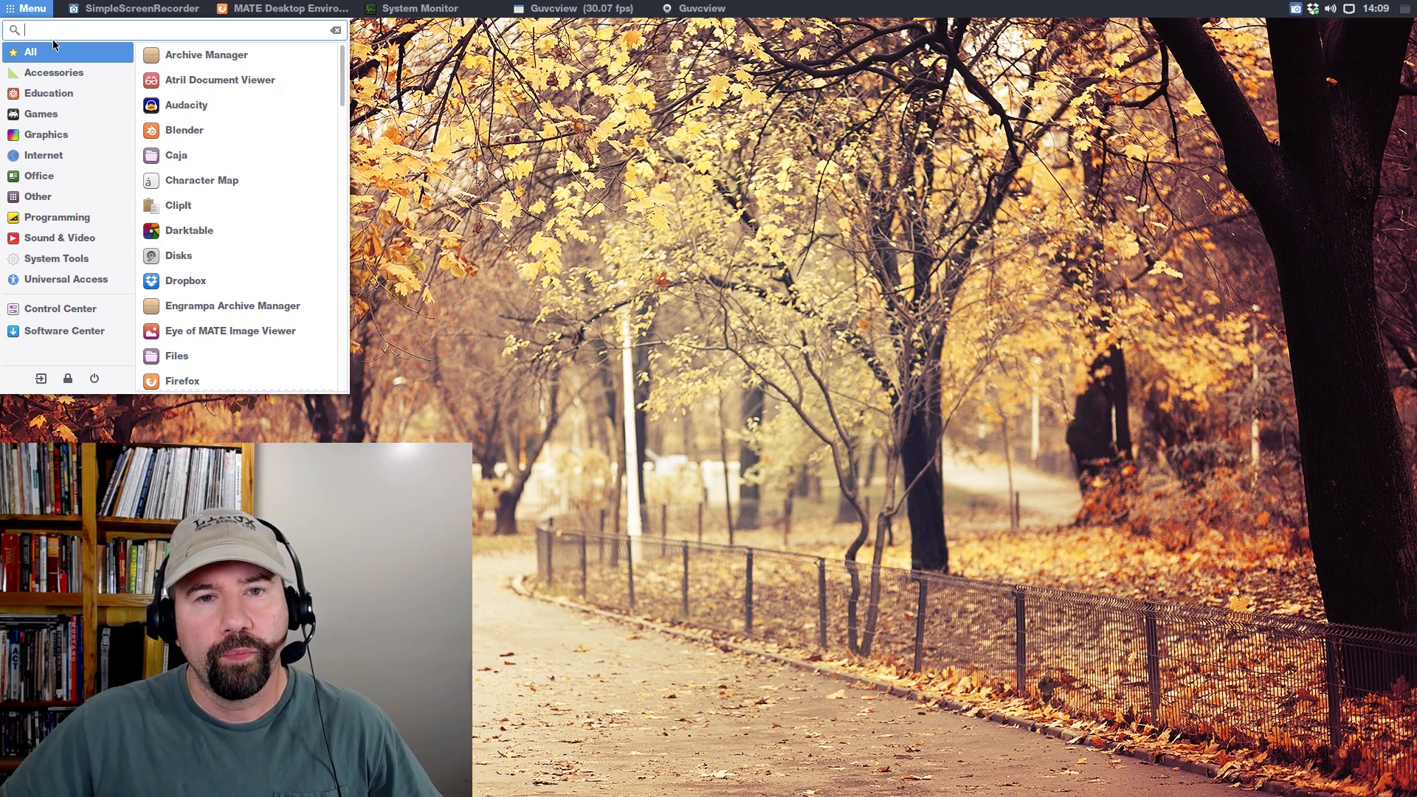
pyautogui.click(27, 9)
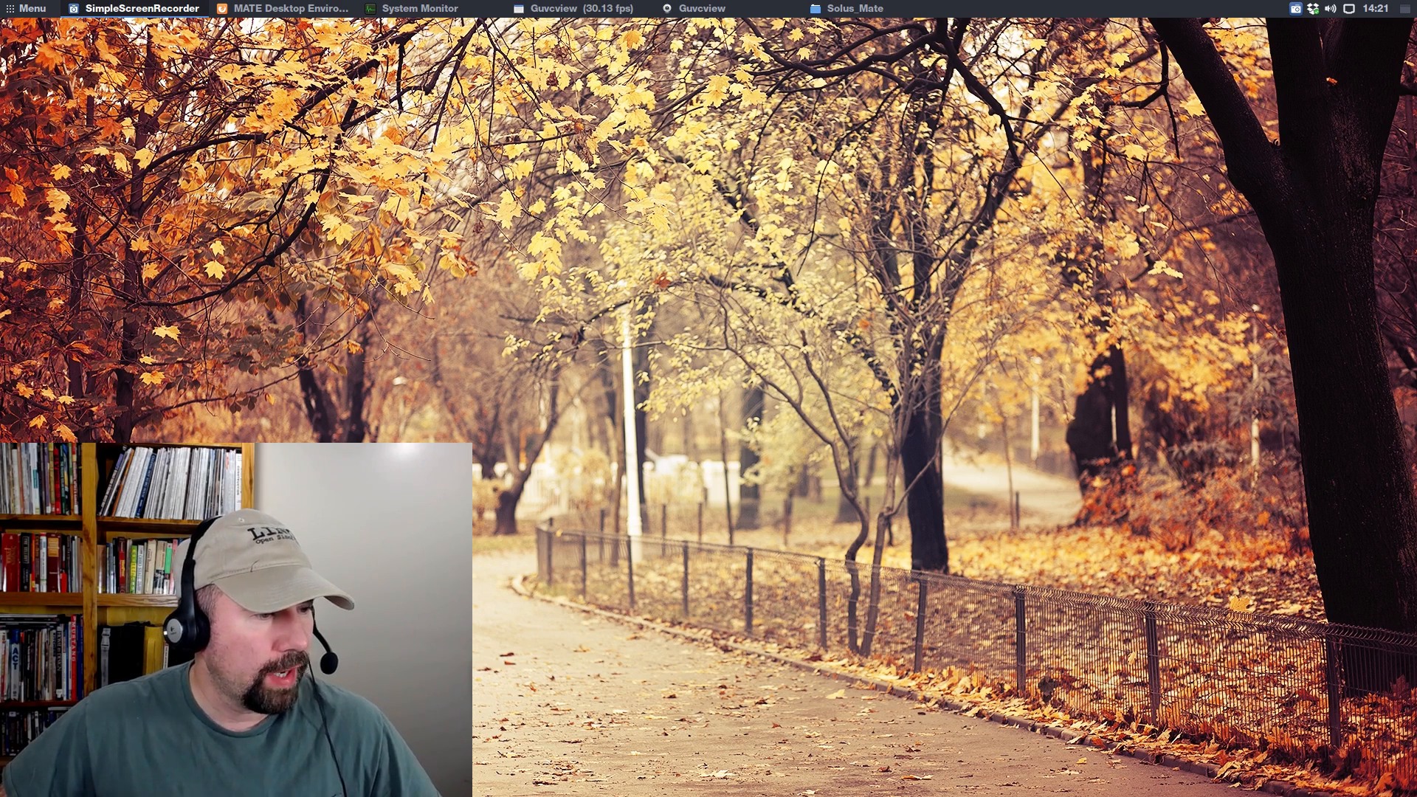
# Step: Restore the Solus_Mate Caja window from the taskbar
pyautogui.click(852, 8)
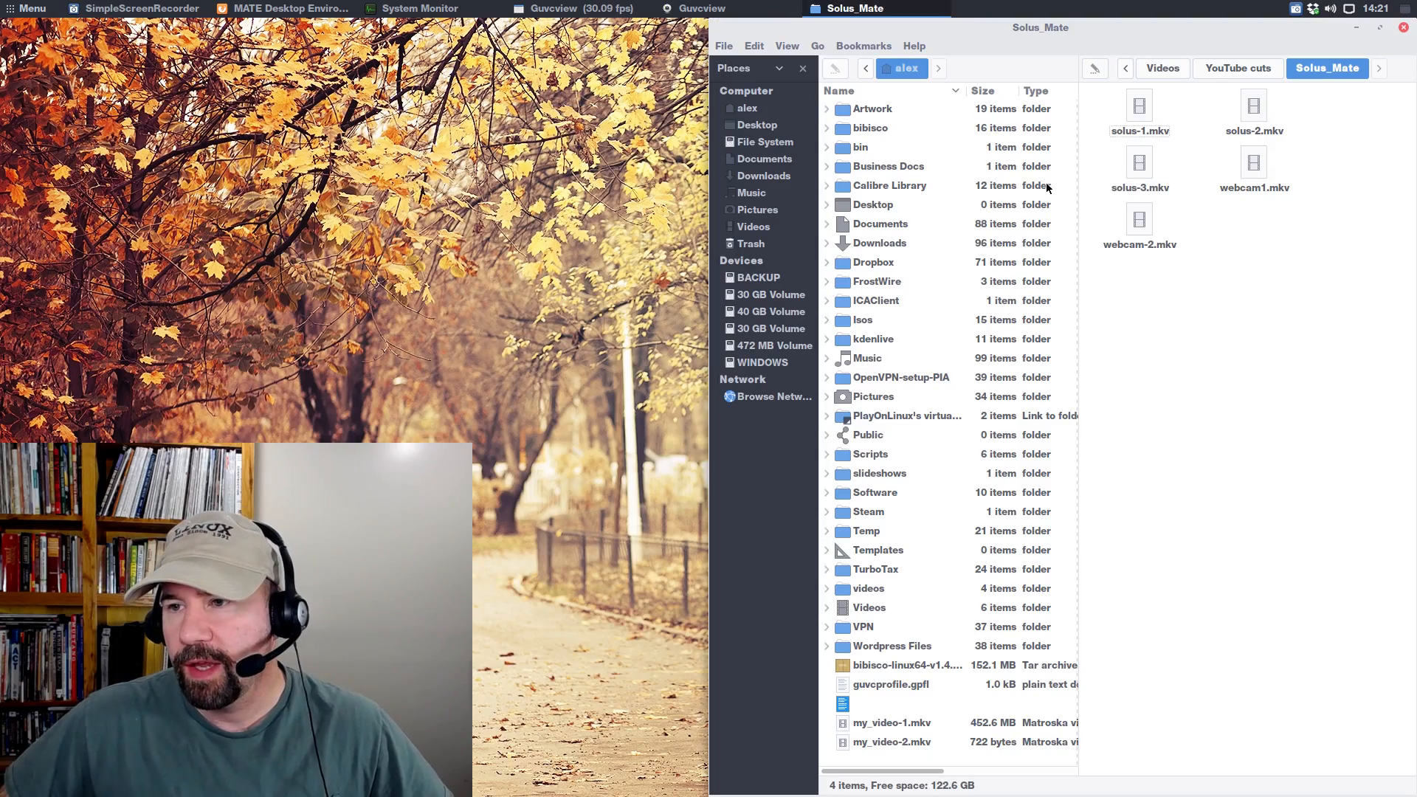
pyautogui.moveTo(1115, 529)
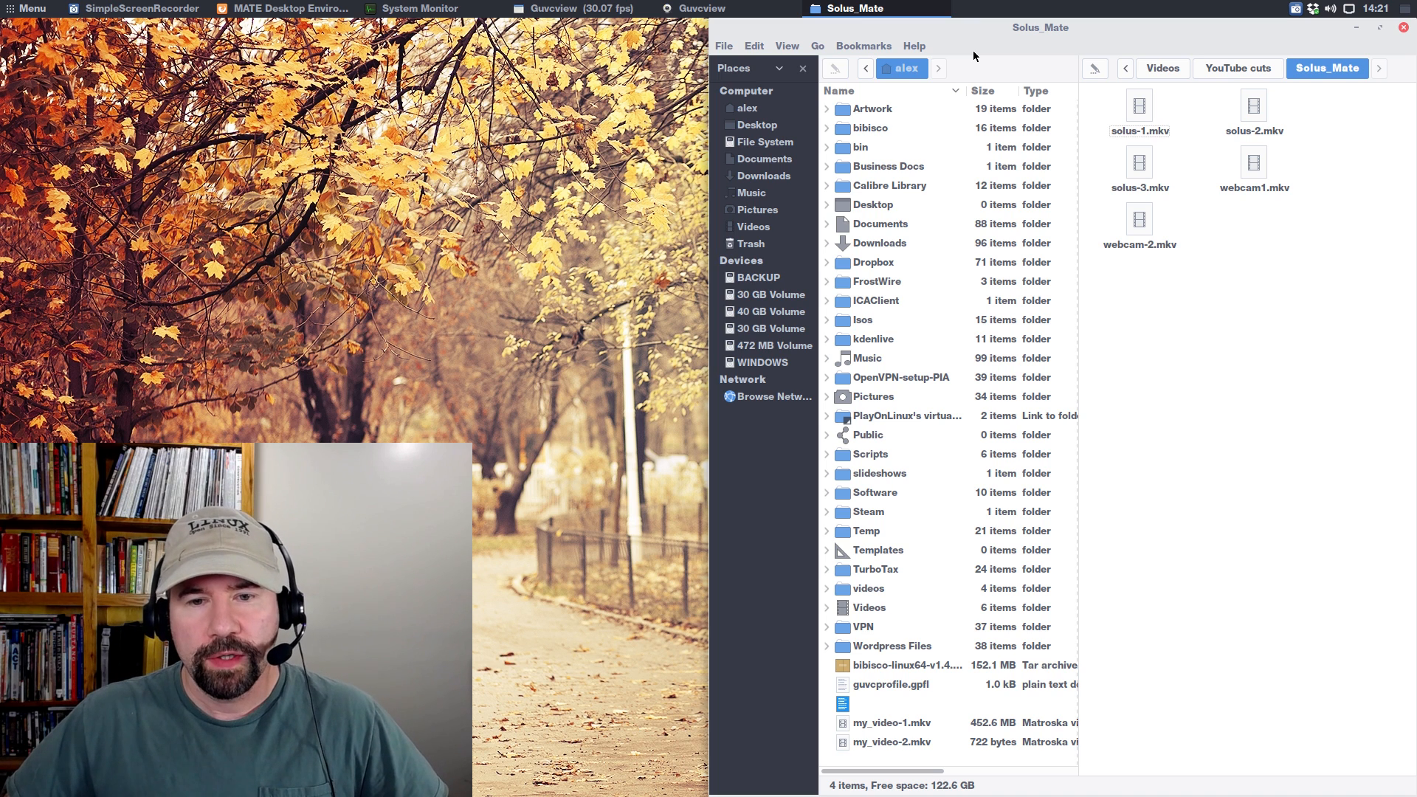
pyautogui.click(982, 90)
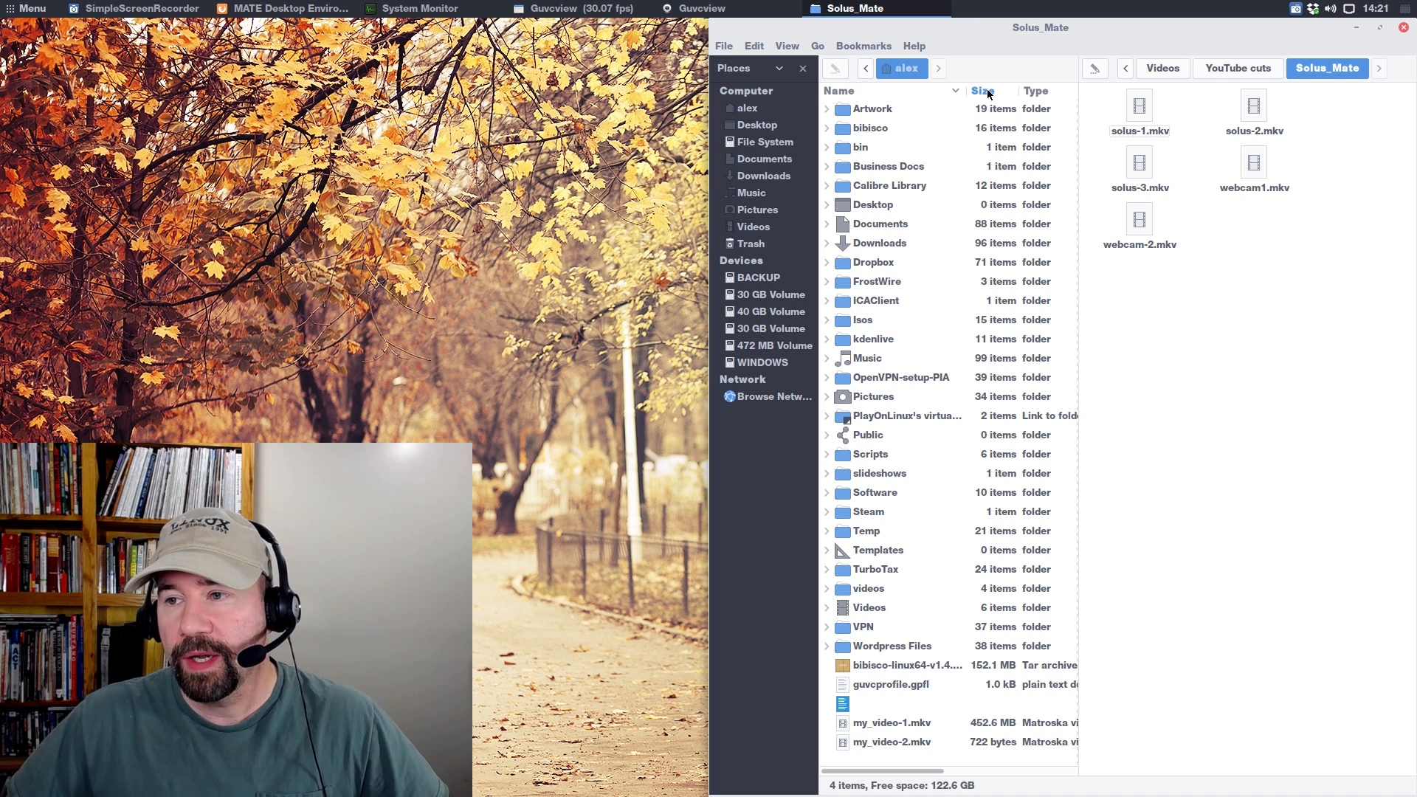
pyautogui.moveTo(1012, 190)
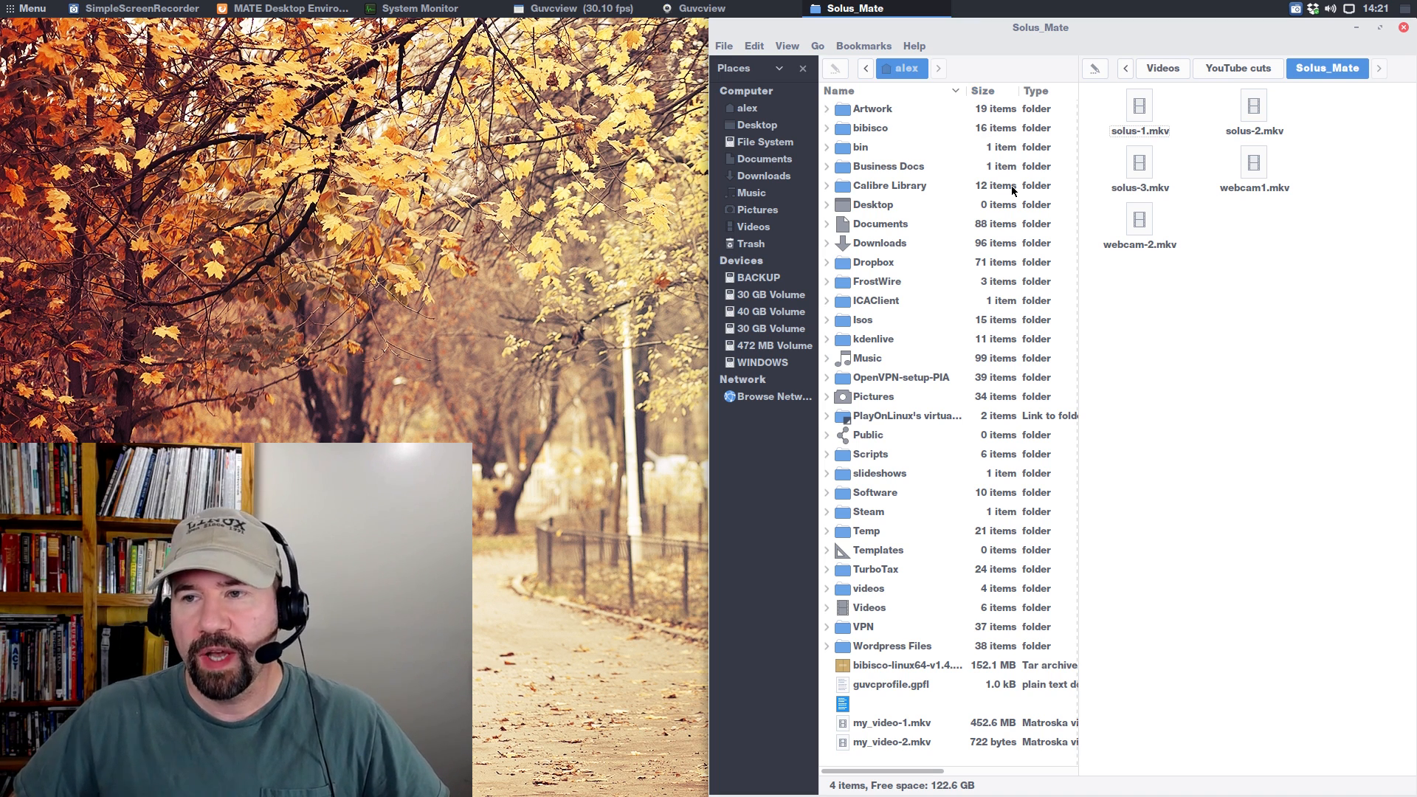
pyautogui.moveTo(850, 220)
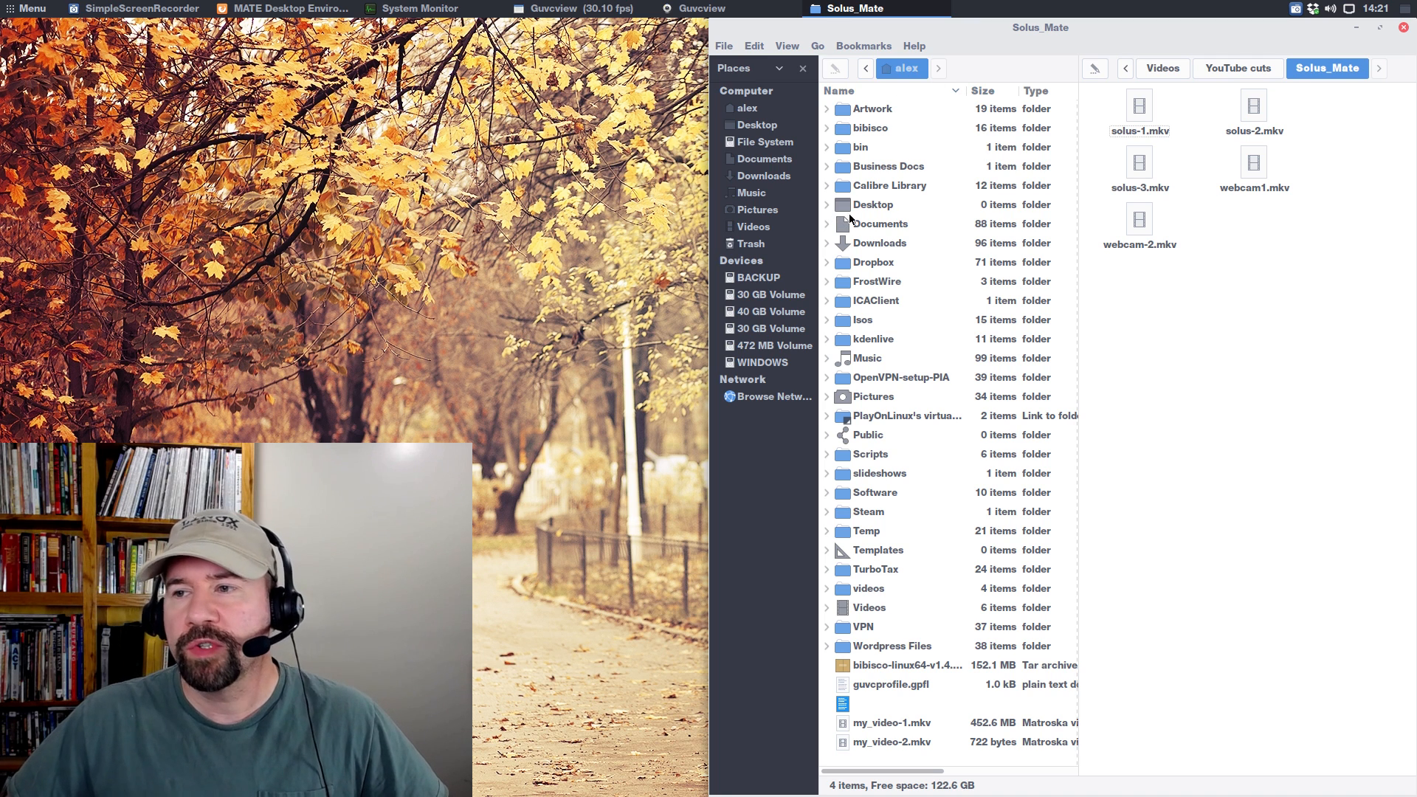
pyautogui.moveTo(1074, 365)
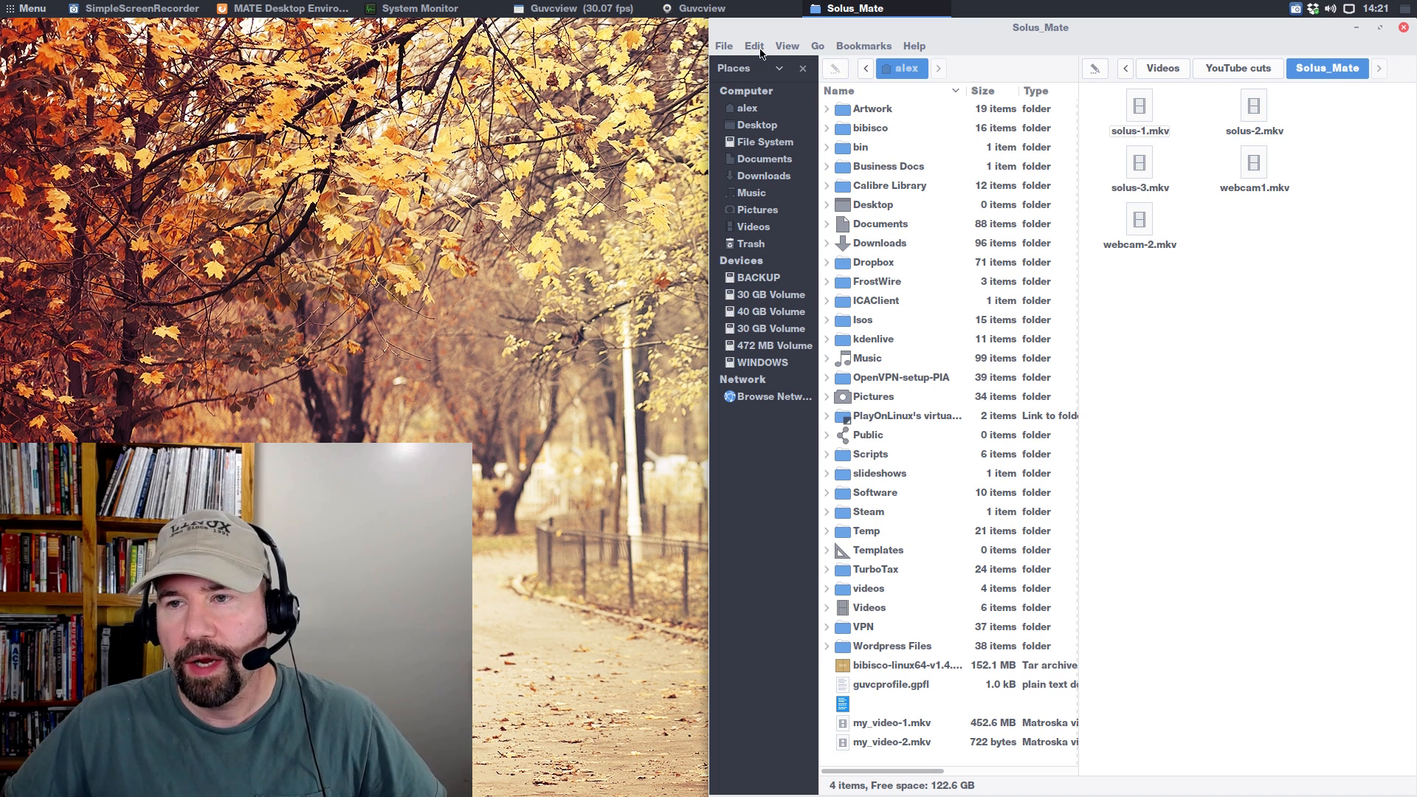
# Step: Toggle the main toolbar, extra pane and places sidebar, leaving the sidebar and two panes shown
pyautogui.click(786, 45)
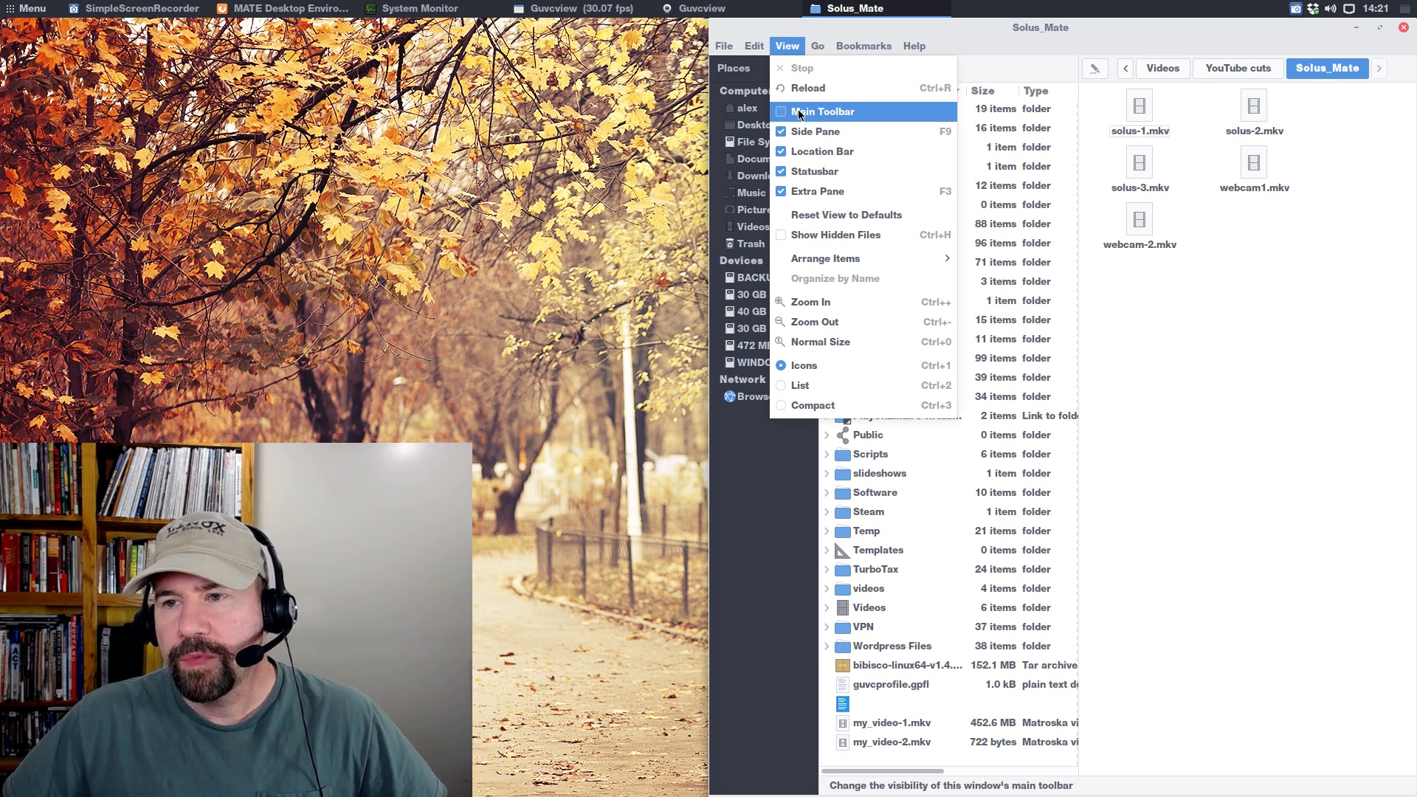
pyautogui.click(822, 111)
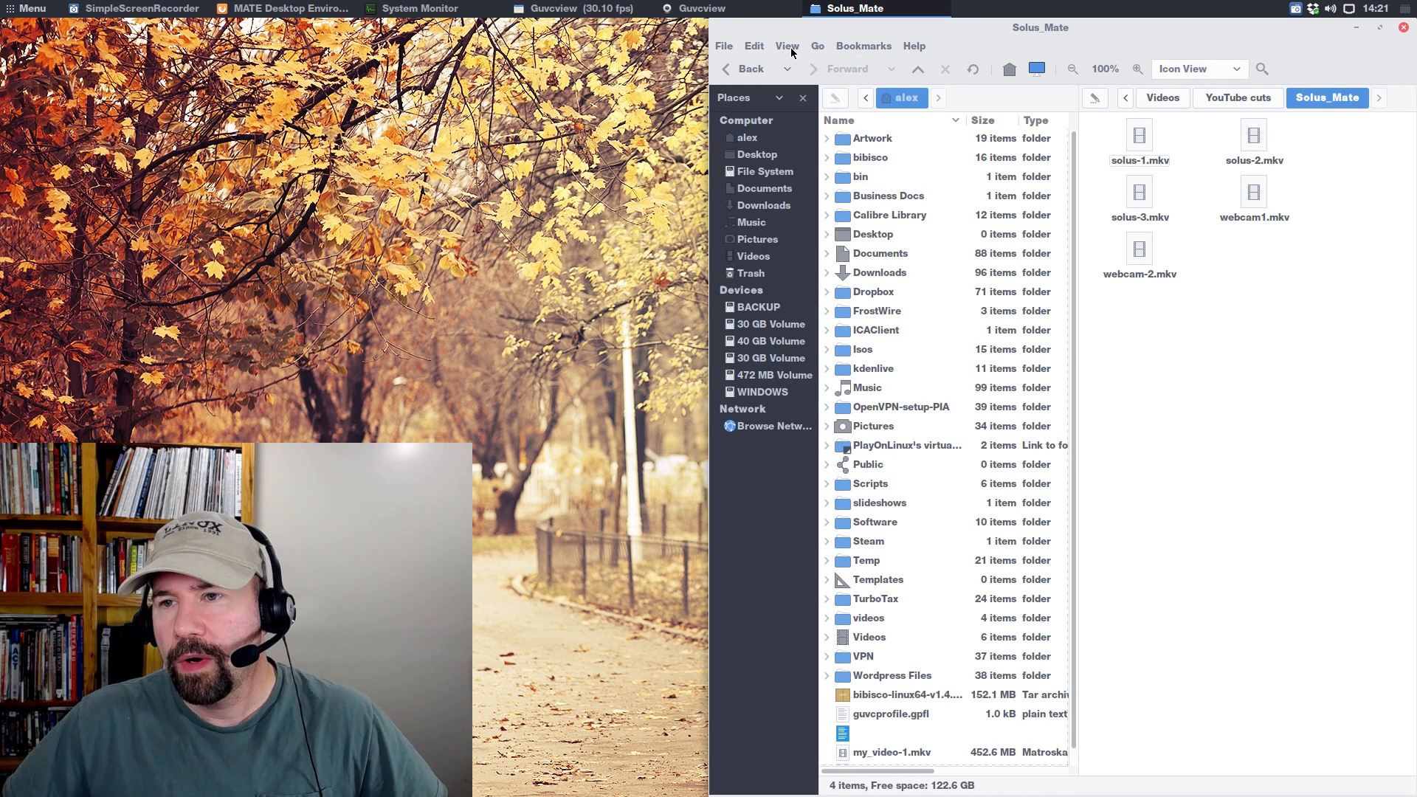
pyautogui.click(785, 45)
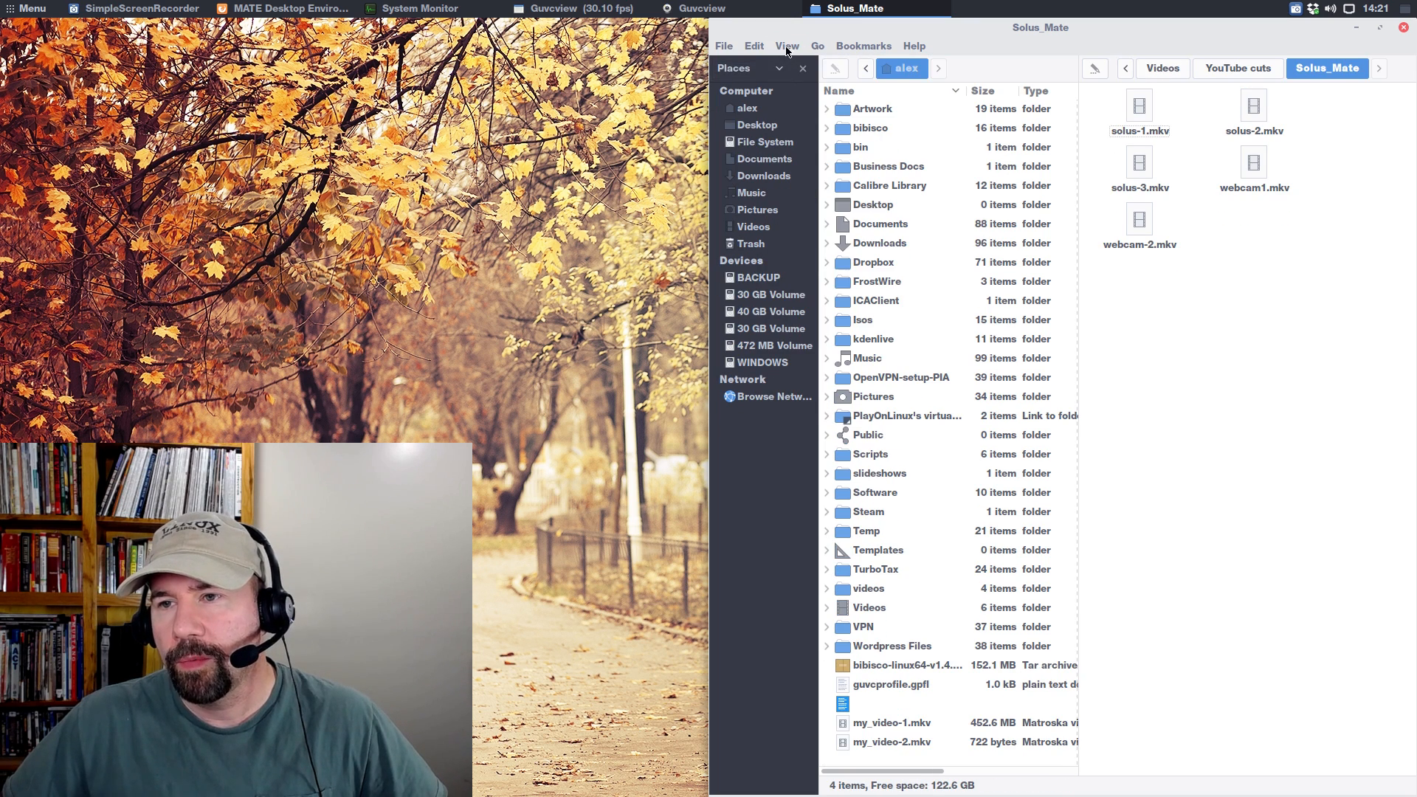
pyautogui.click(786, 46)
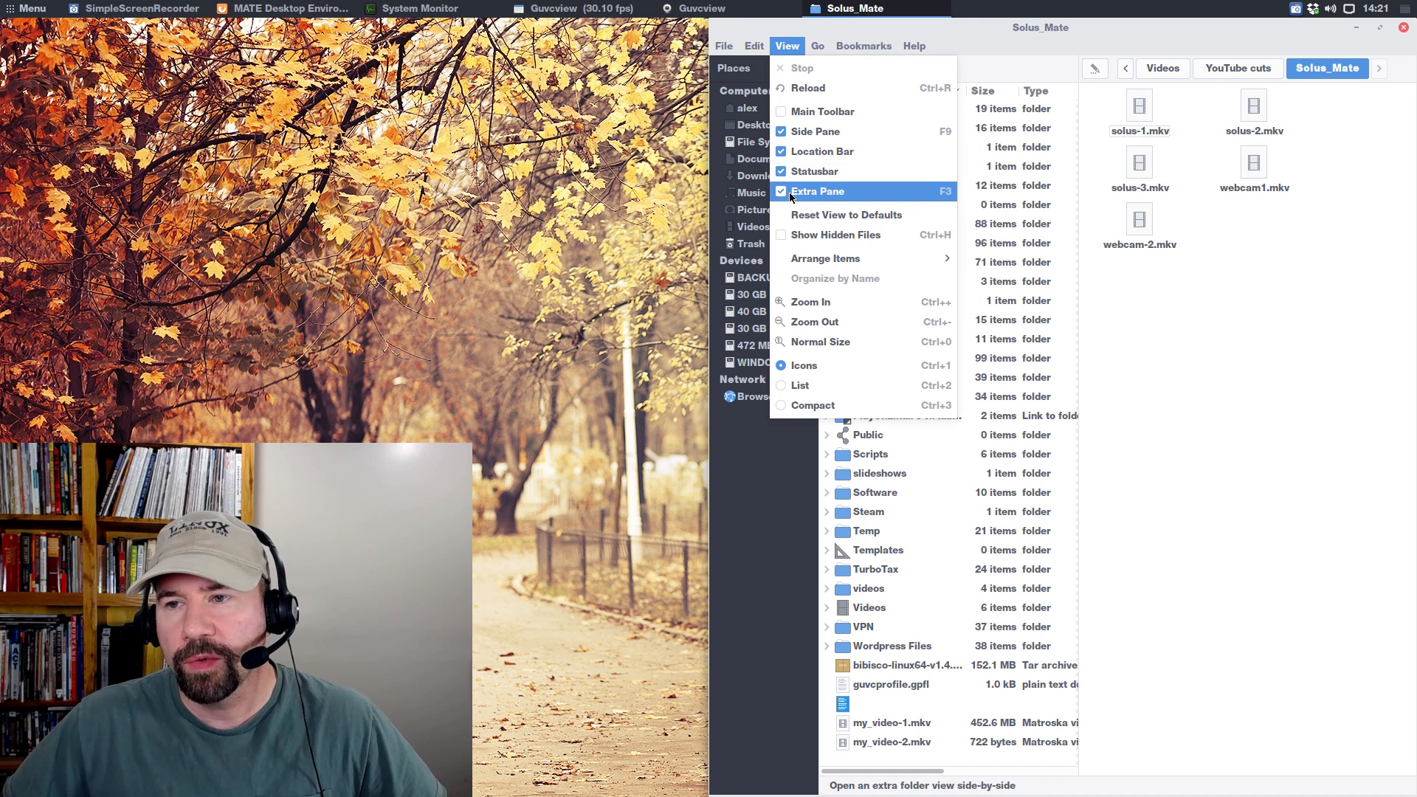
pyautogui.click(816, 191)
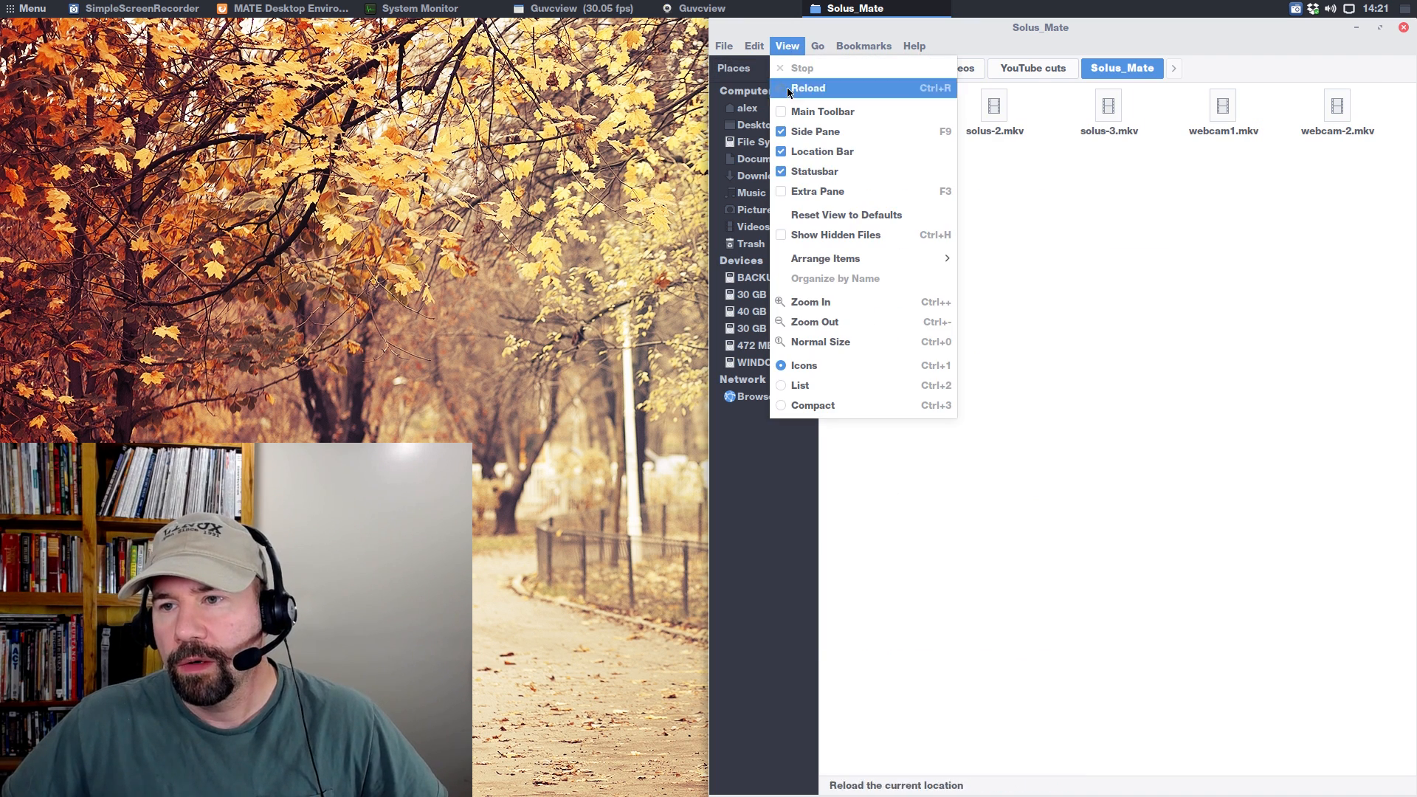
pyautogui.click(814, 131)
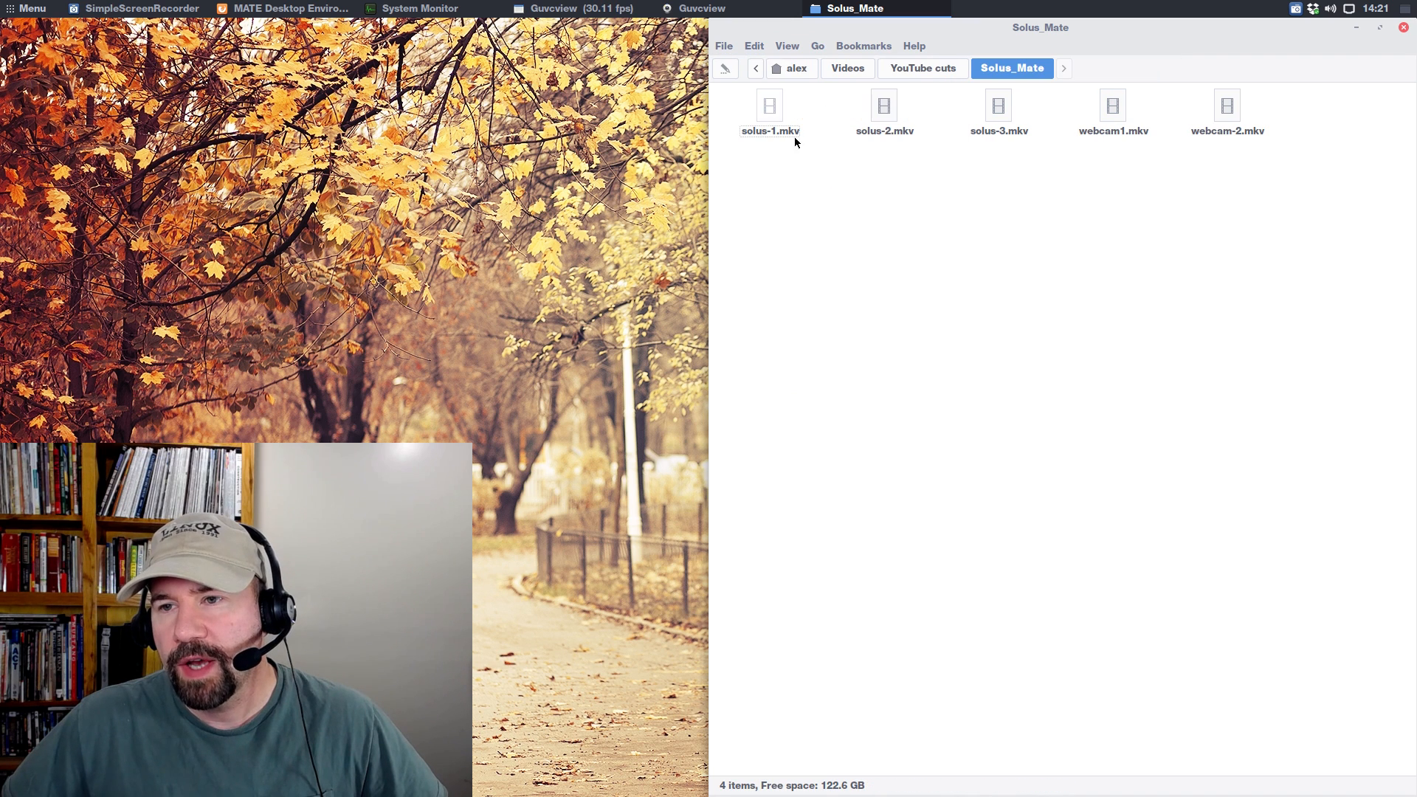
pyautogui.click(786, 45)
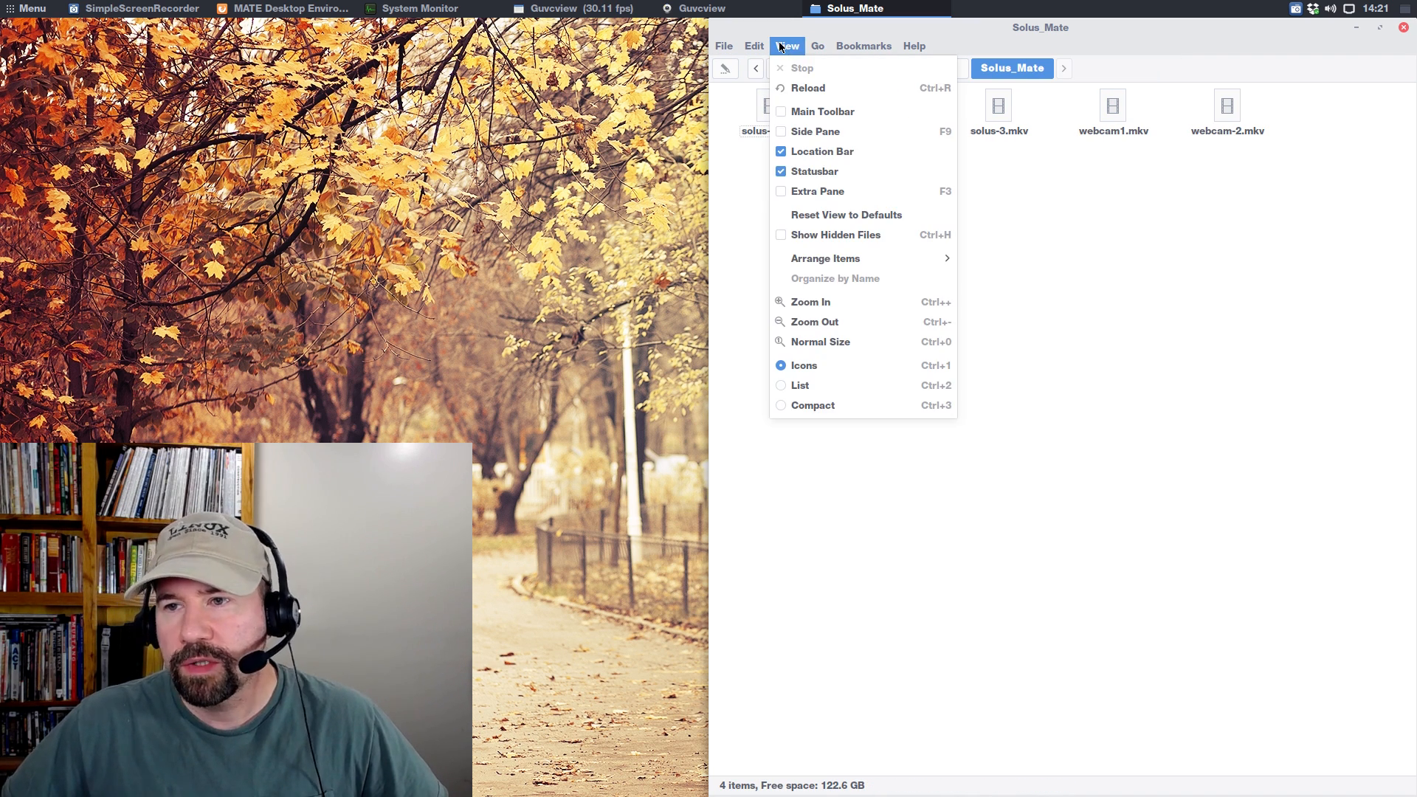
pyautogui.click(814, 132)
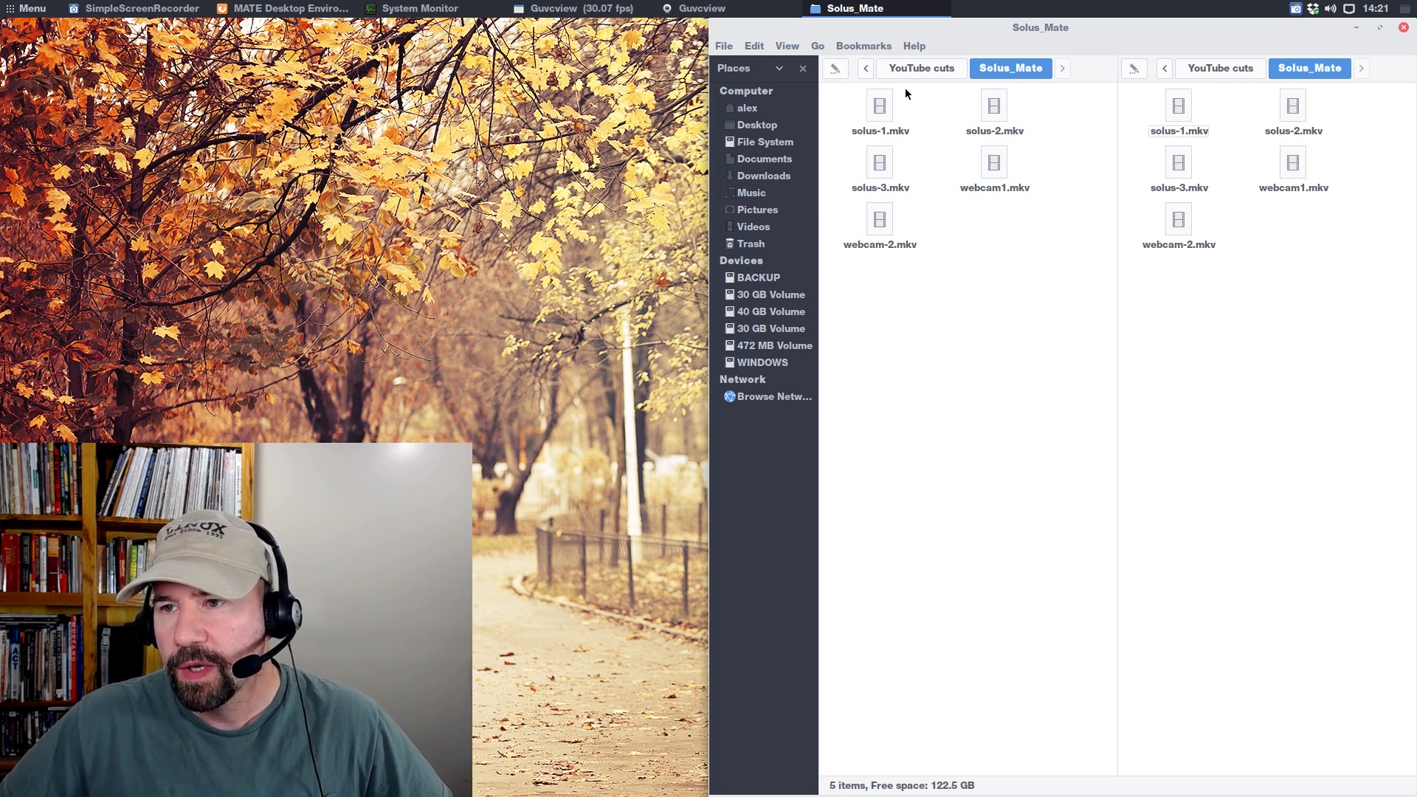
# Step: Right-click in the Caja folder pane
pyautogui.rightClick(879, 162)
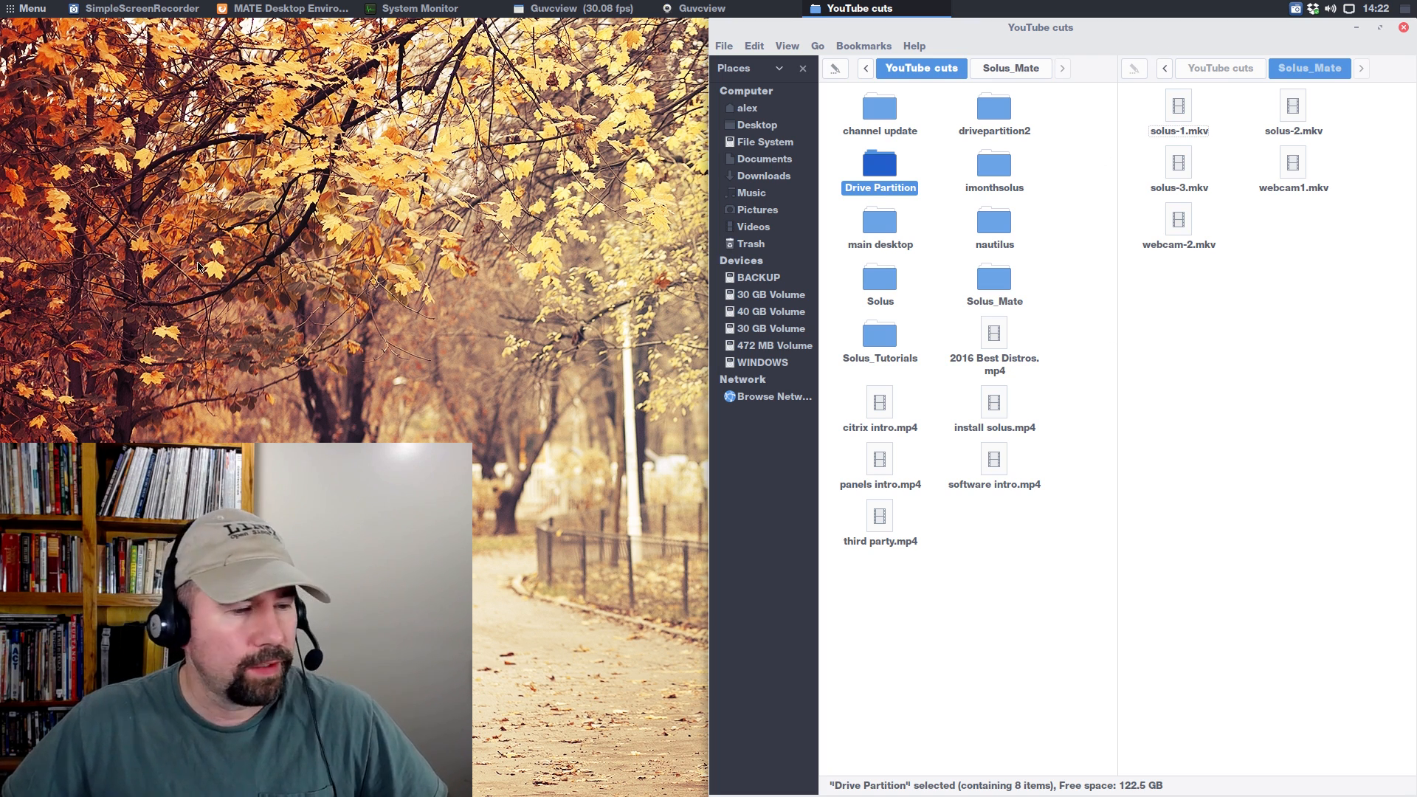
pyautogui.moveTo(1136, 28)
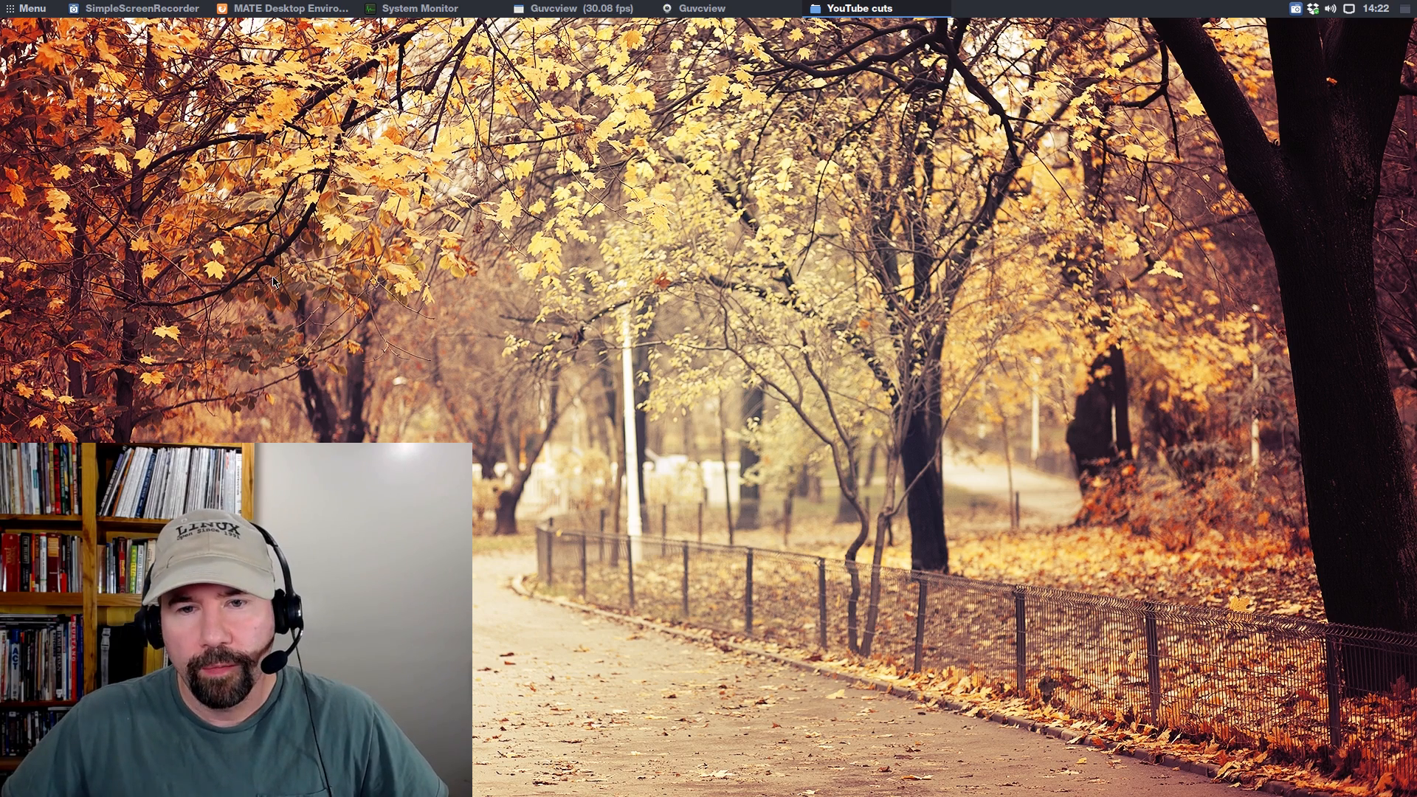
# Step: Open Brisk Menu and search for 'plum' to find Pluma
pyautogui.click(29, 8)
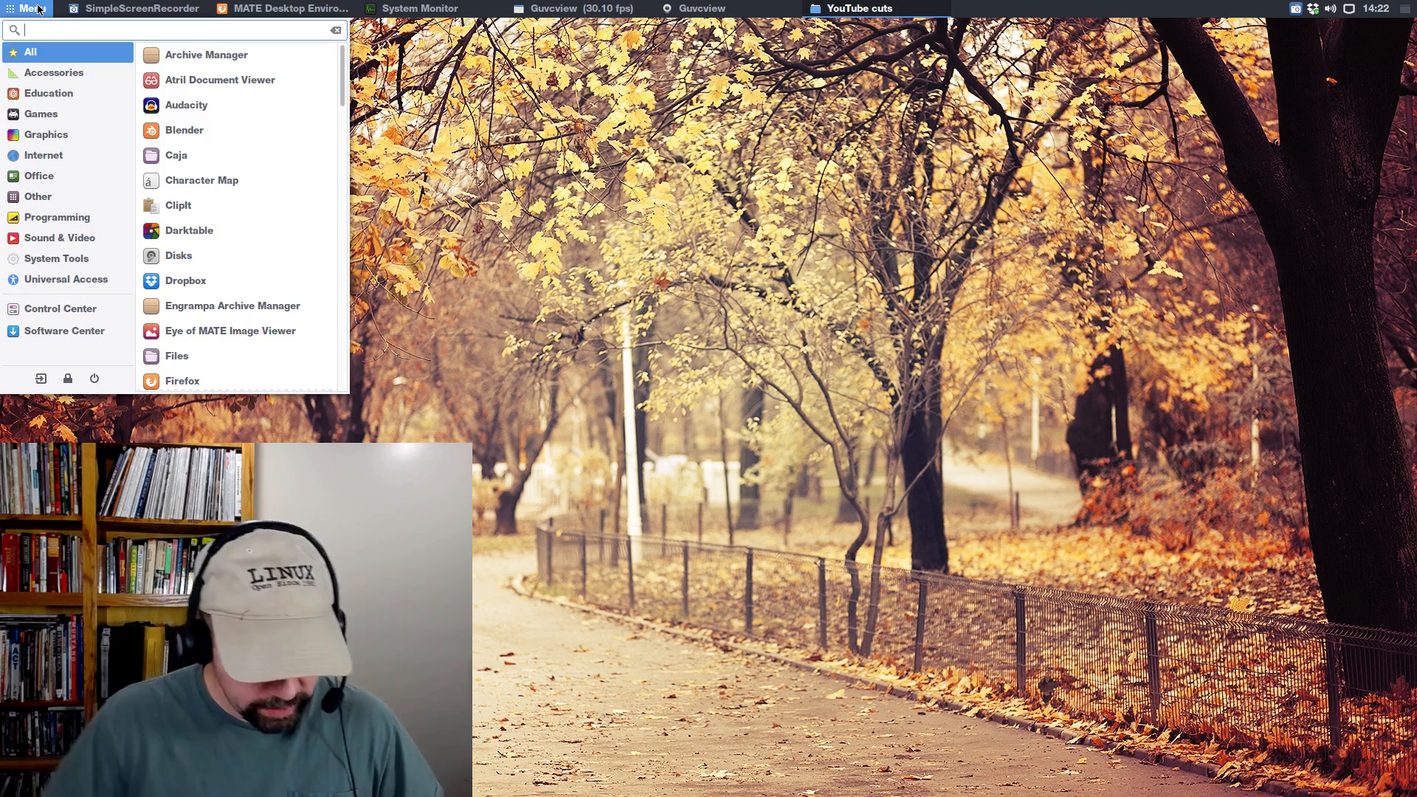
pyautogui.write('plum')
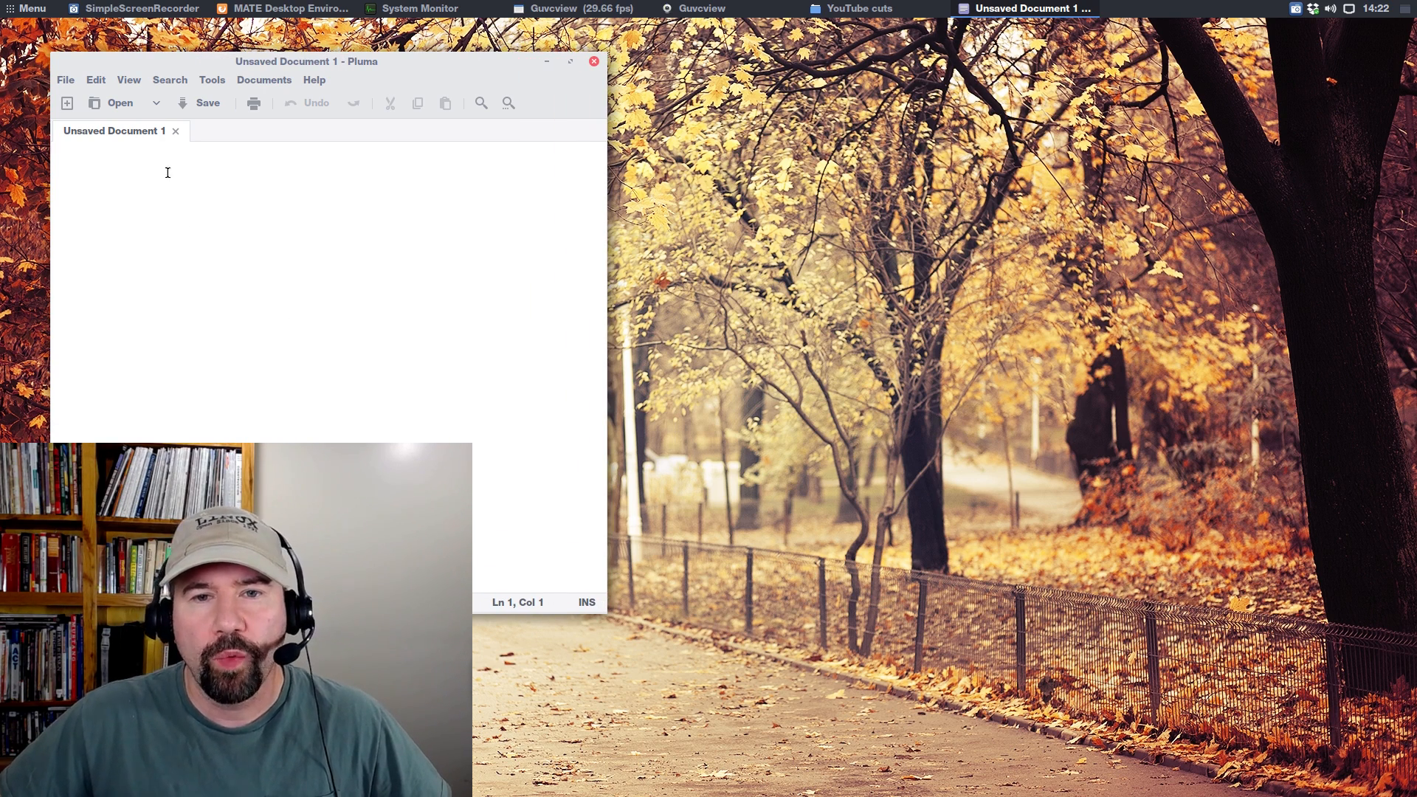
pyautogui.click(129, 80)
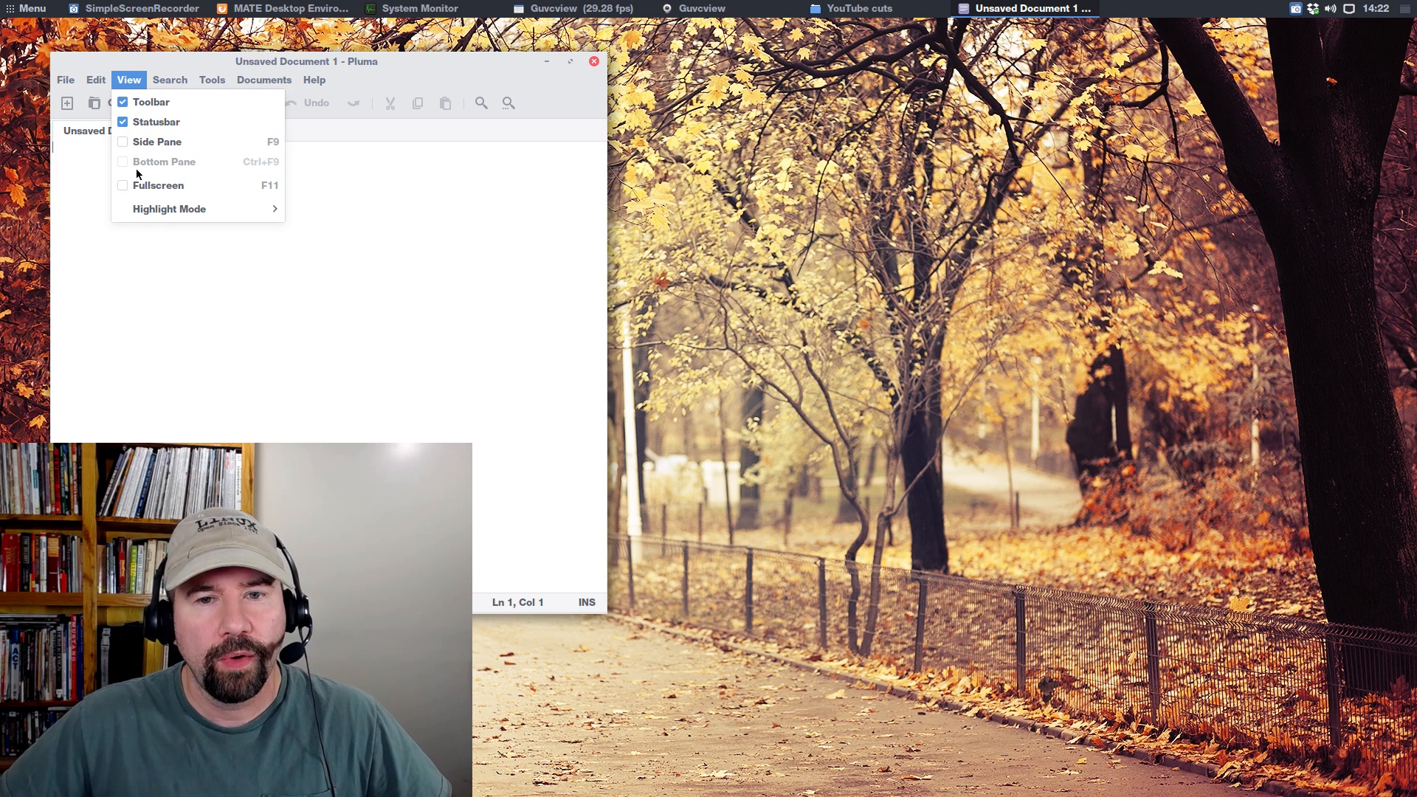
pyautogui.moveTo(169, 209)
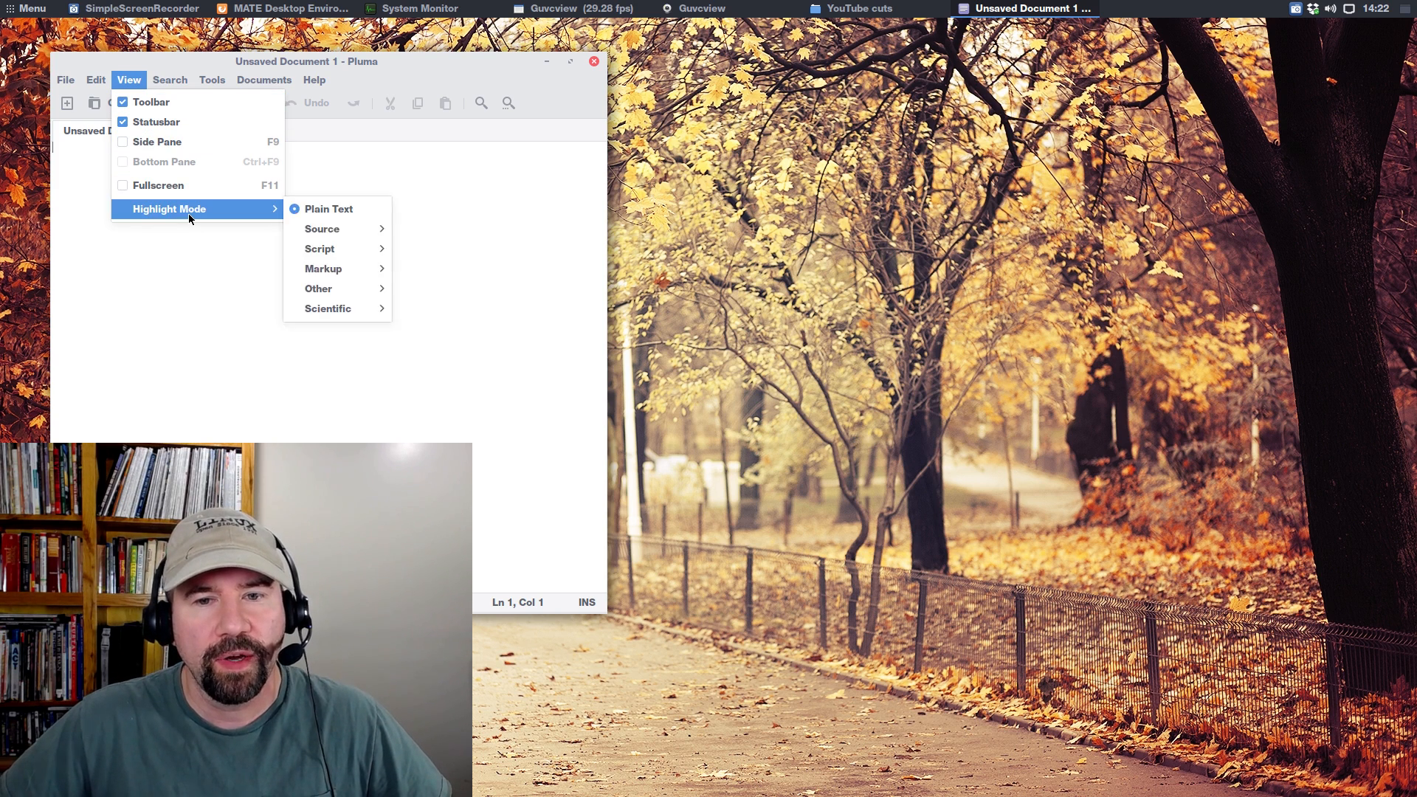
pyautogui.moveTo(151, 101)
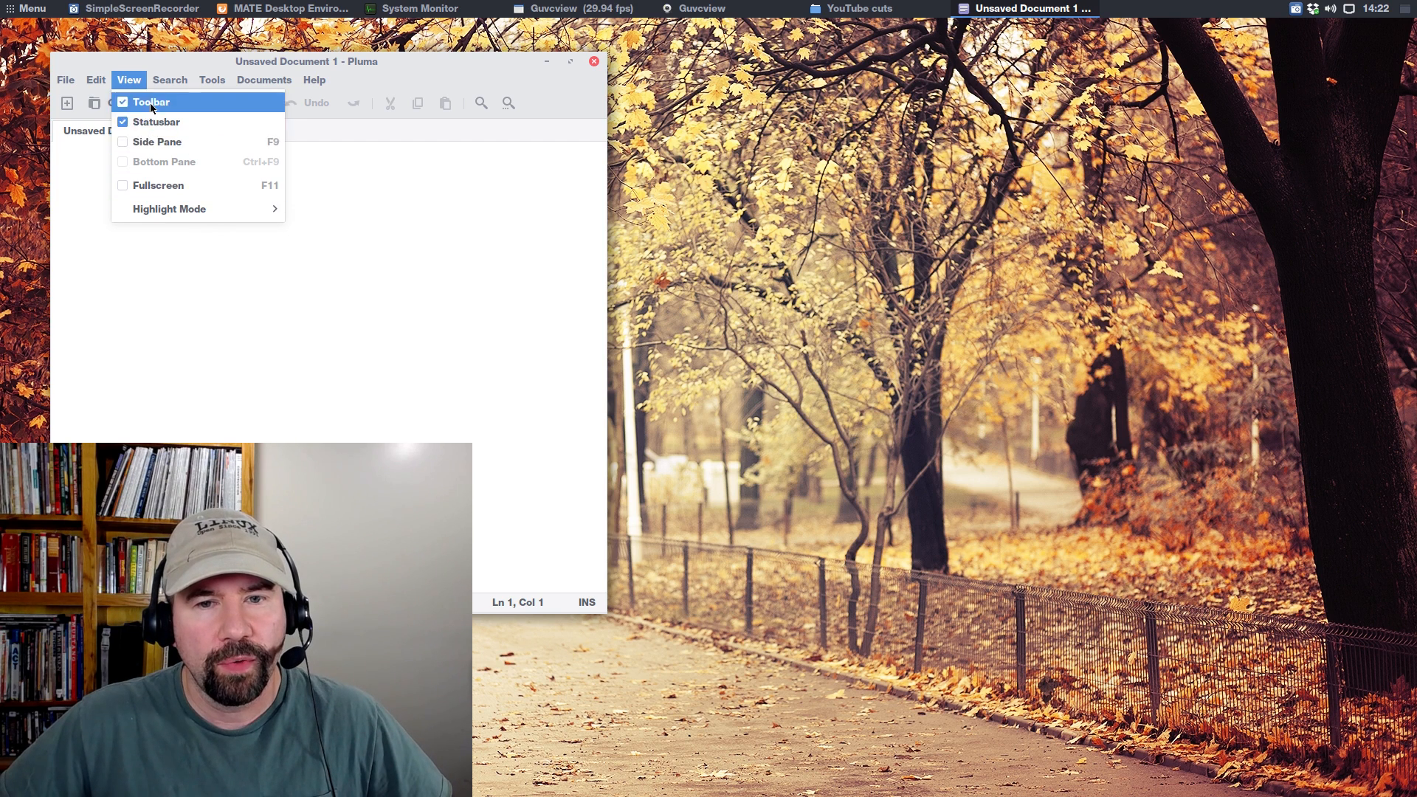
pyautogui.moveTo(169, 209)
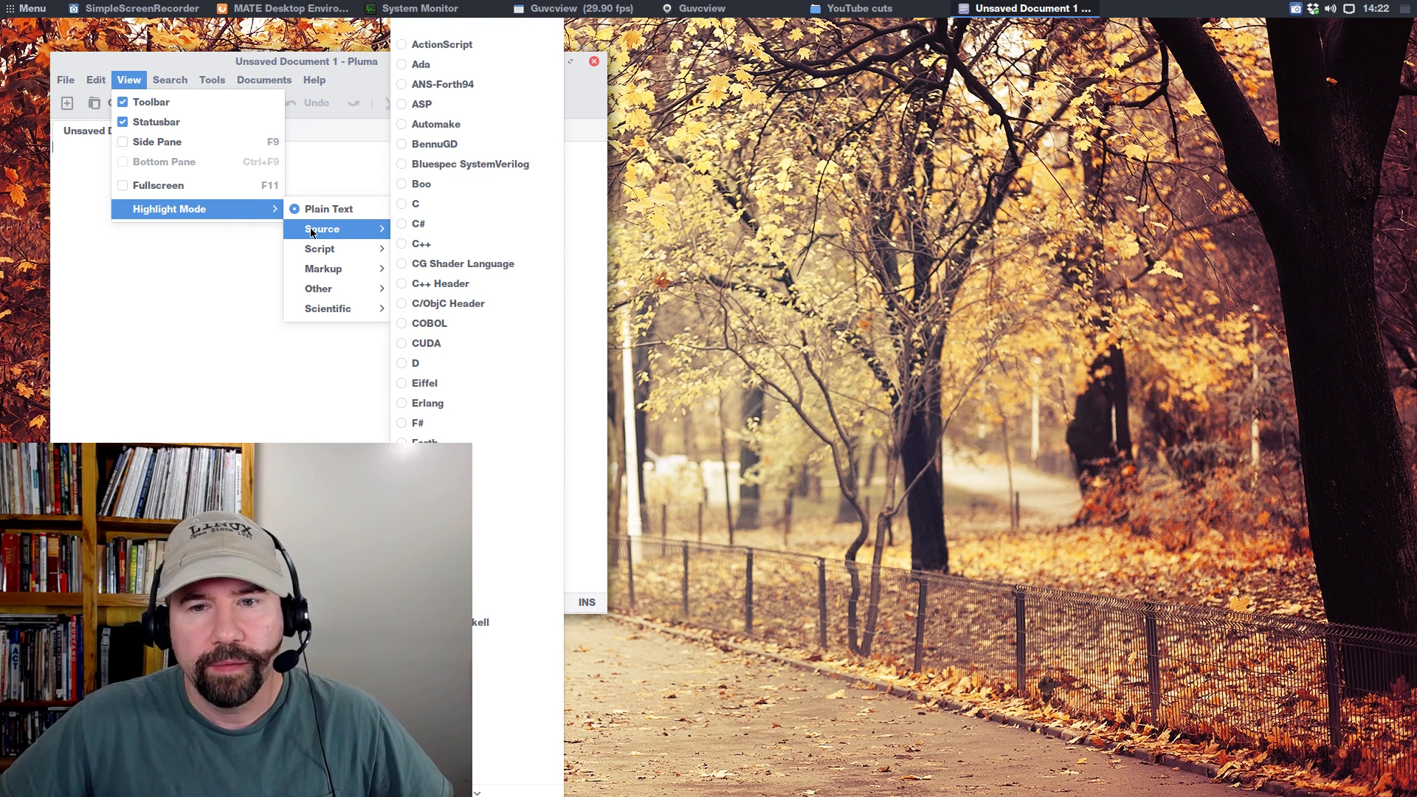
pyautogui.moveTo(321, 249)
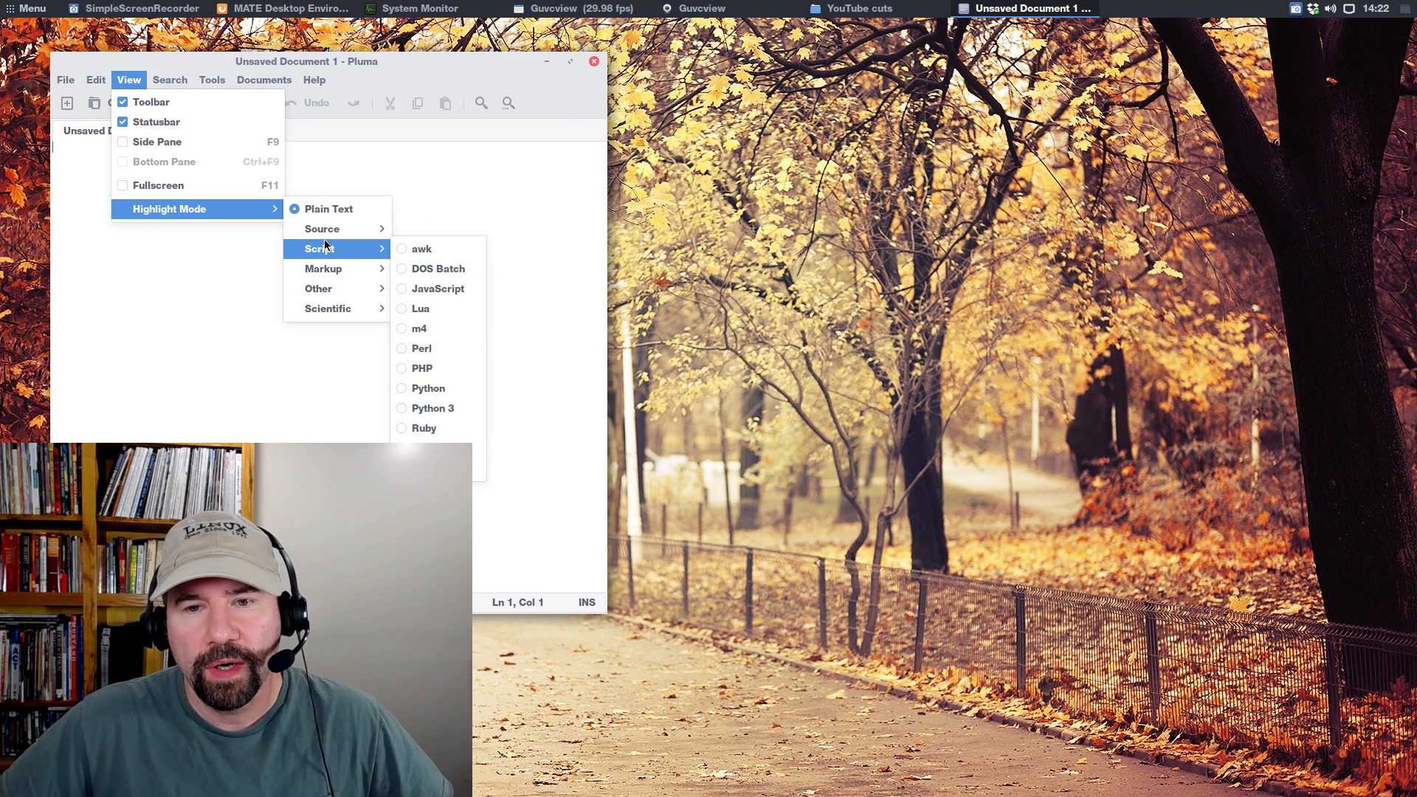
pyautogui.moveTo(318, 288)
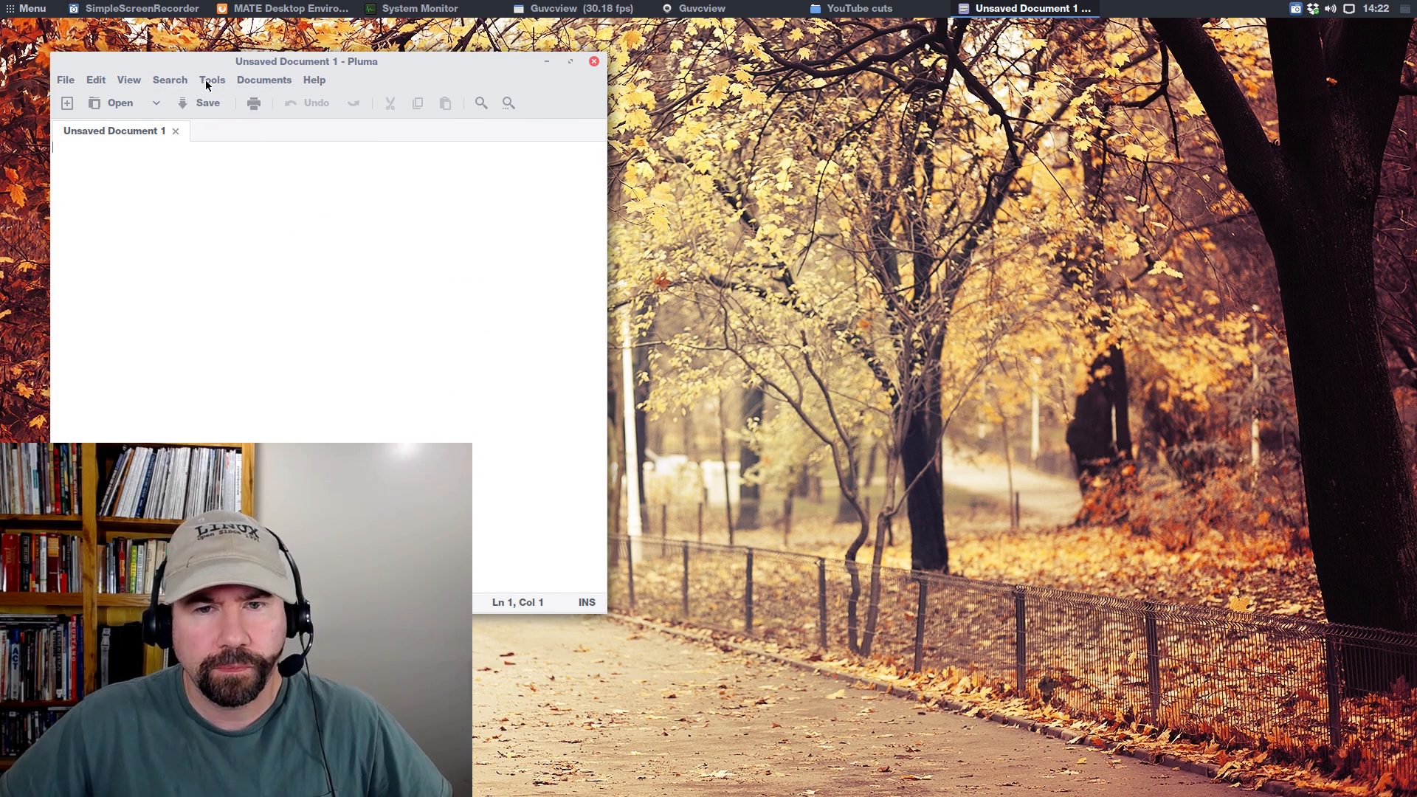
# Step: Quit the blank Pluma editor window
pyautogui.click(213, 80)
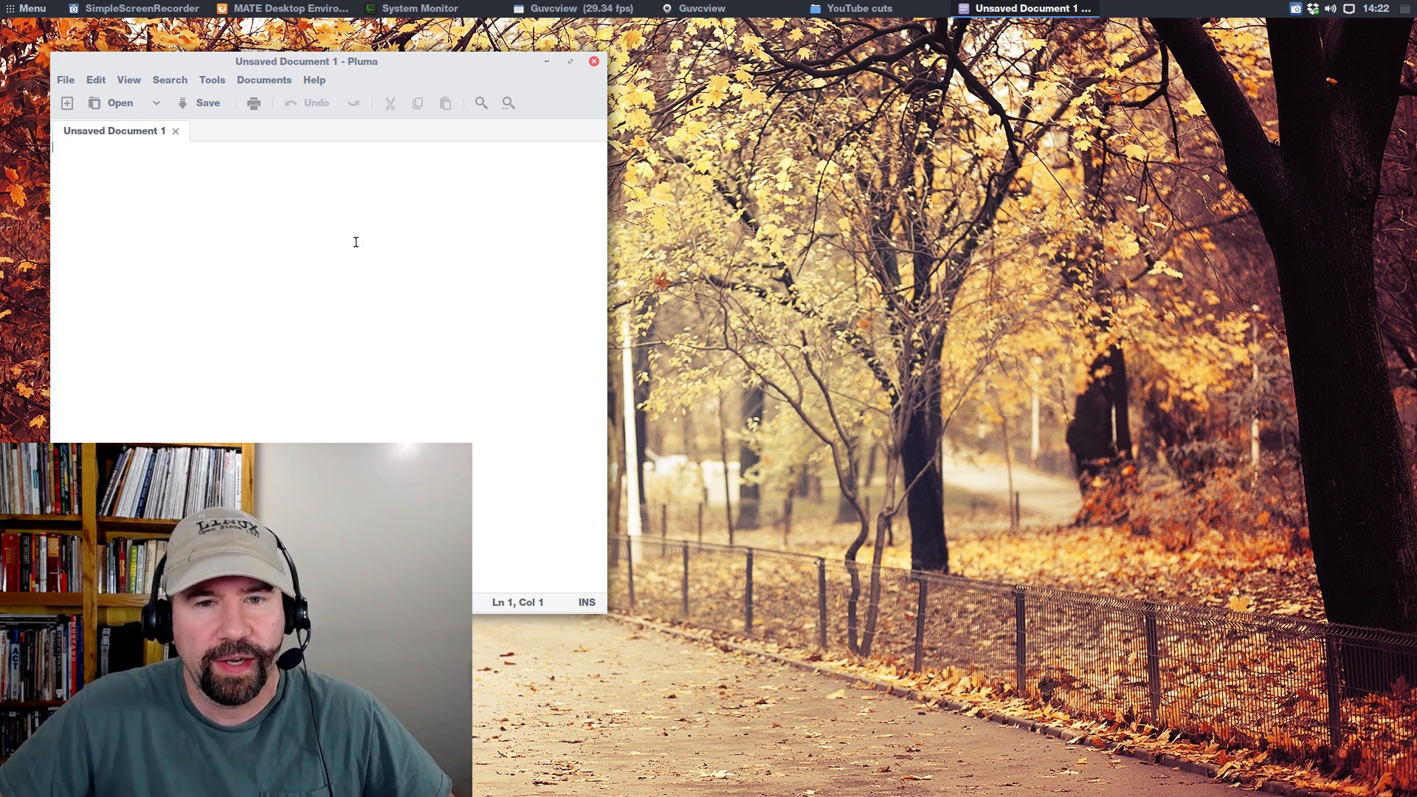
pyautogui.moveTo(172, 151)
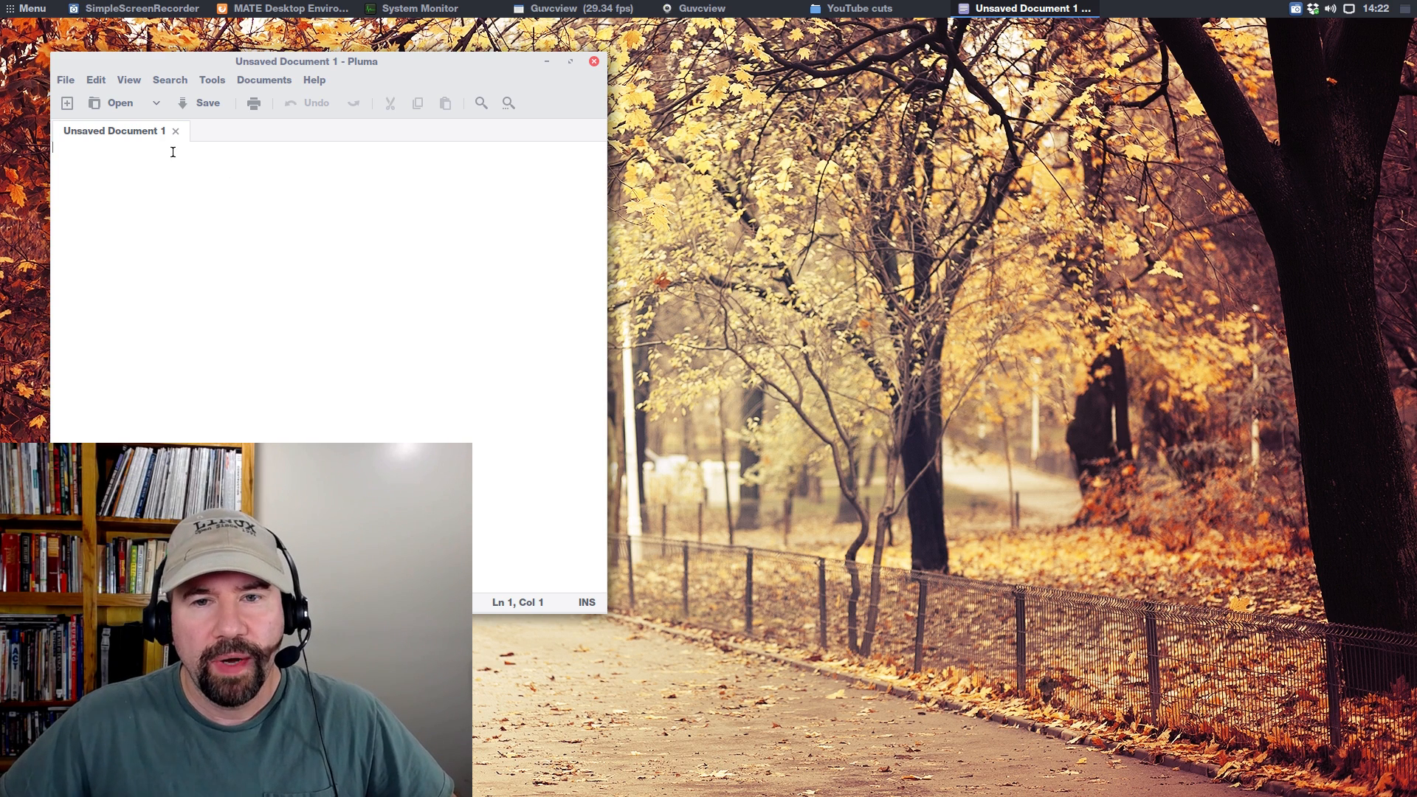
pyautogui.moveTo(128, 273)
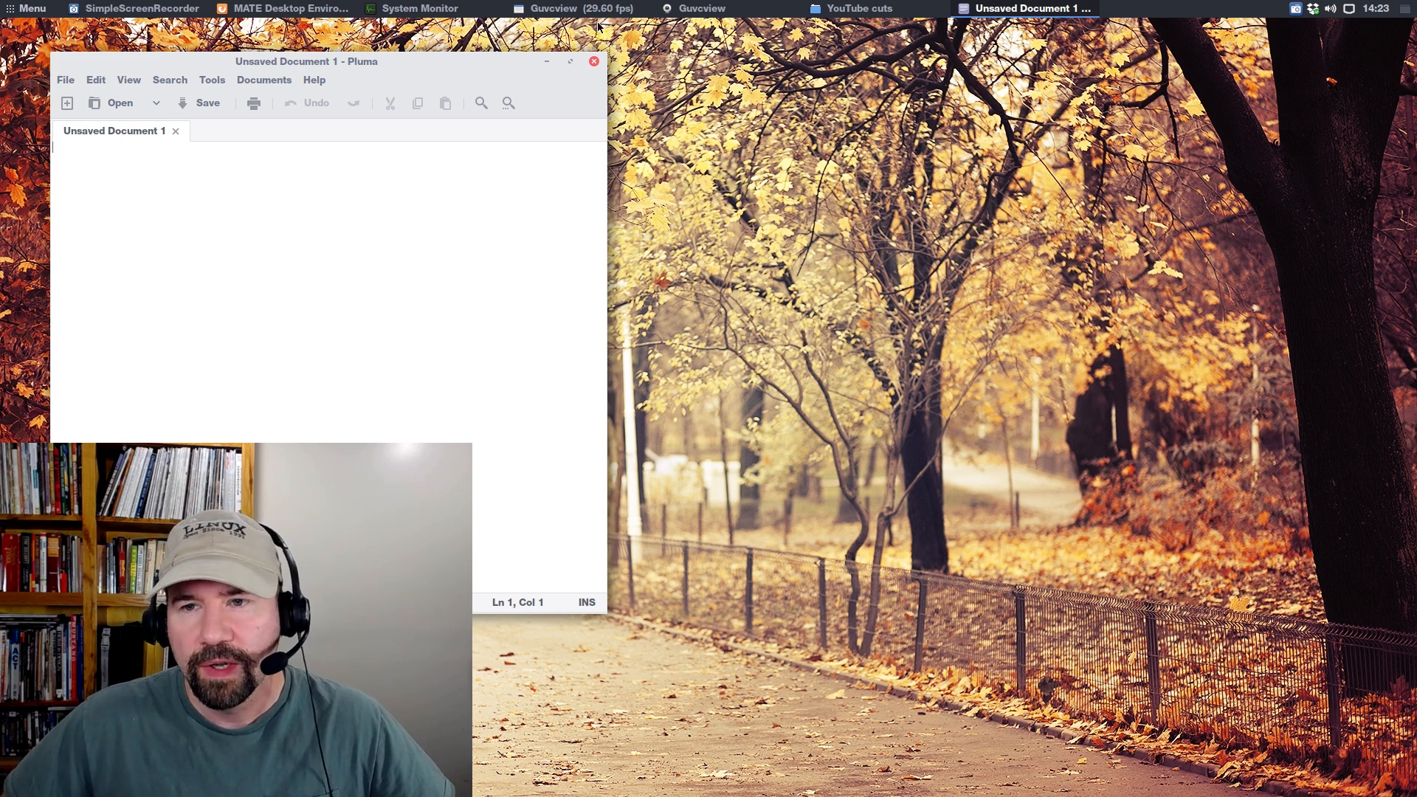
pyautogui.click(593, 60)
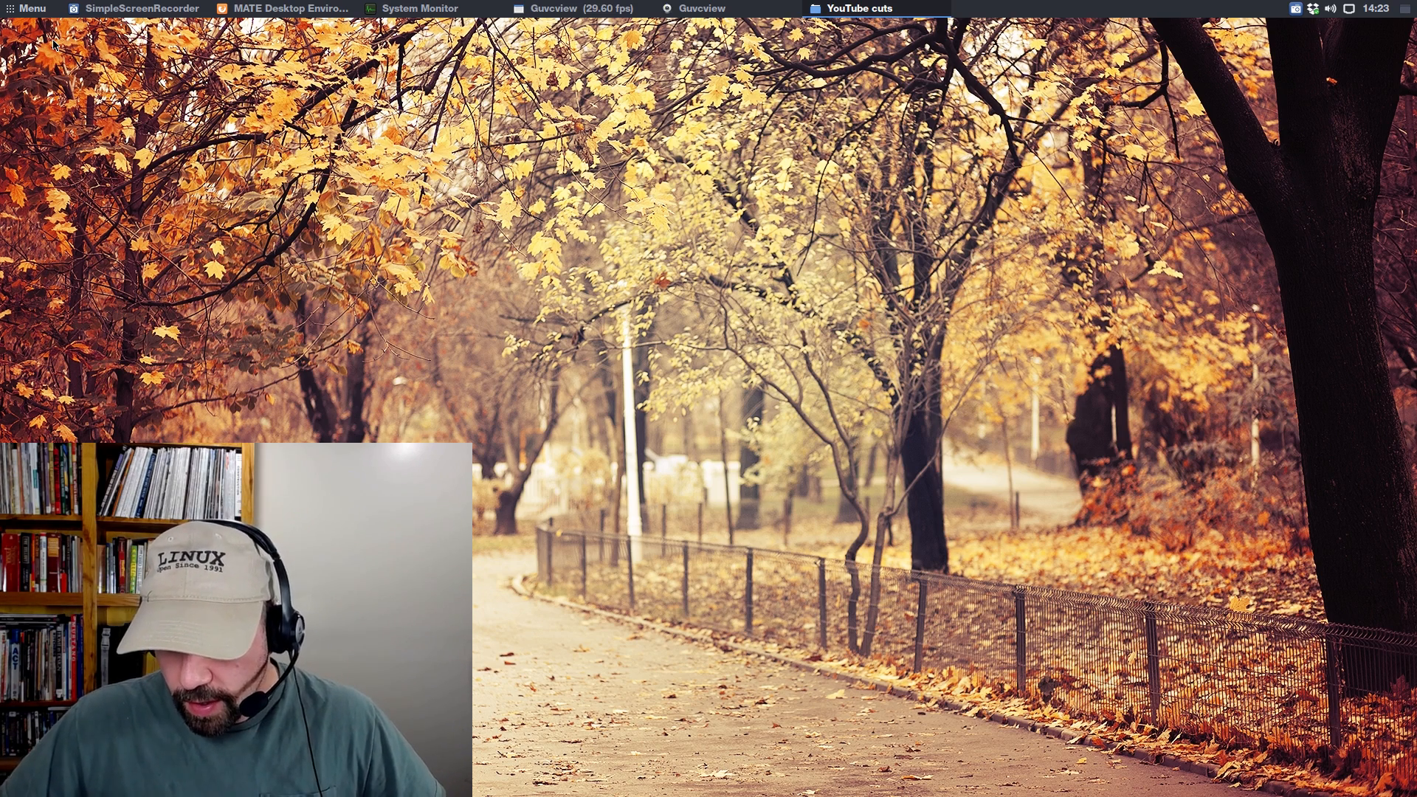
# Step: Search Brisk Menu for 'col' and launch MATE Color Selection
pyautogui.click(27, 8)
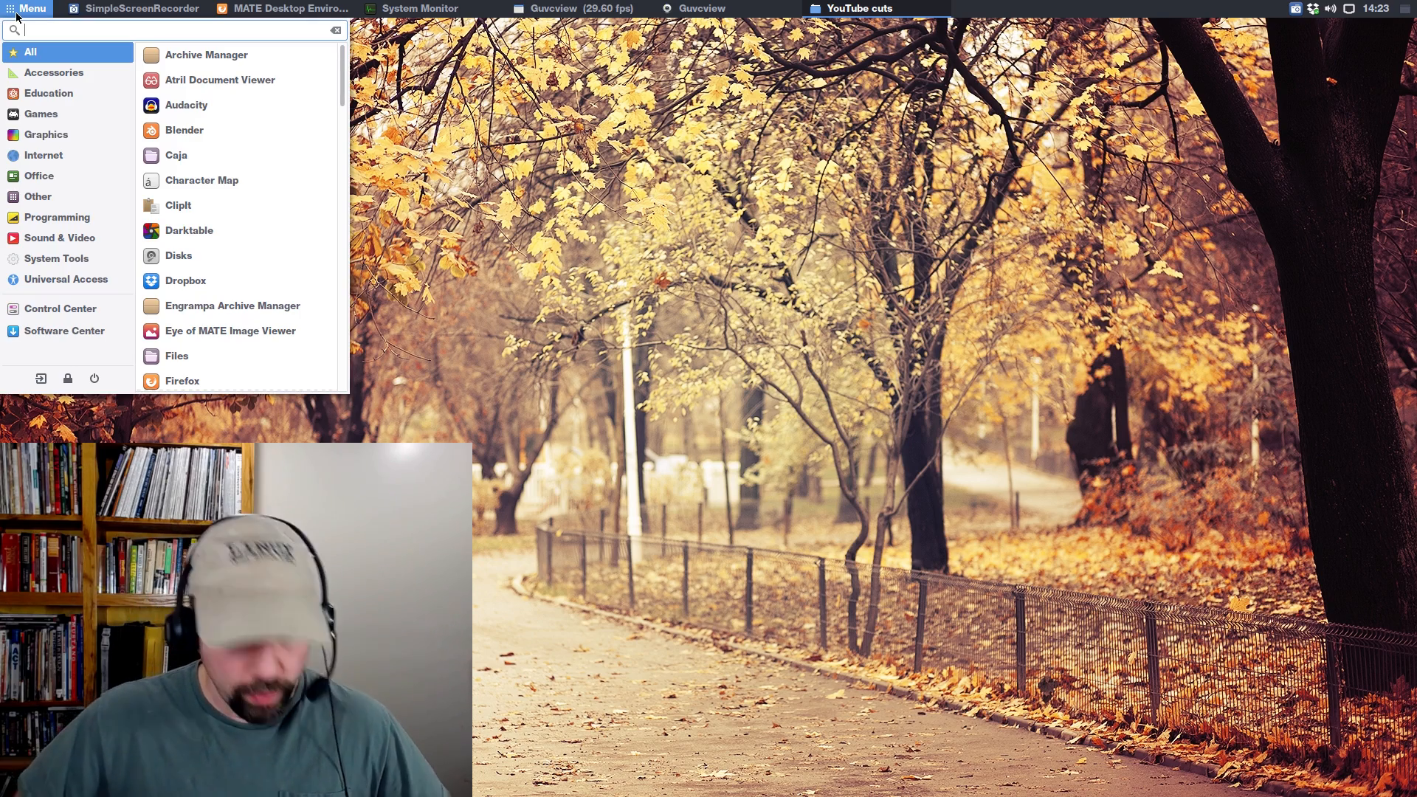
pyautogui.write('col')
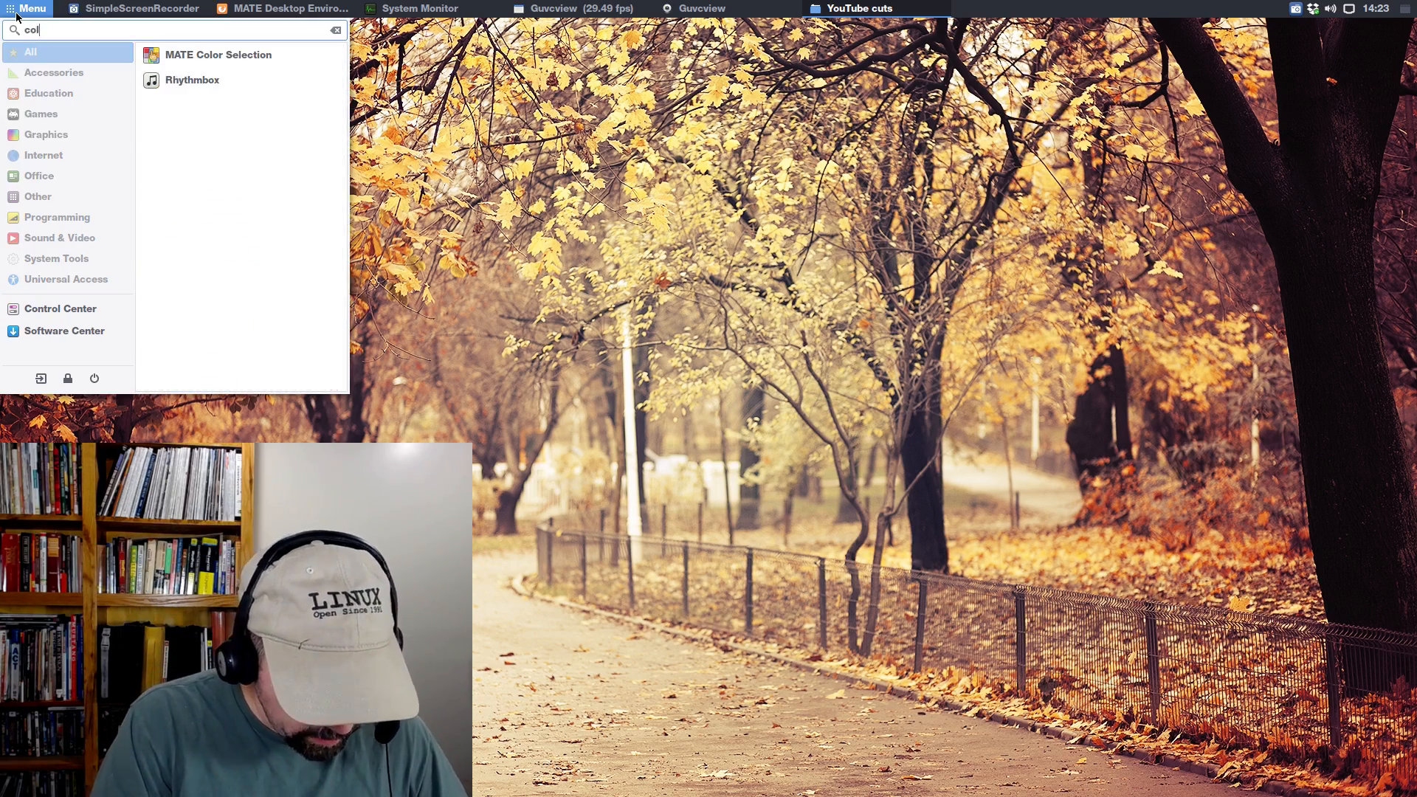
pyautogui.click(217, 54)
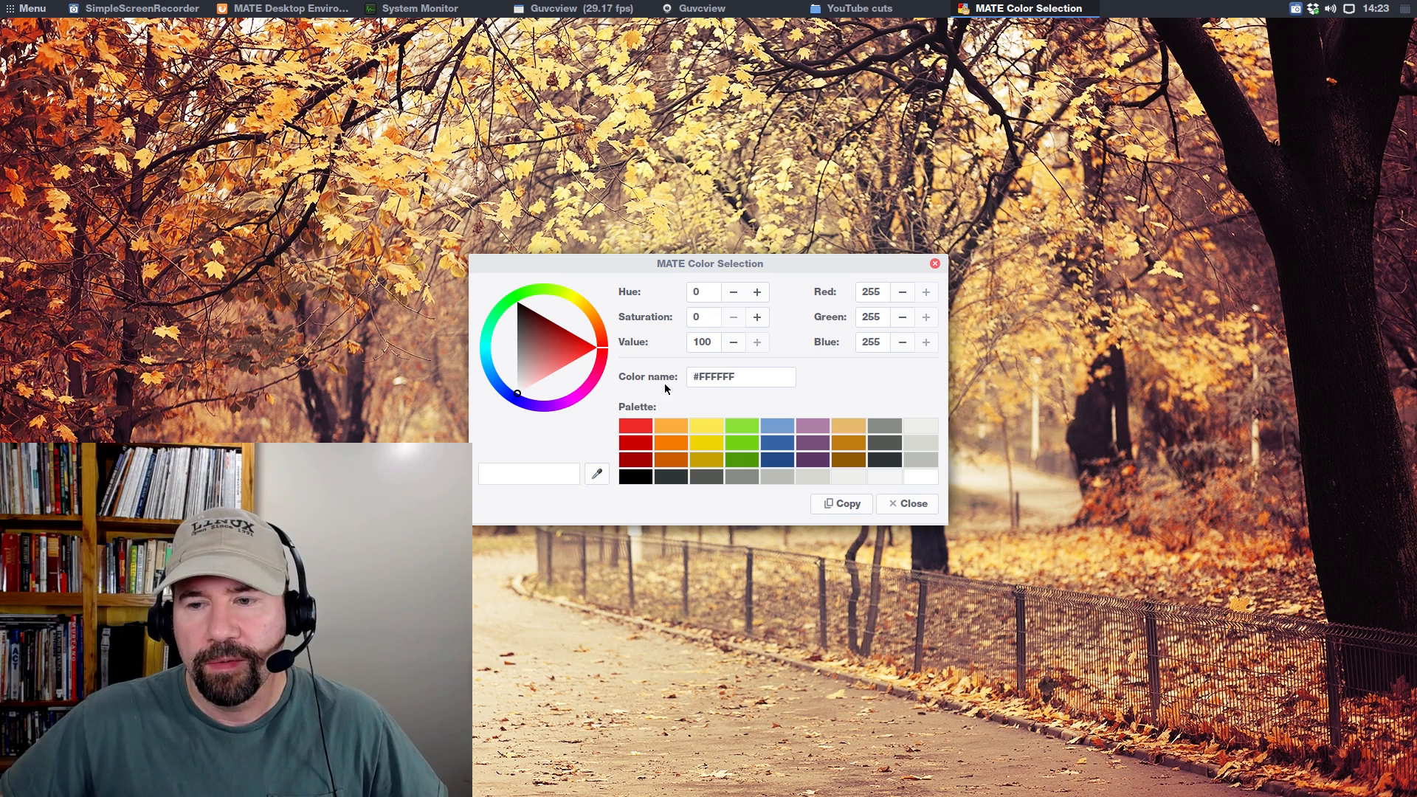
# Step: Sample muted red, dark purple, light orange and near-black, then close the picker
pyautogui.click(554, 351)
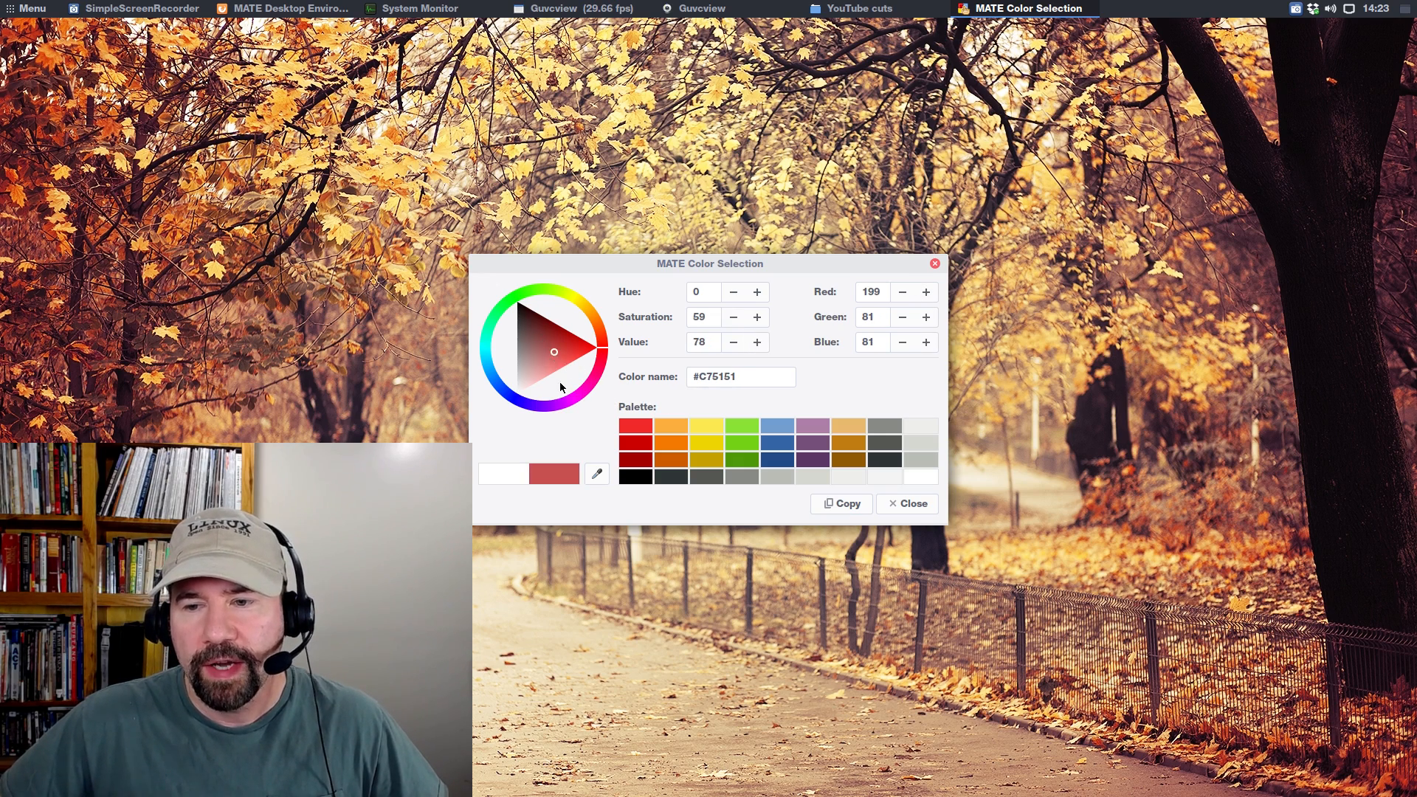
pyautogui.moveTo(581, 359)
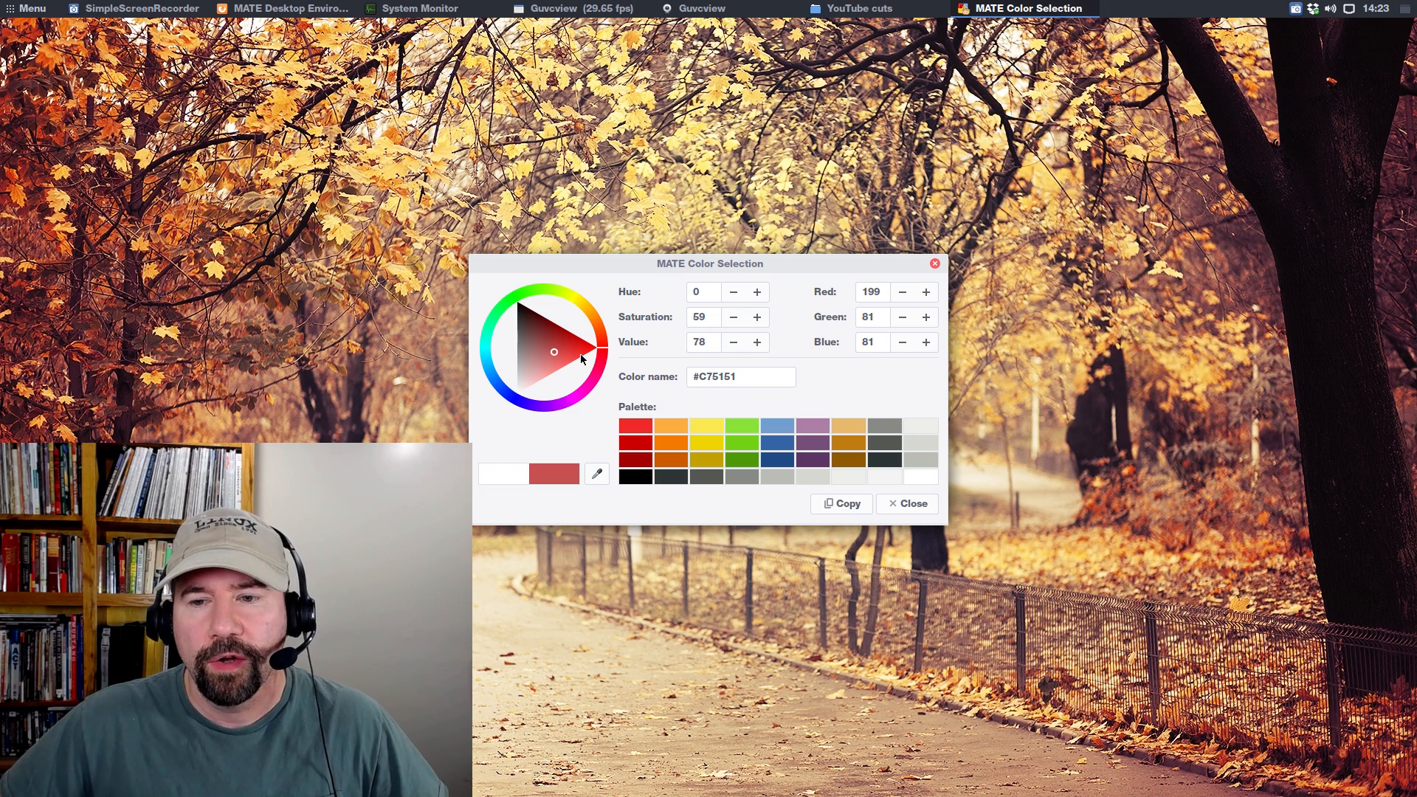
pyautogui.click(500, 391)
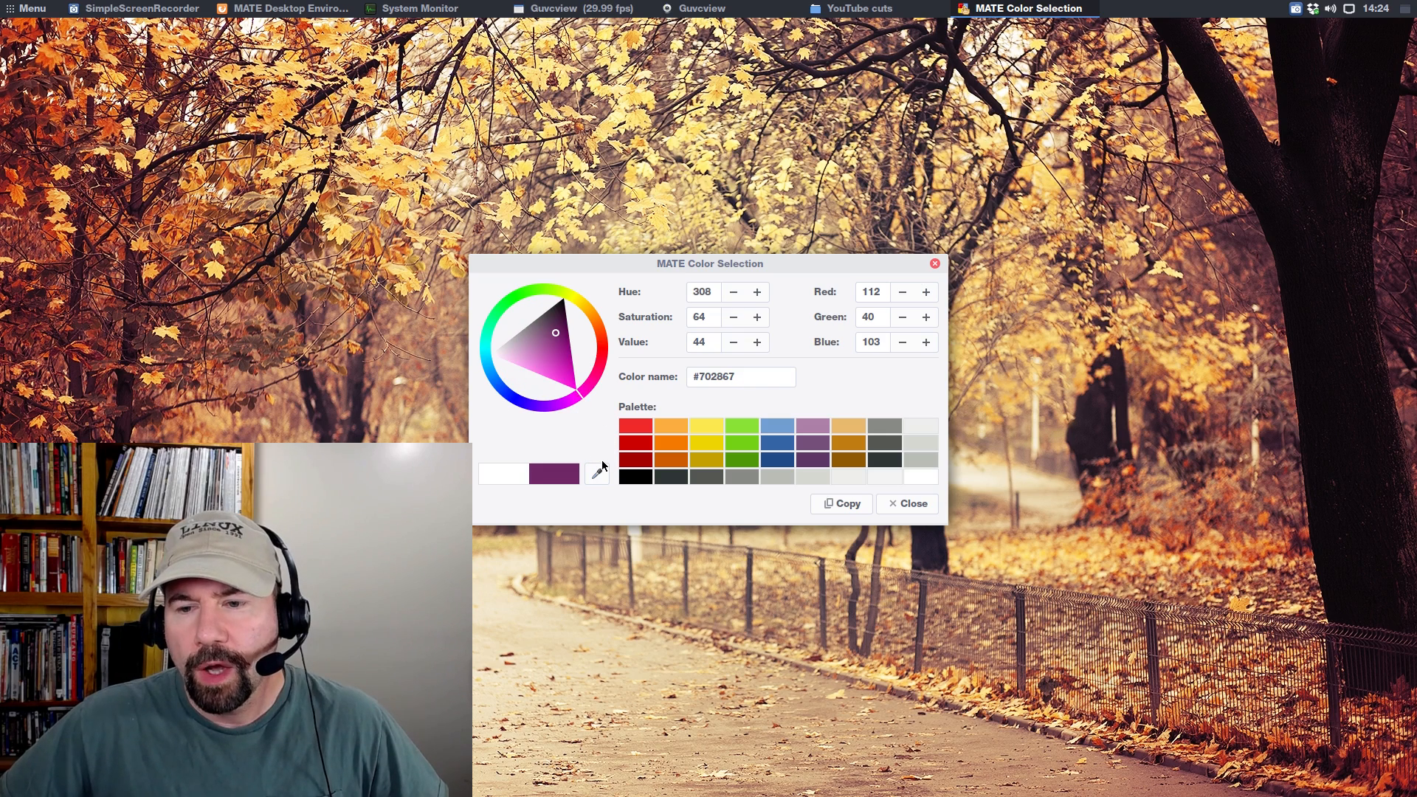
pyautogui.moveTo(603, 438)
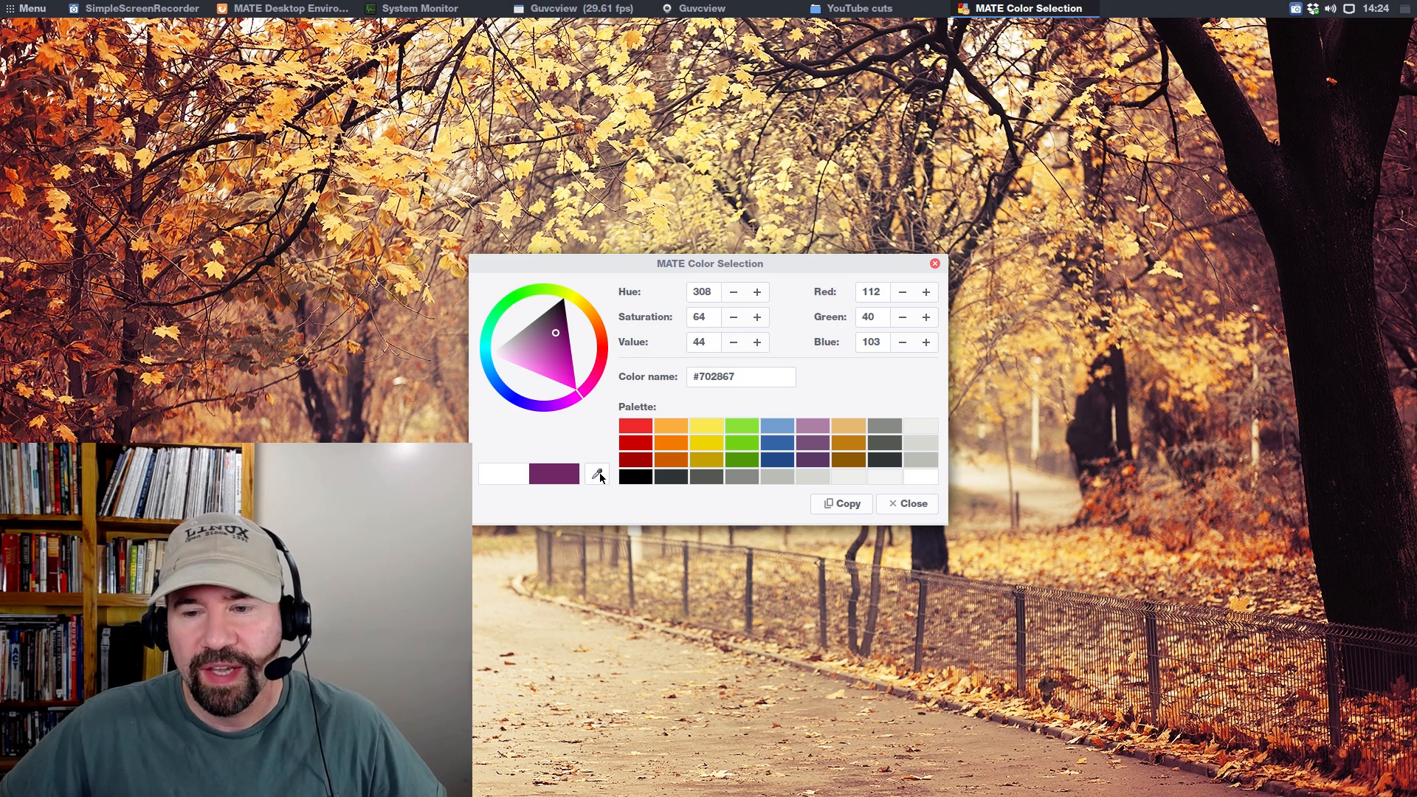
pyautogui.moveTo(597, 474)
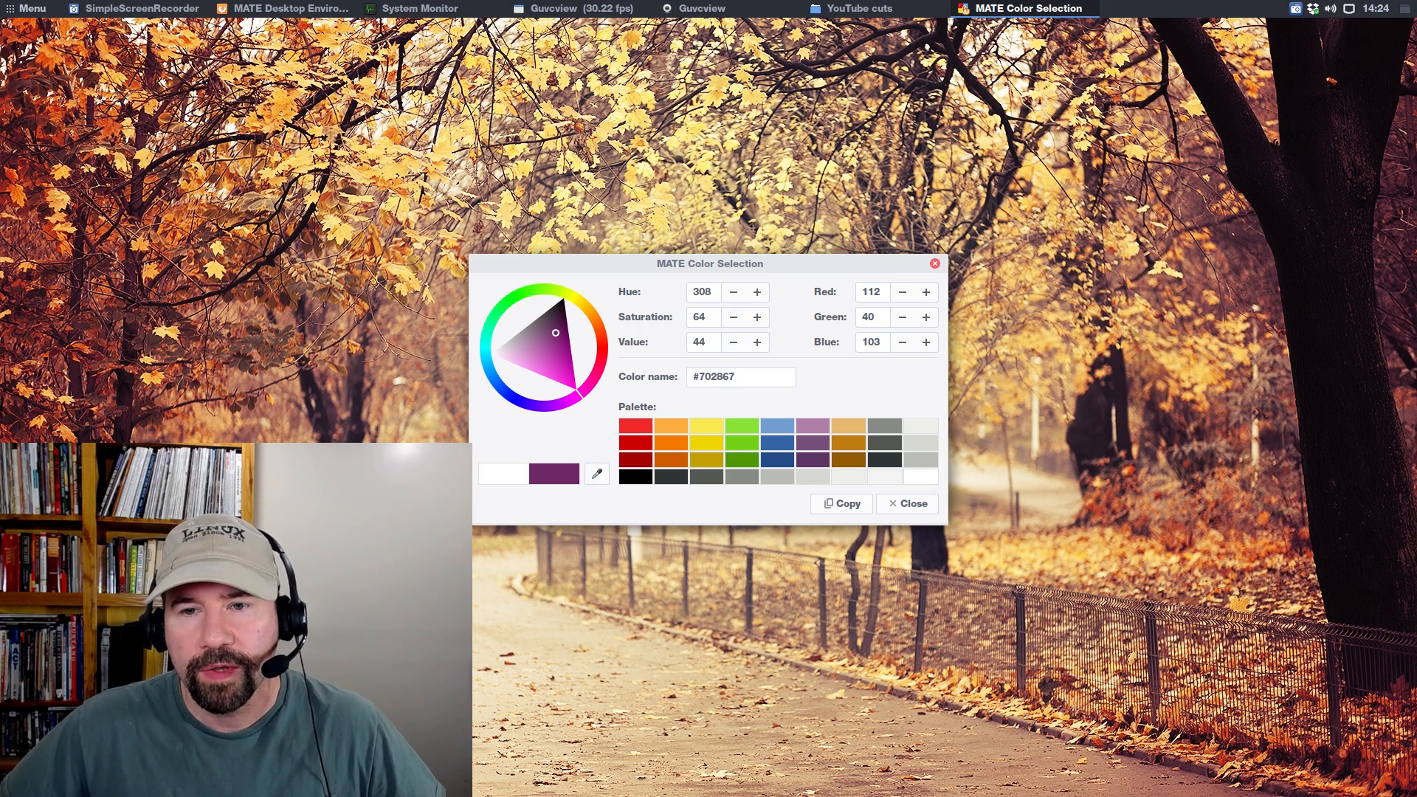
pyautogui.click(569, 307)
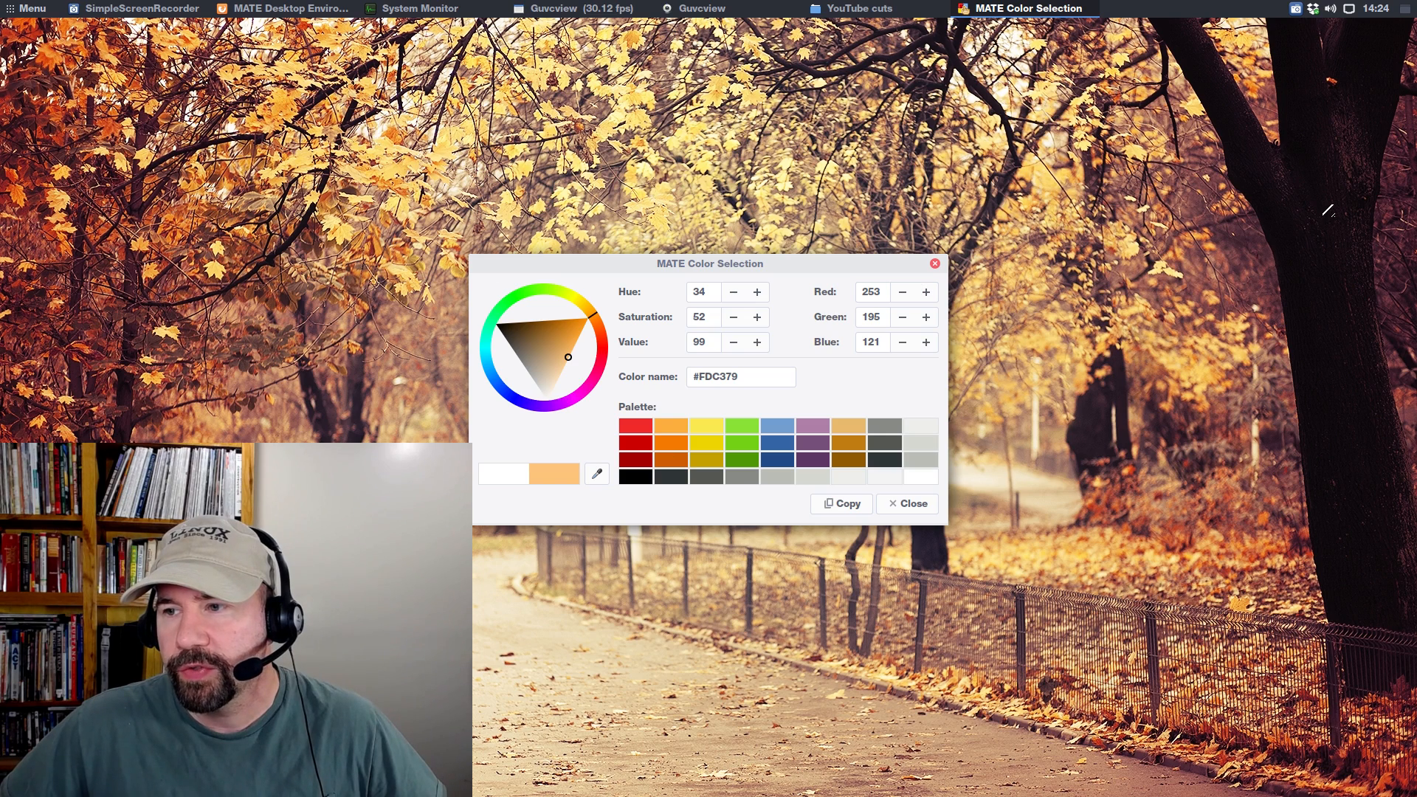
pyautogui.click(544, 300)
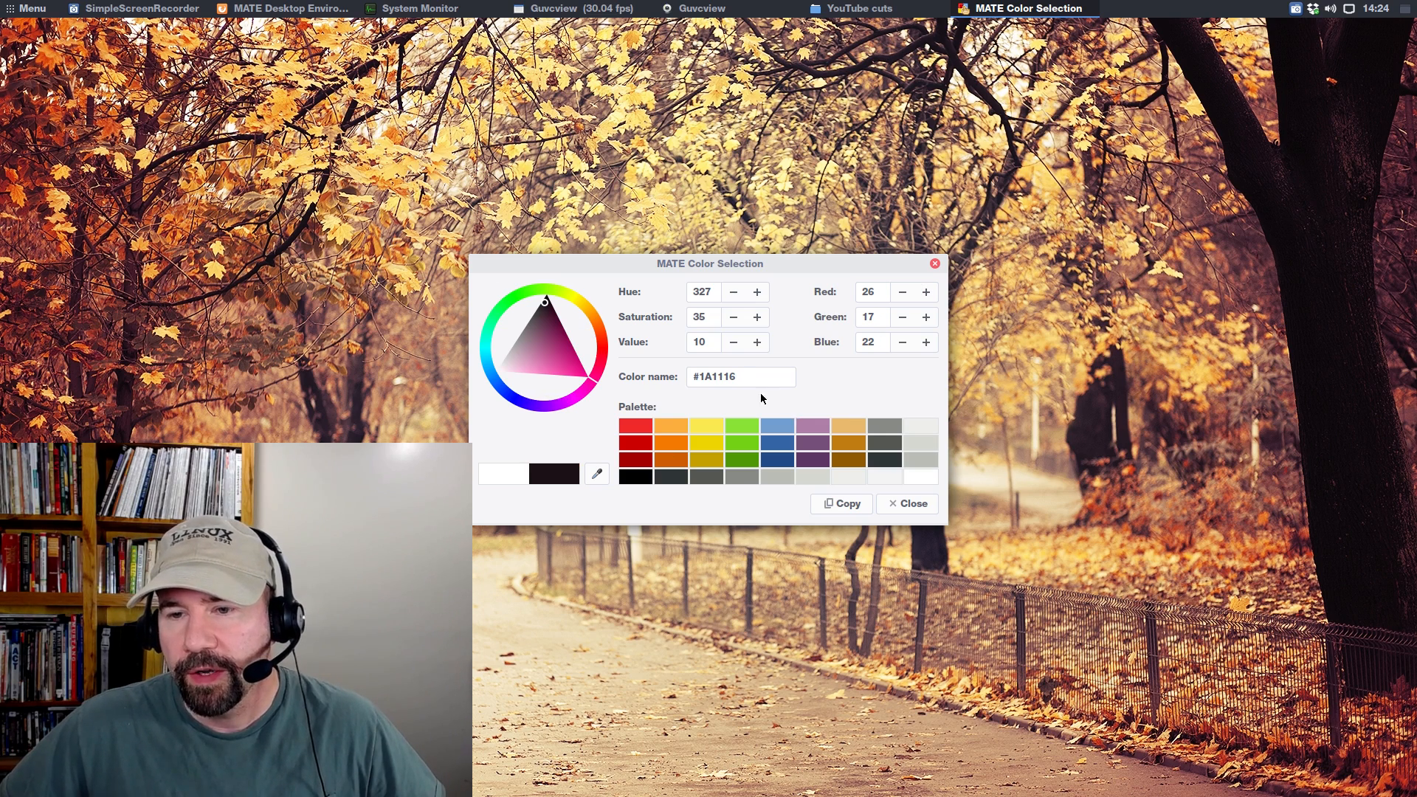
pyautogui.click(906, 504)
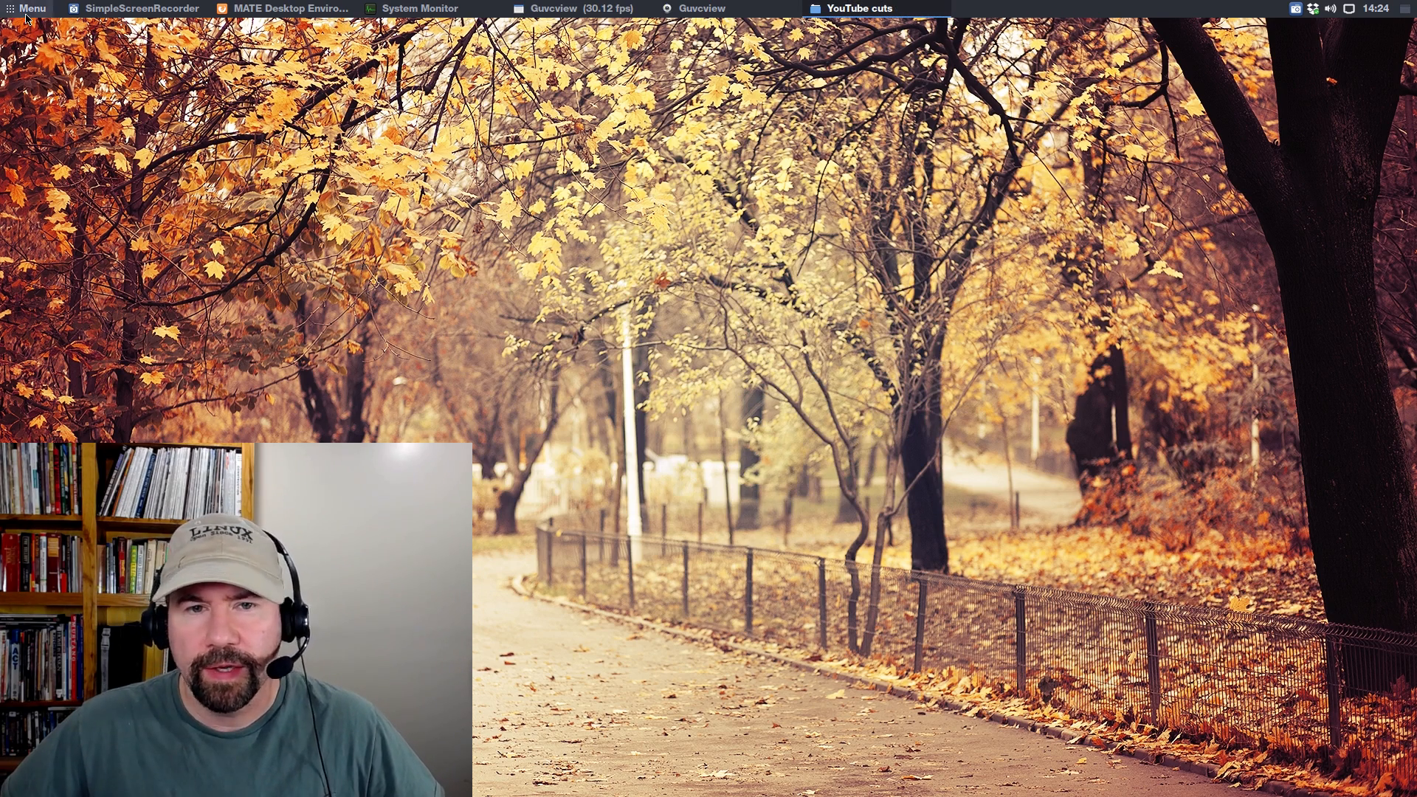
pyautogui.click(30, 8)
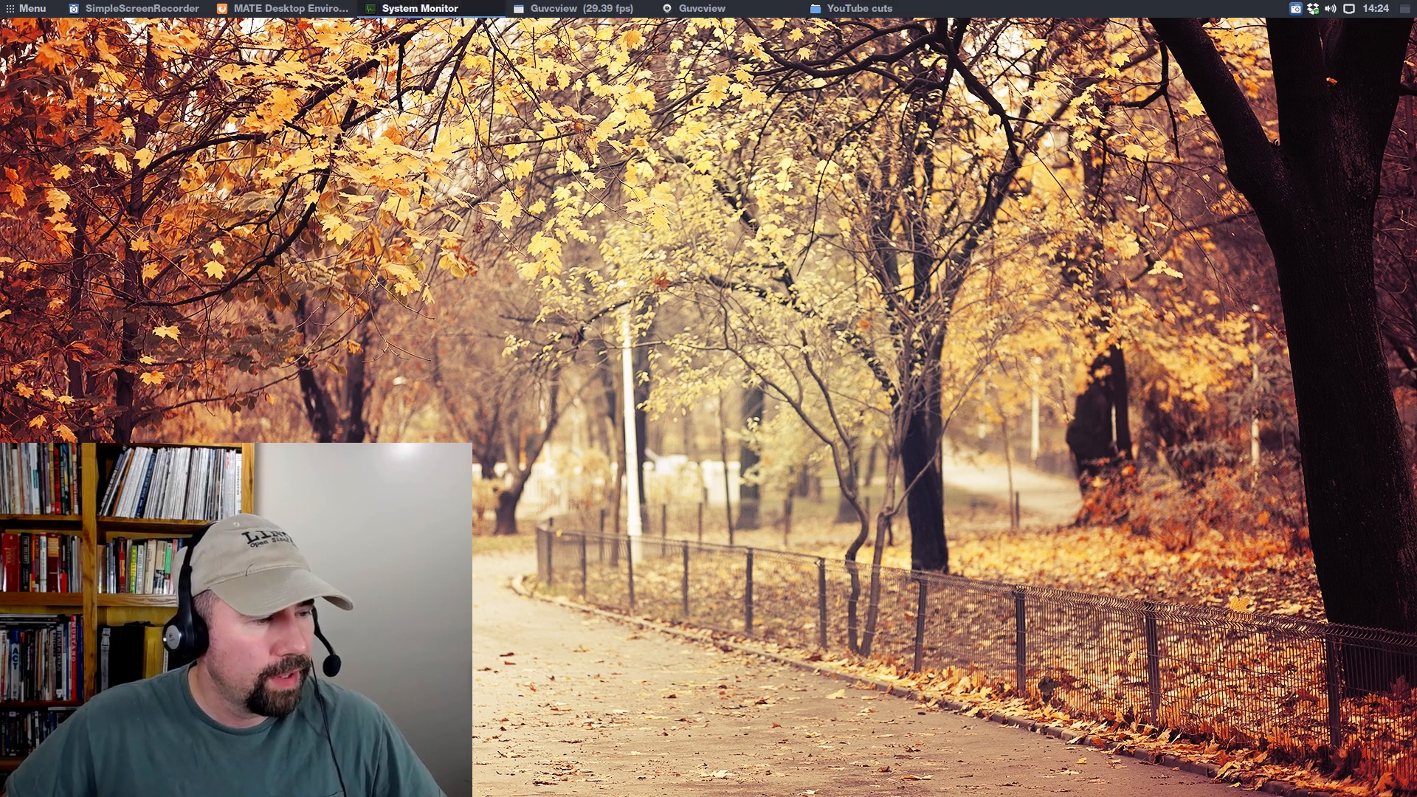
pyautogui.click(418, 9)
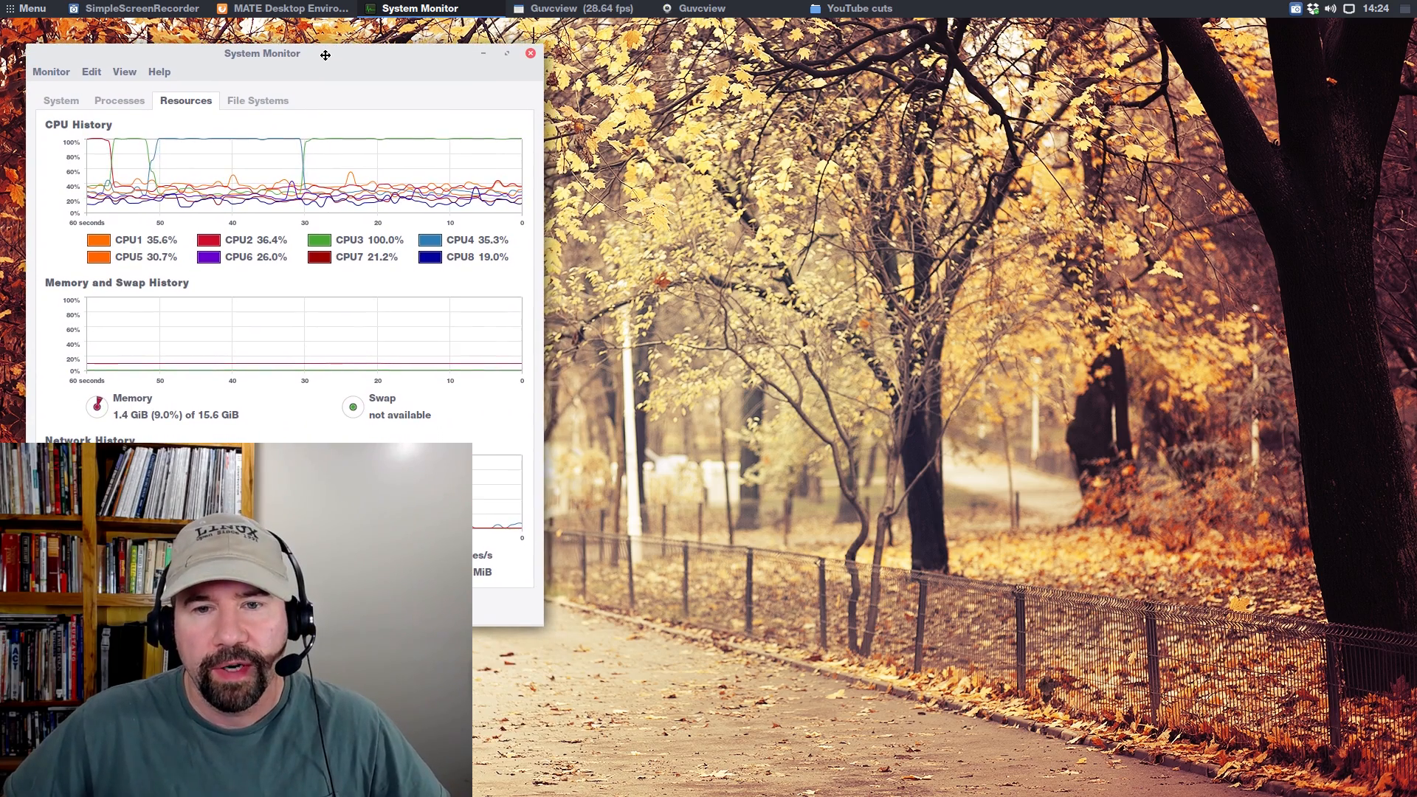
pyautogui.moveTo(268, 403)
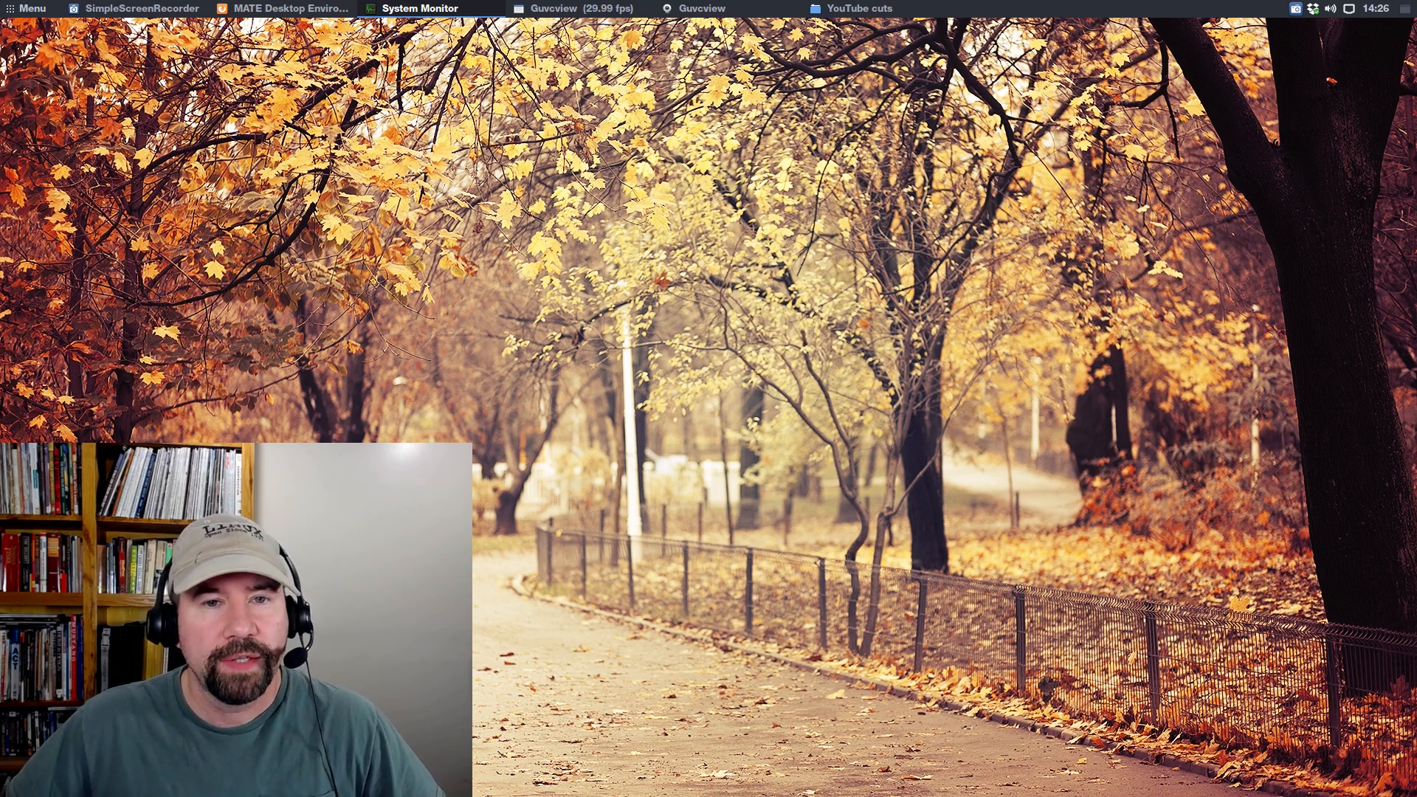
# Step: Open Control Center, view both monitors in Monitor Preferences, then close it
pyautogui.click(30, 8)
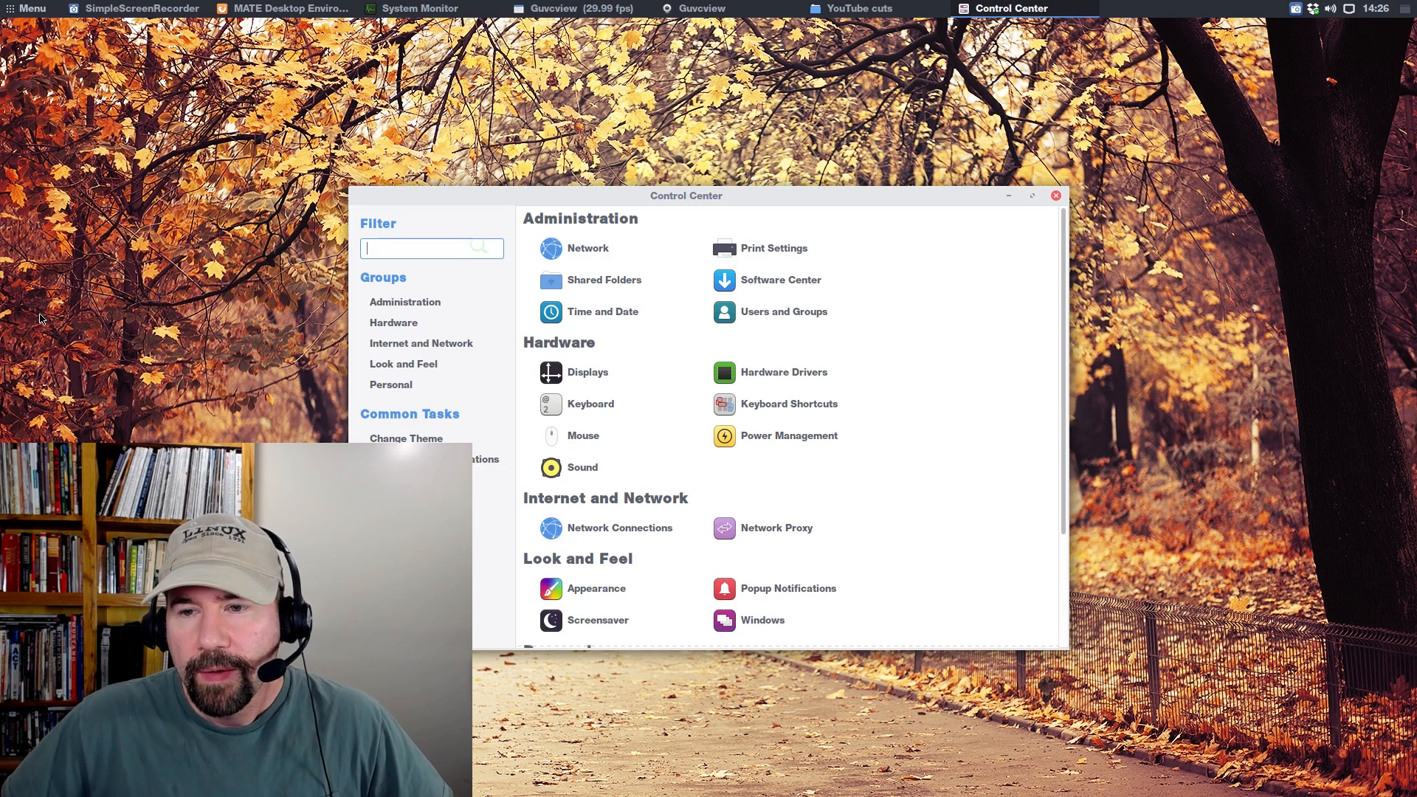
pyautogui.moveTo(772, 249)
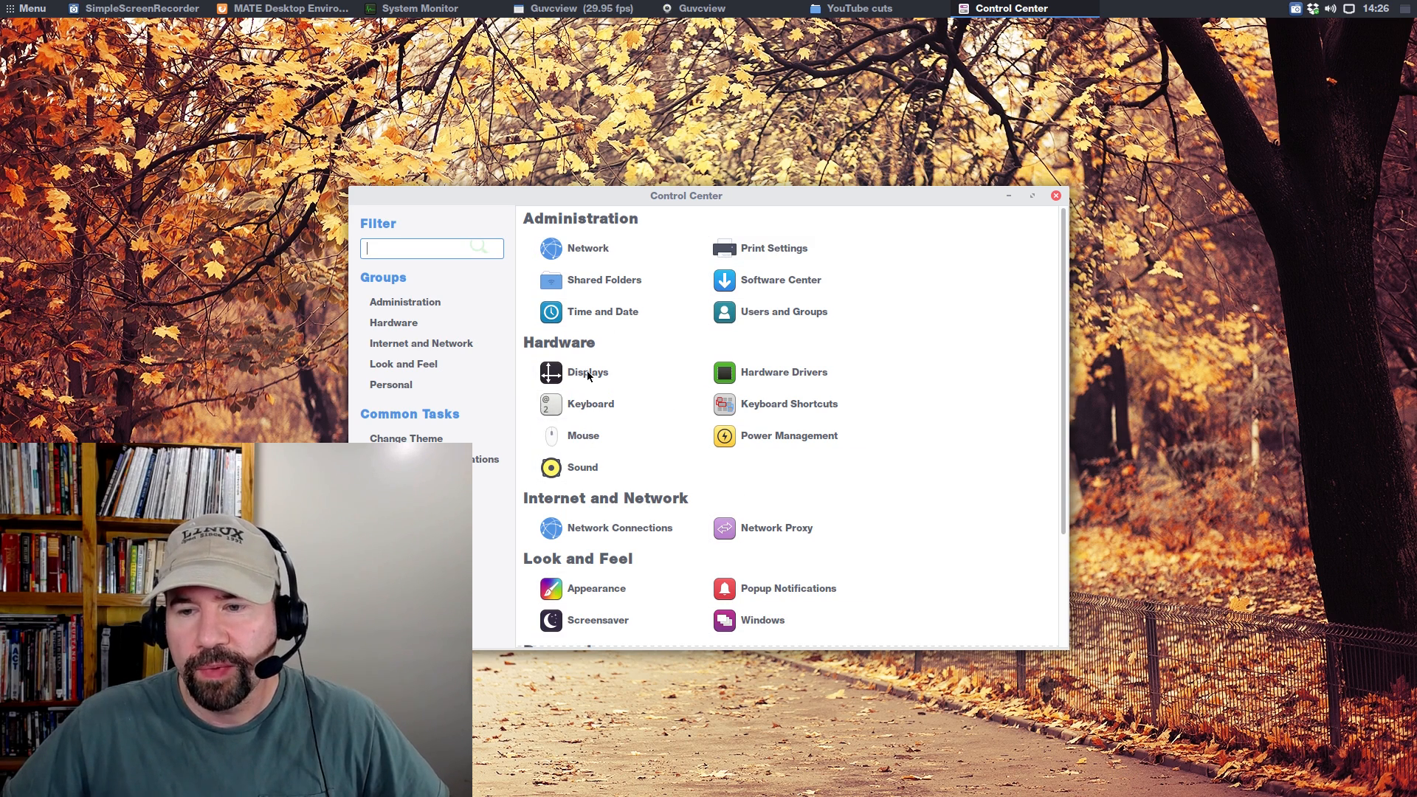
pyautogui.click(585, 371)
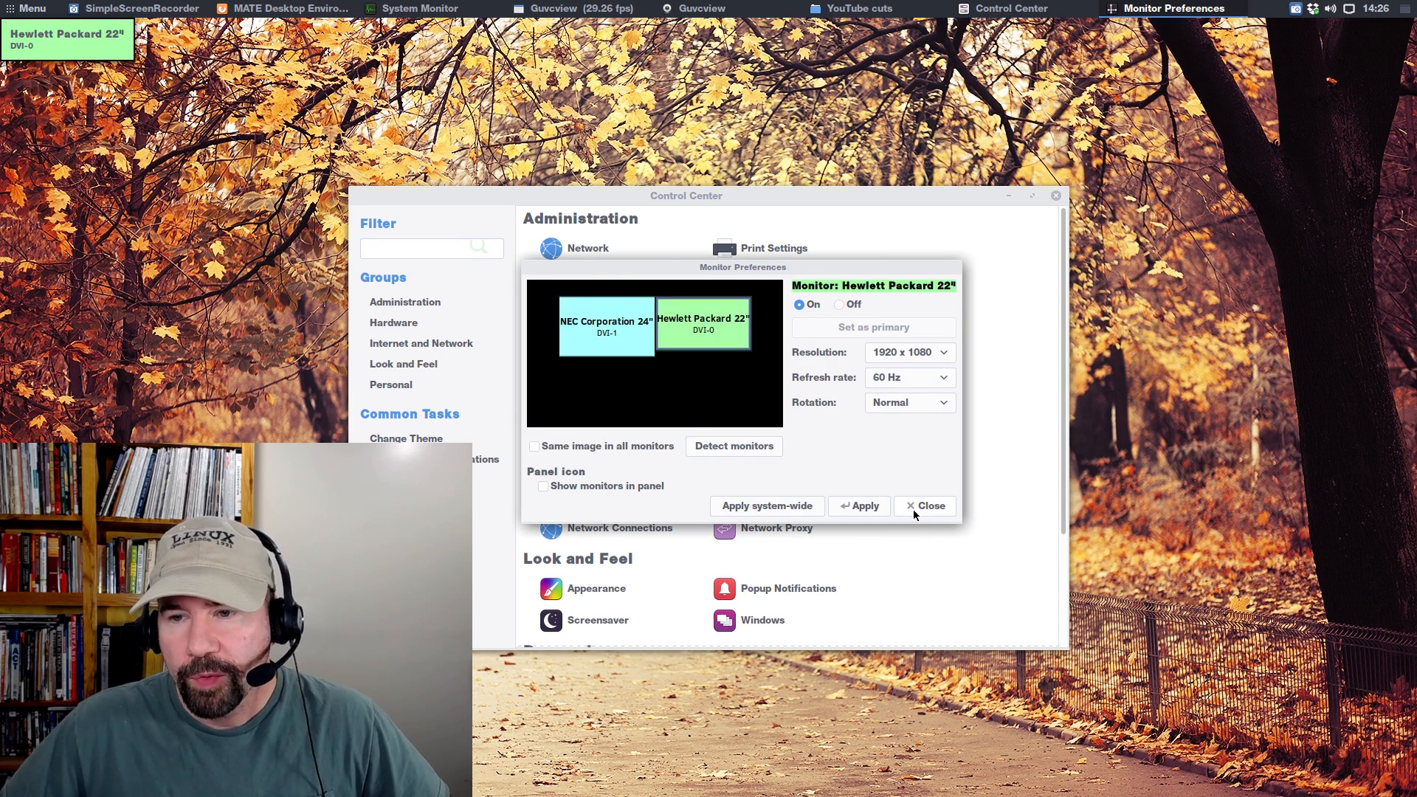
pyautogui.click(923, 507)
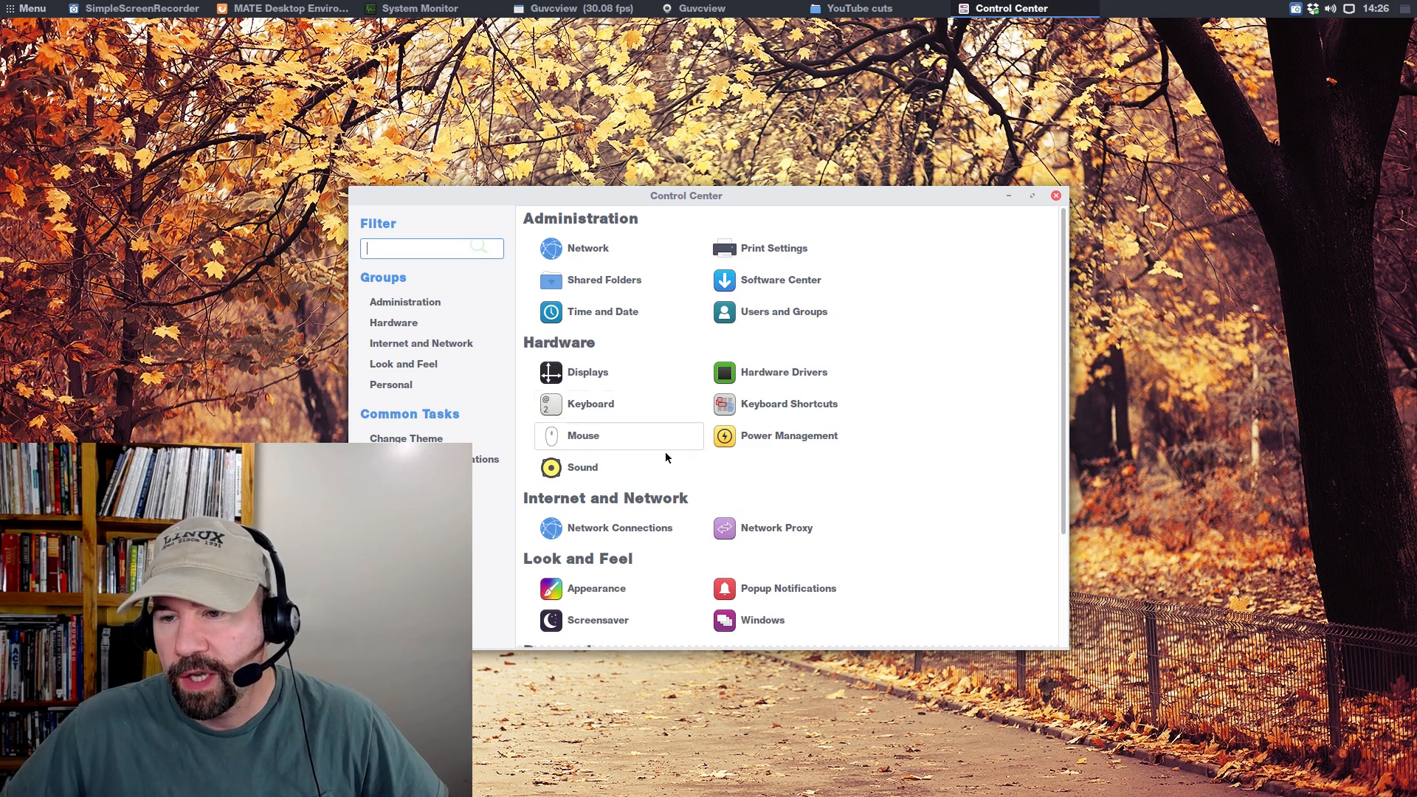
pyautogui.moveTo(793, 404)
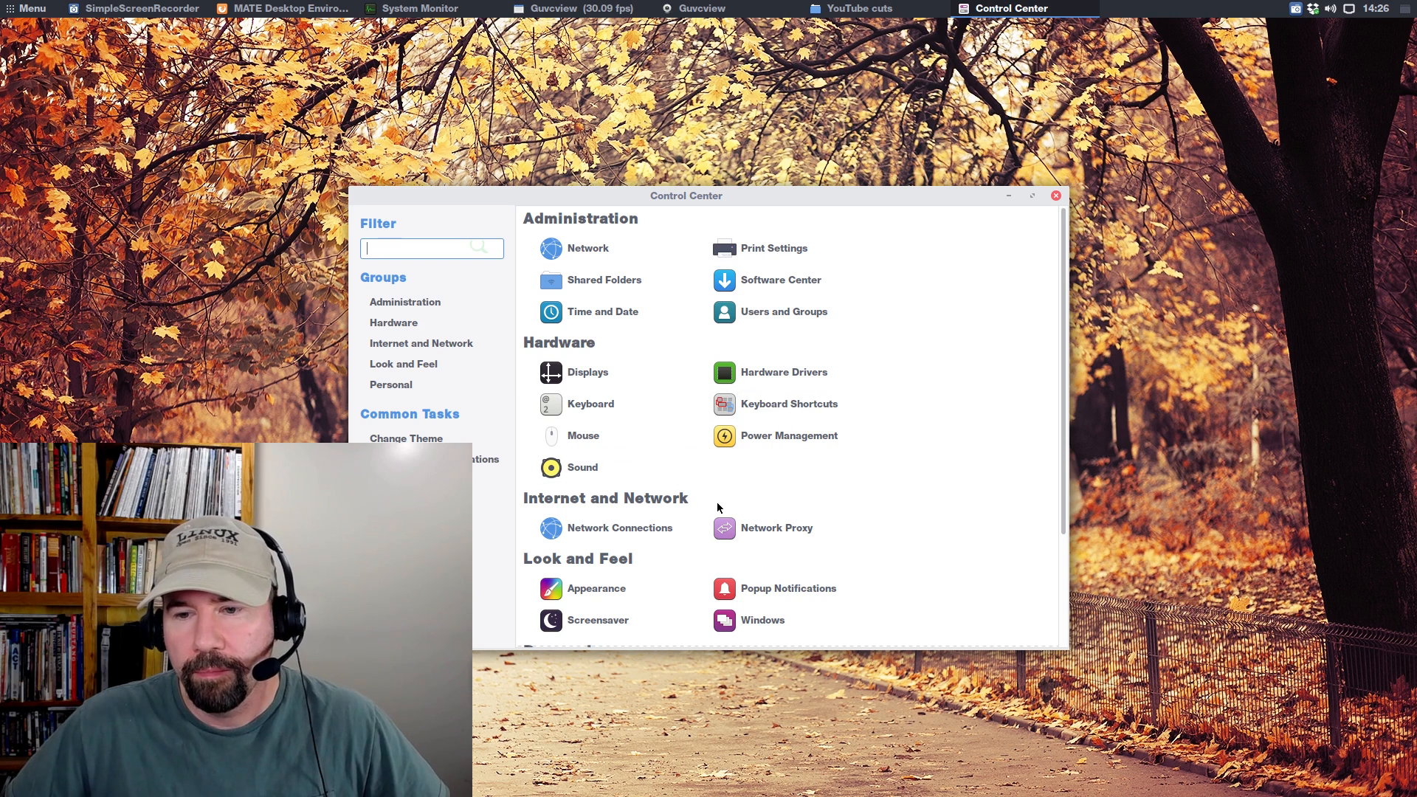
pyautogui.moveTo(583, 467)
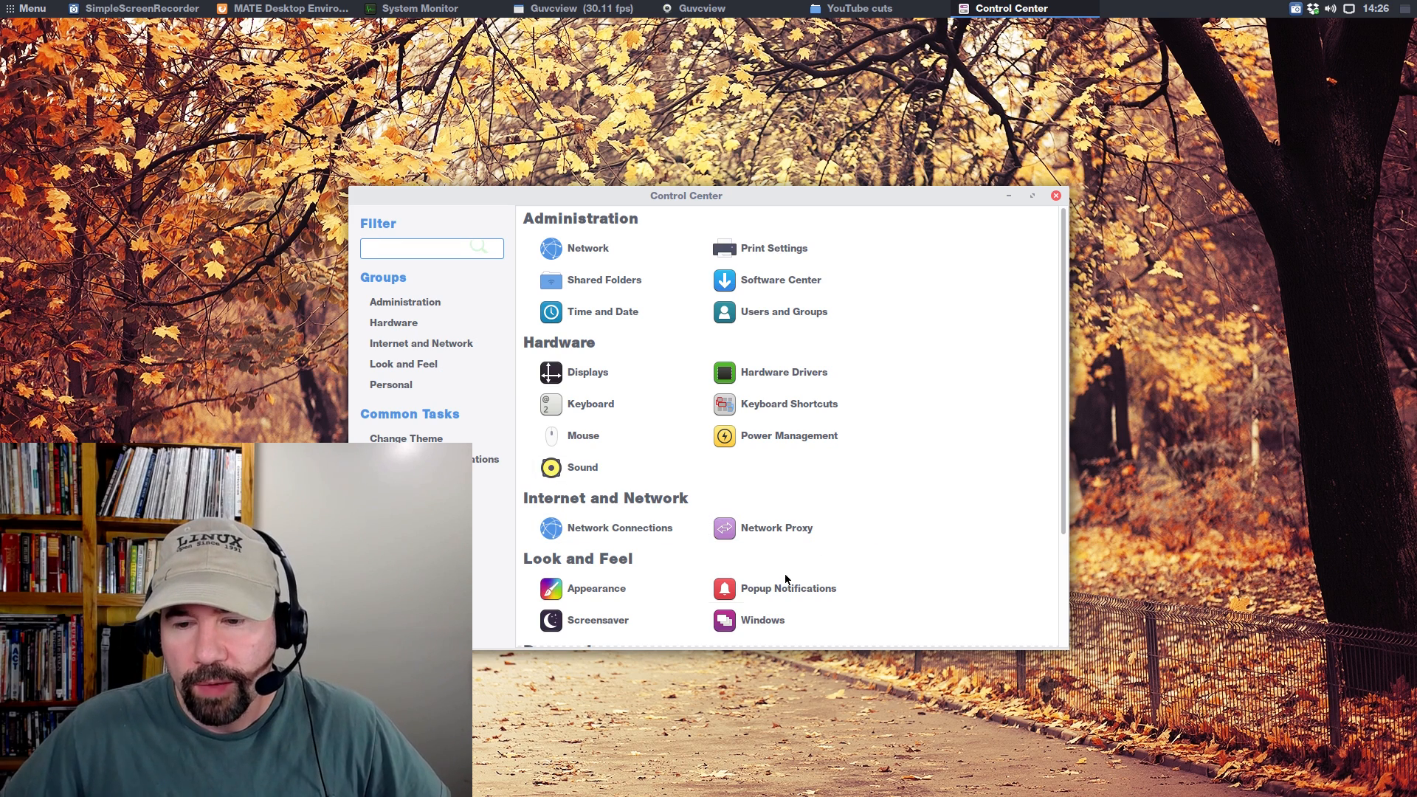
# Step: Scroll down and back up through the Control Center categories, then close the window
pyautogui.scroll(-3)
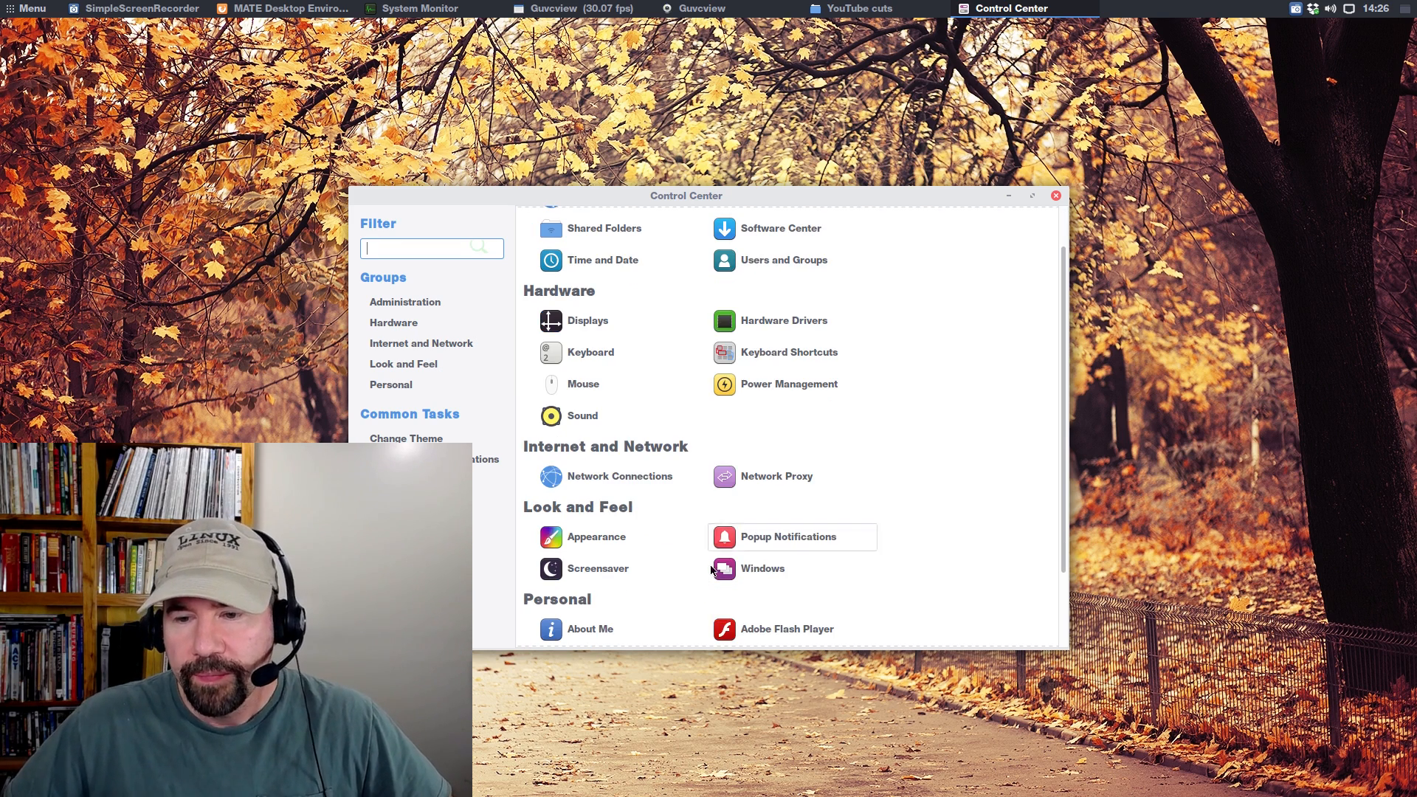
pyautogui.moveTo(687, 591)
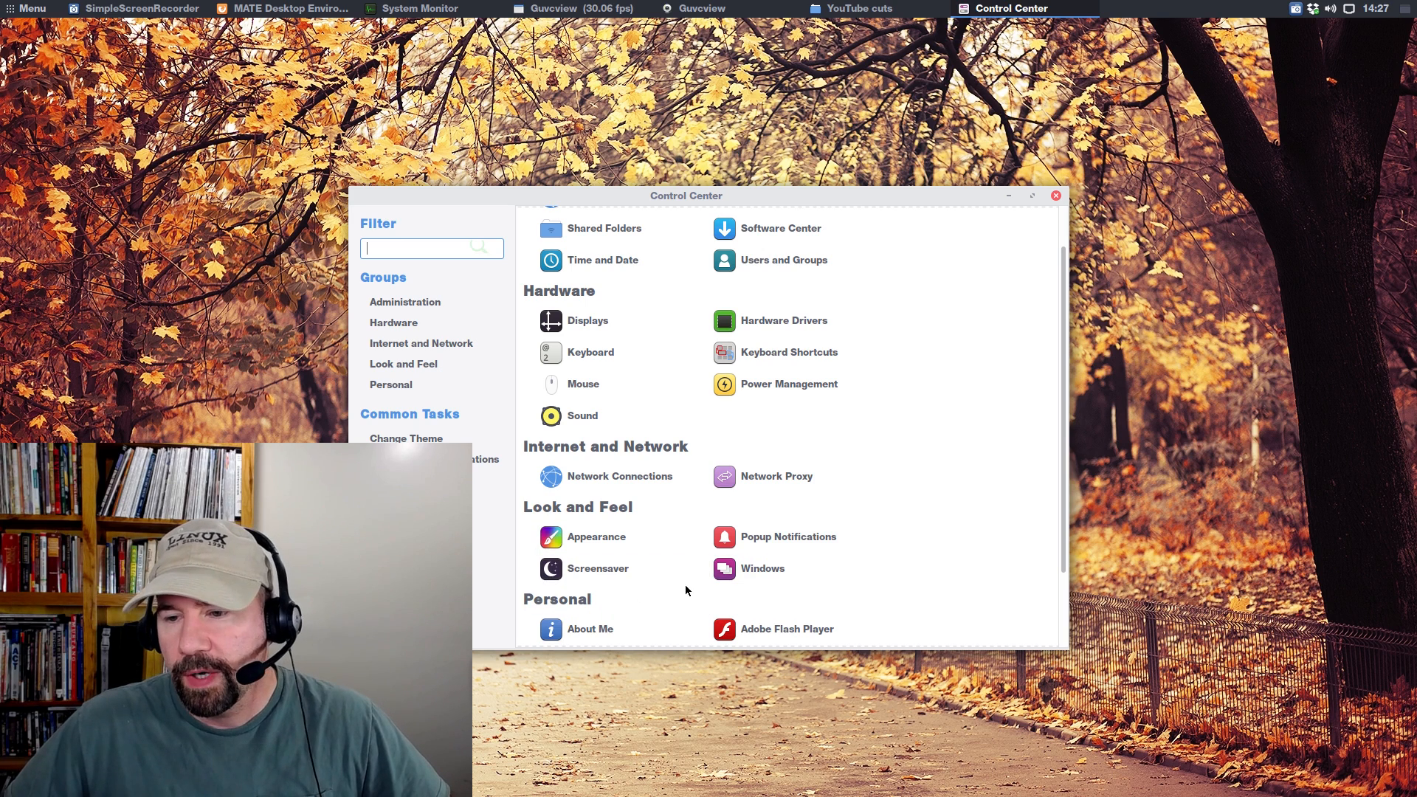
pyautogui.moveTo(908, 529)
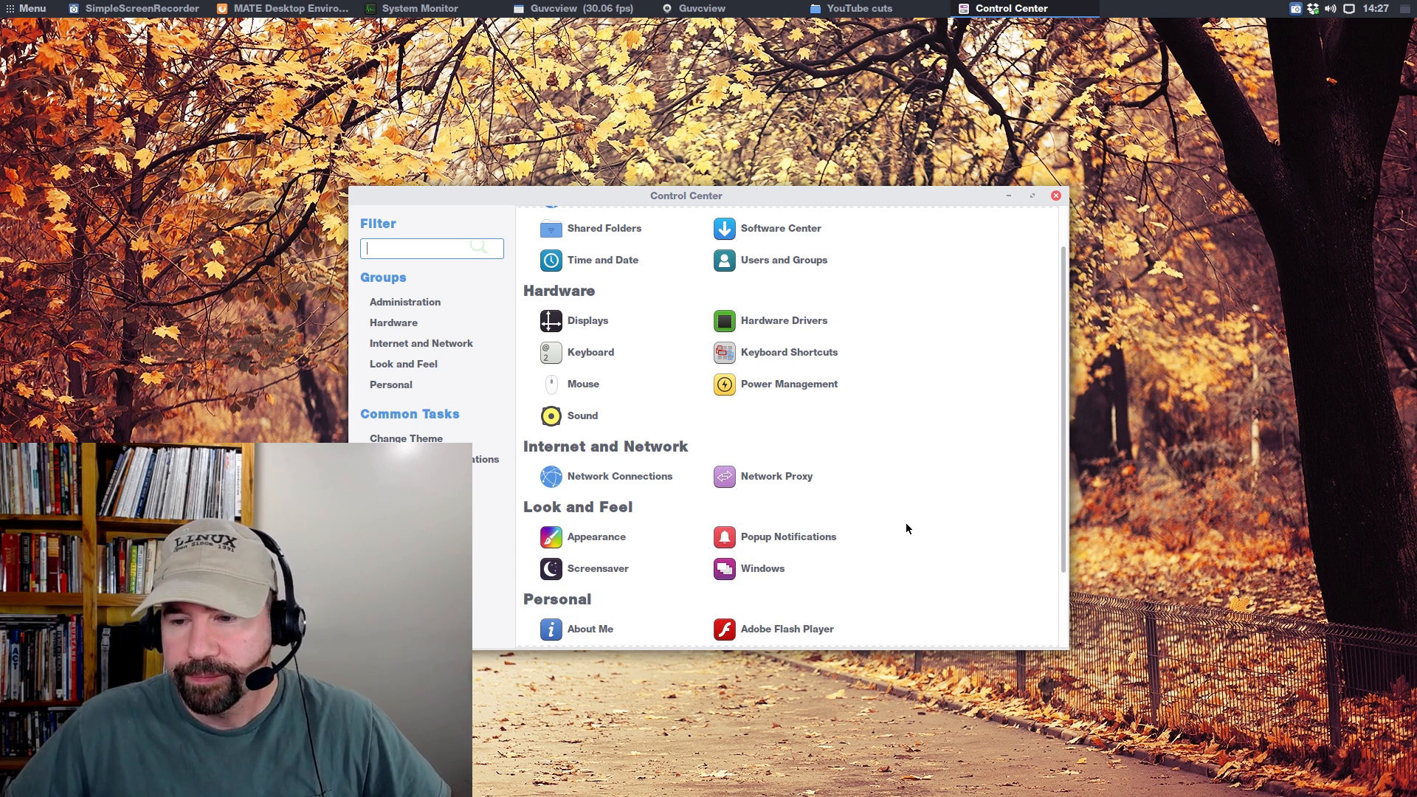
pyautogui.moveTo(873, 422)
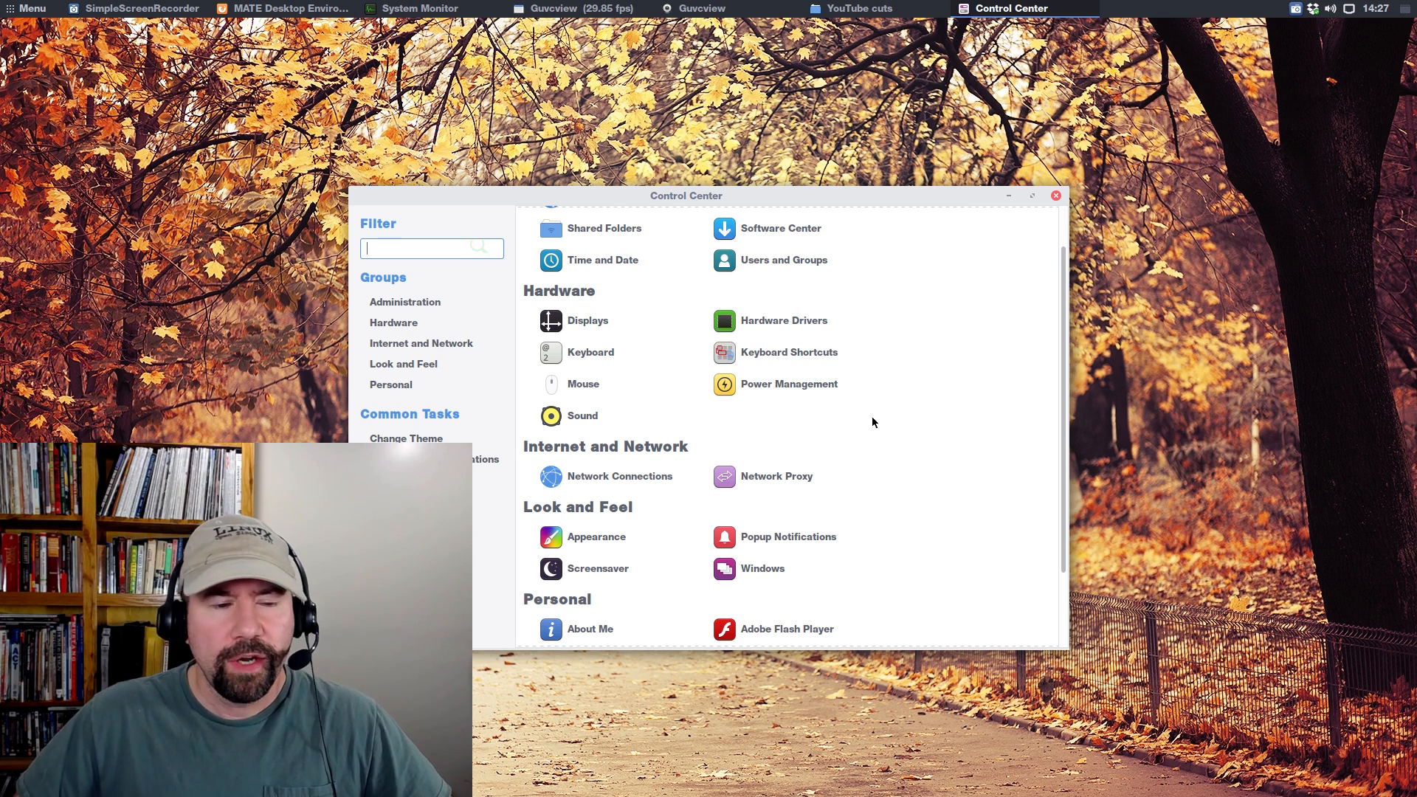
pyautogui.scroll(3)
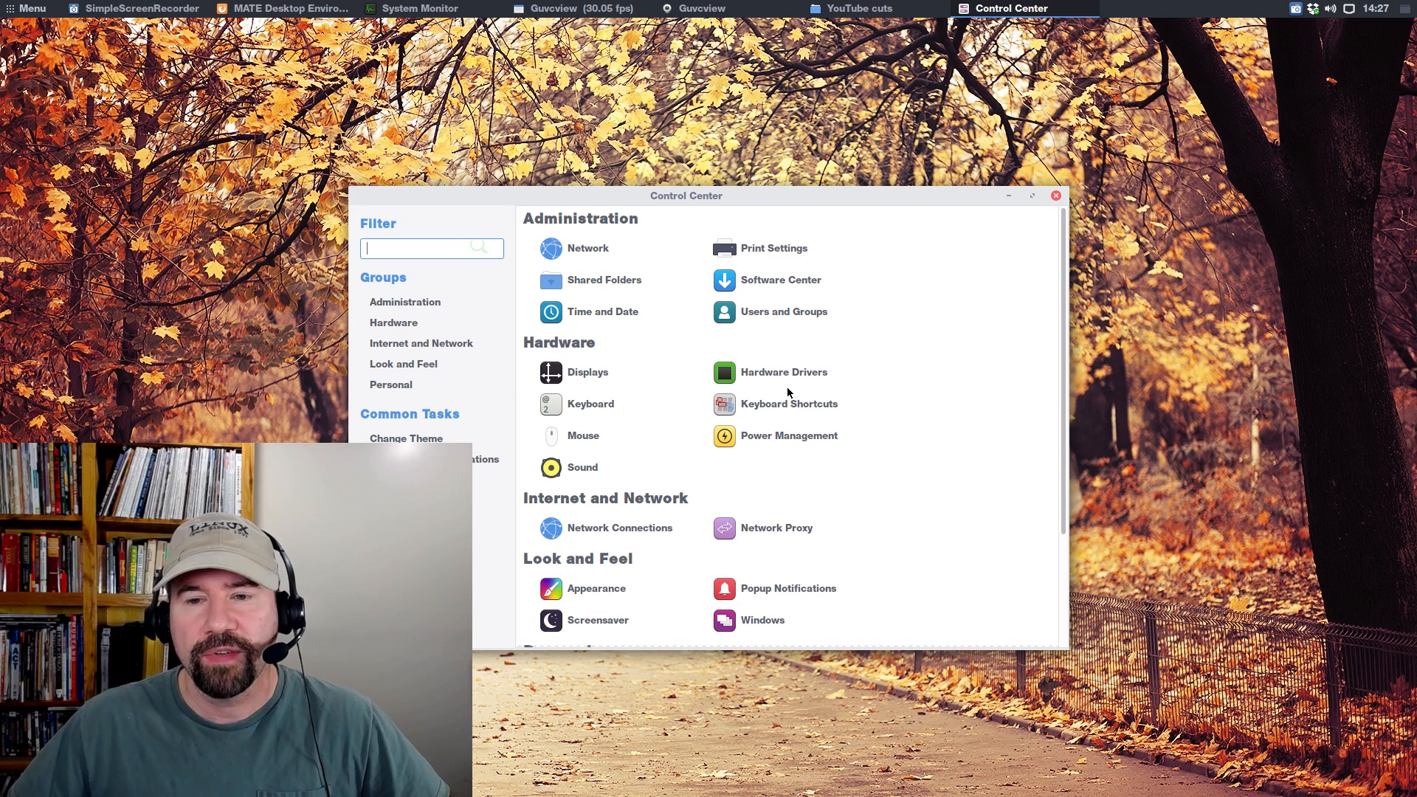
pyautogui.moveTo(970, 243)
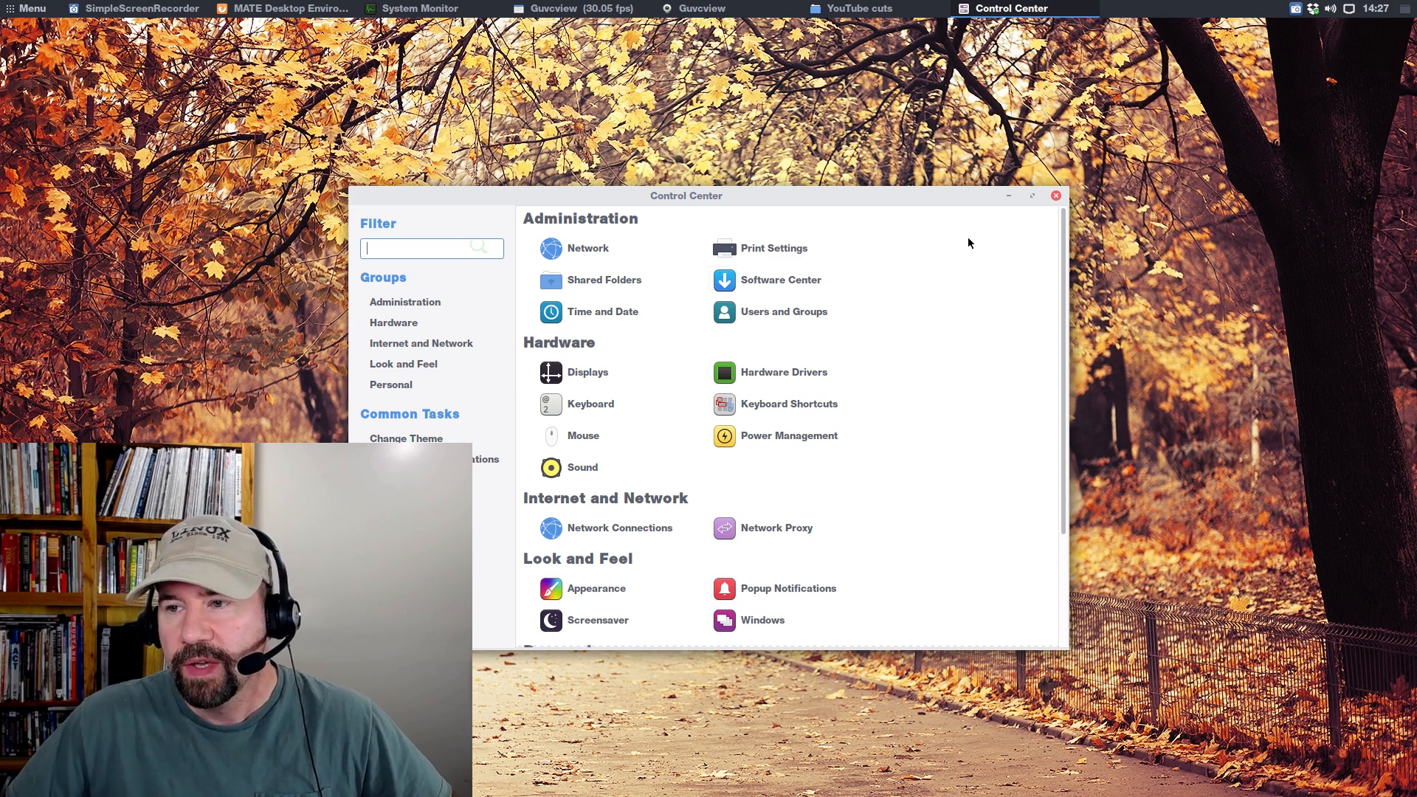
pyautogui.moveTo(1055, 196)
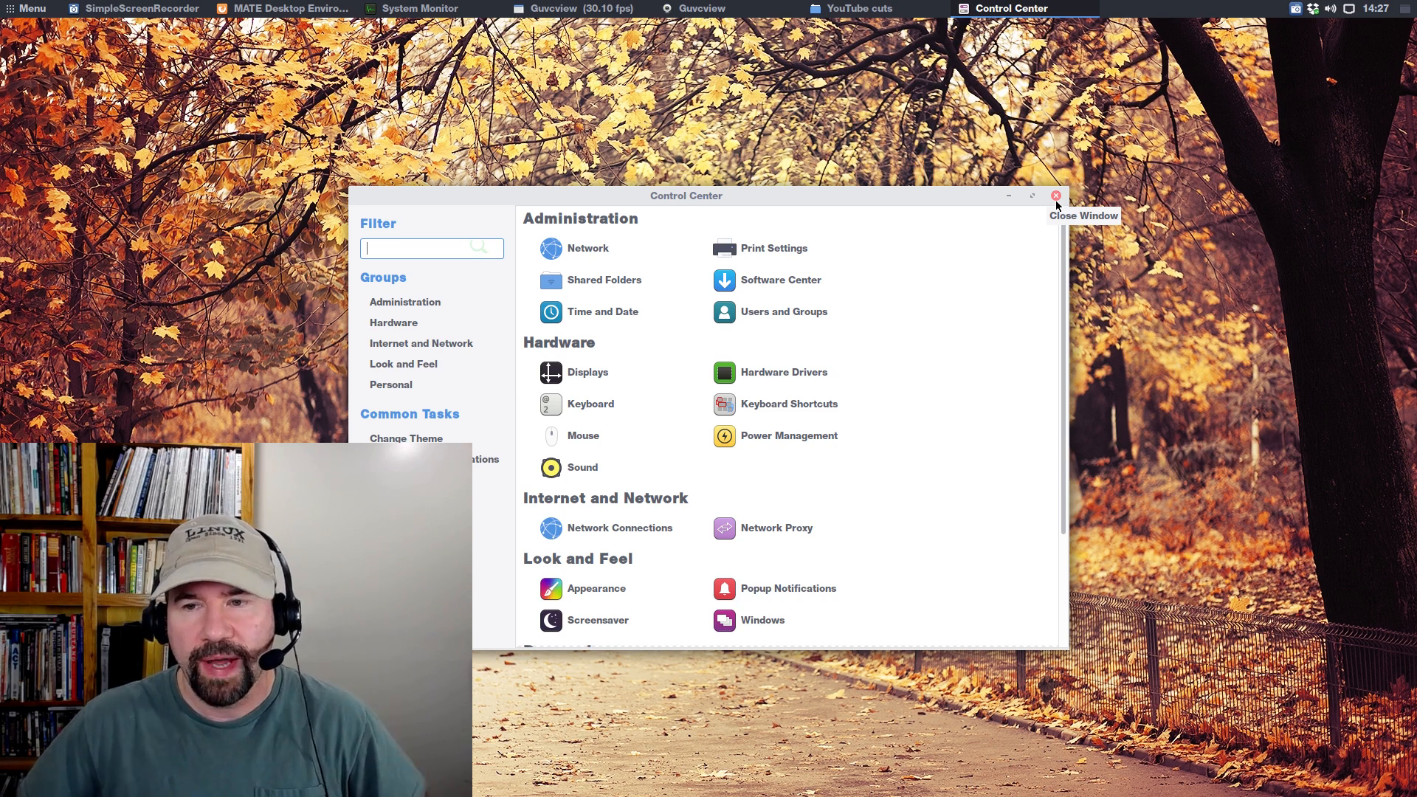
pyautogui.moveTo(1039, 204)
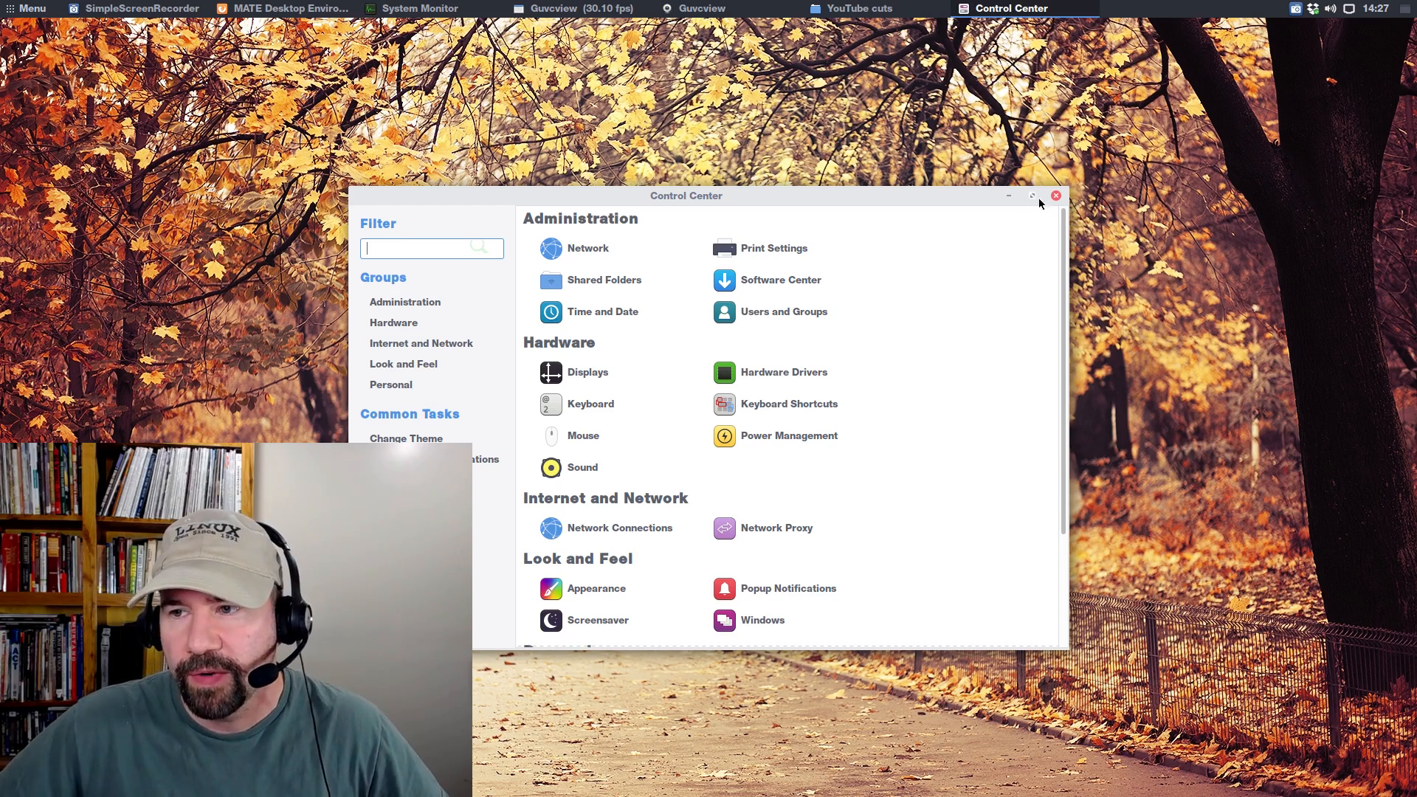
pyautogui.click(1055, 196)
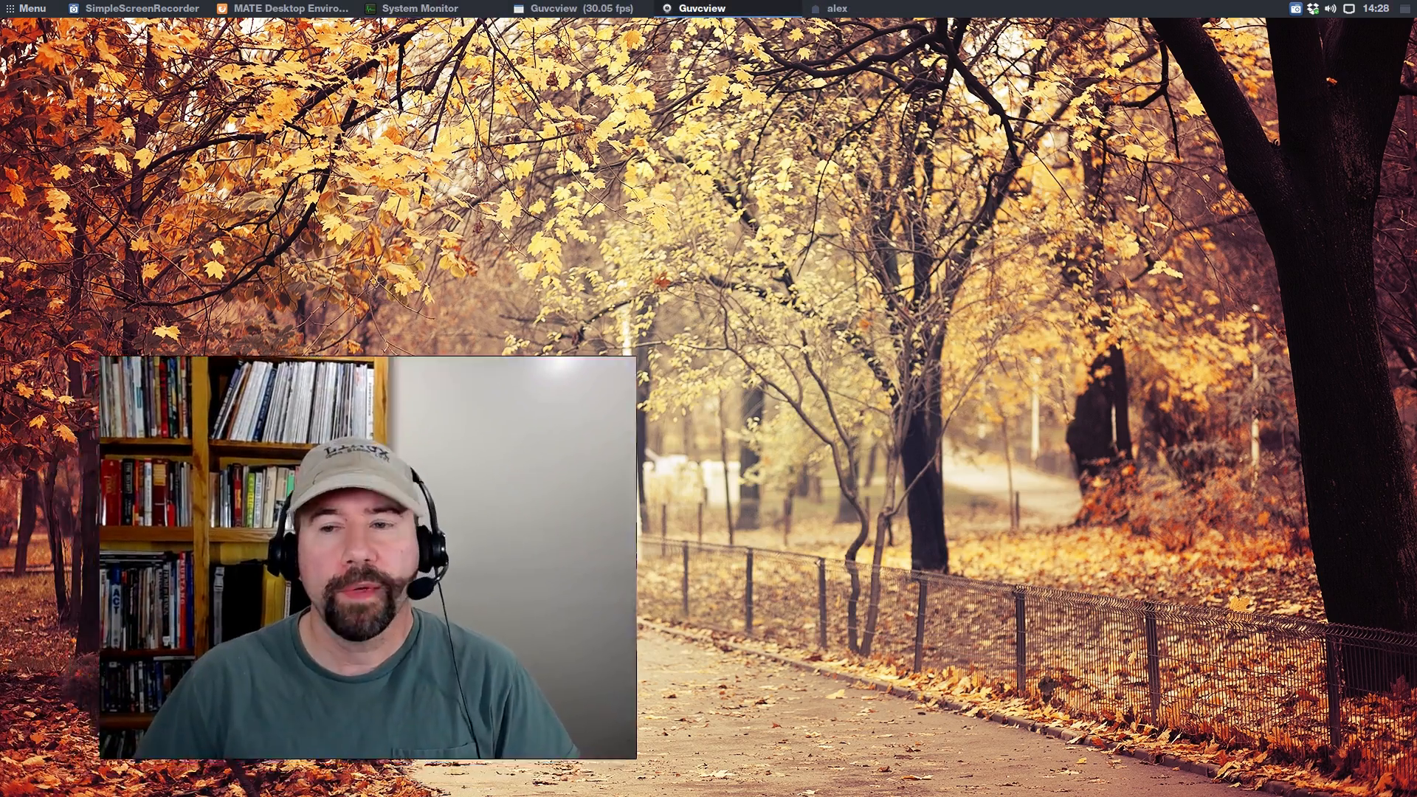